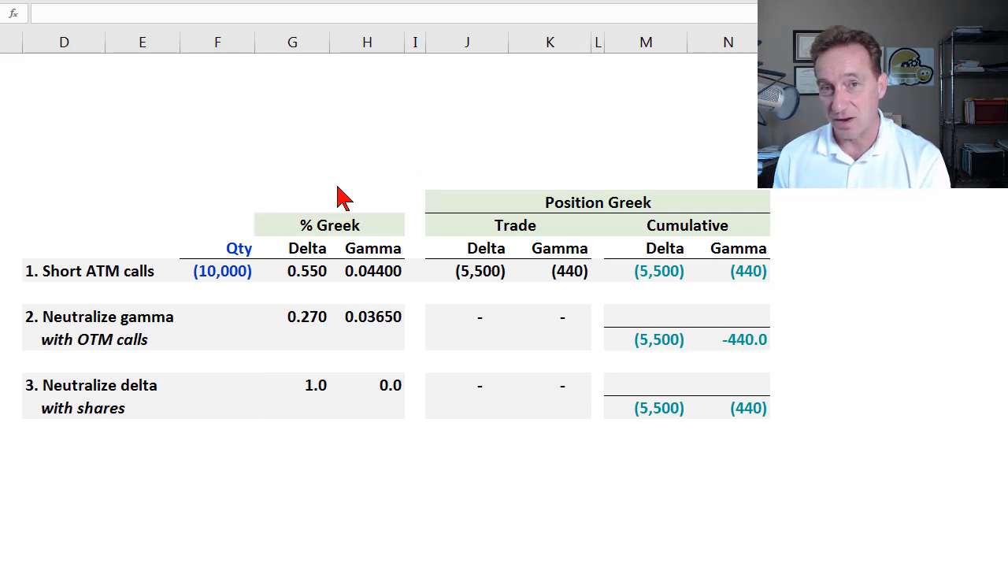
mouse_move(313, 244)
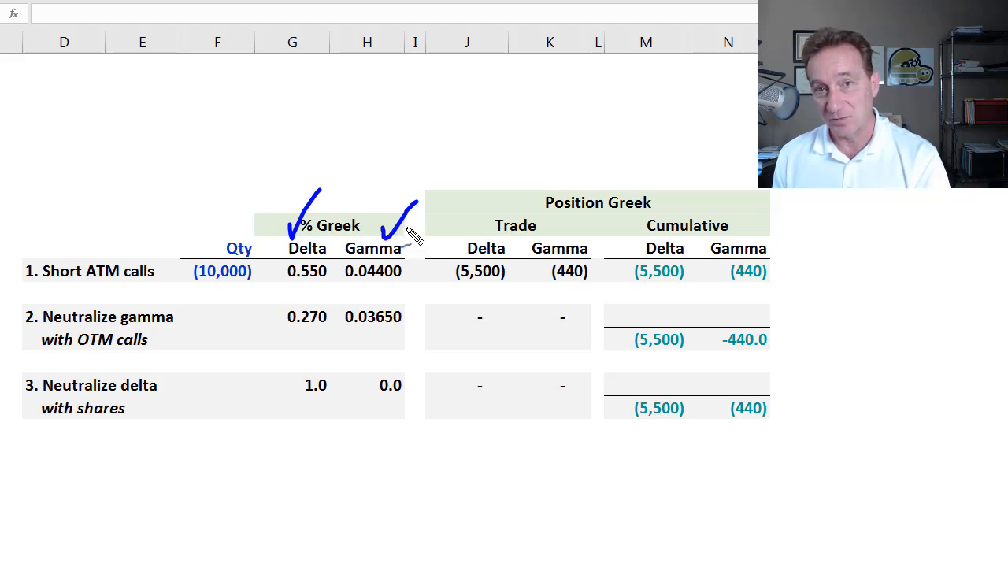
mouse_move(386, 256)
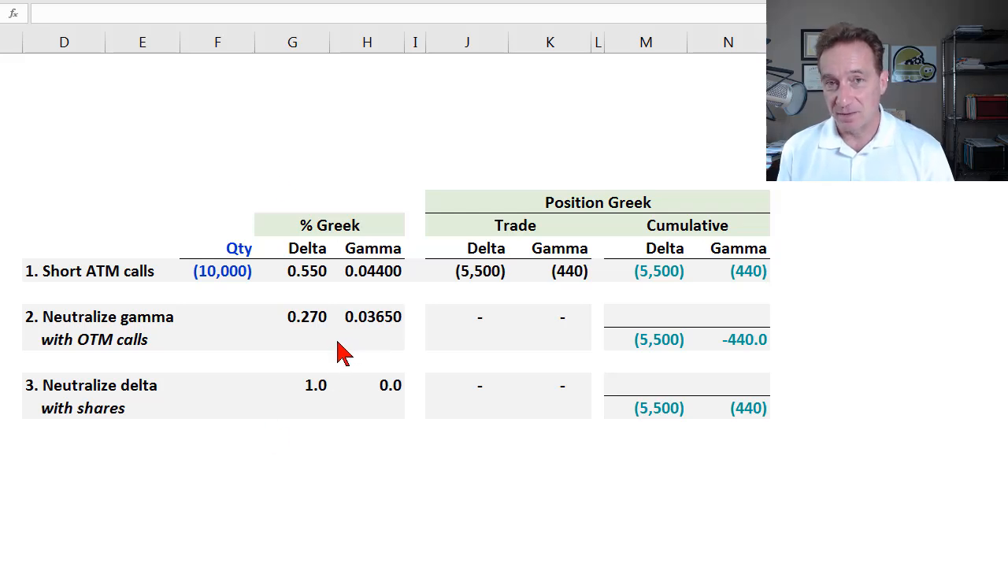
mouse_move(329, 346)
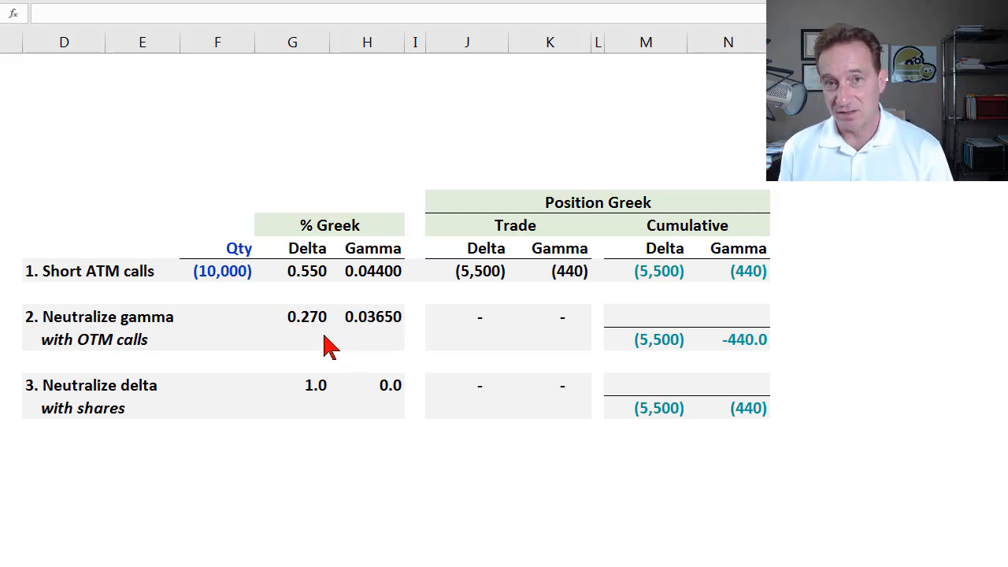
mouse_move(334, 376)
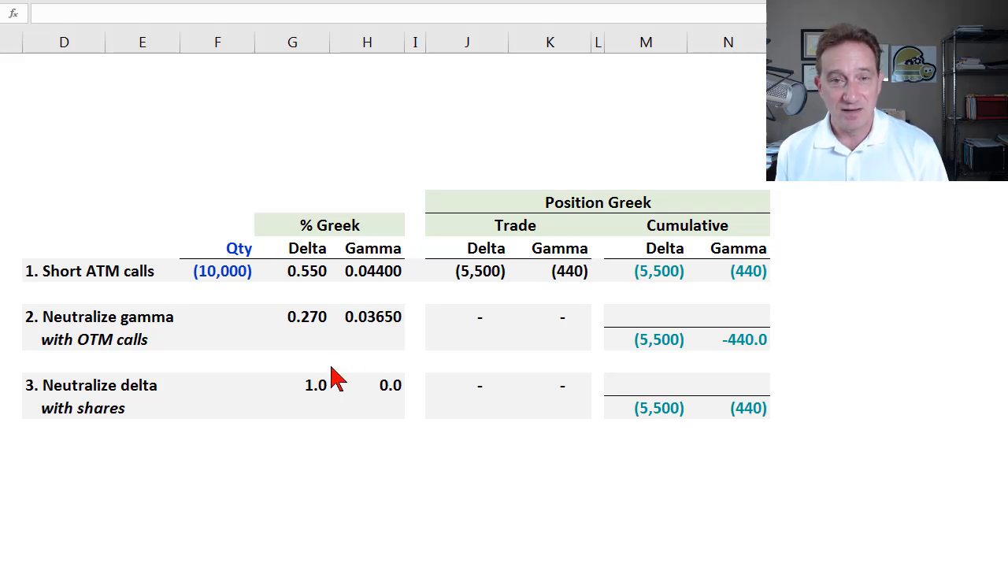
mouse_move(319, 276)
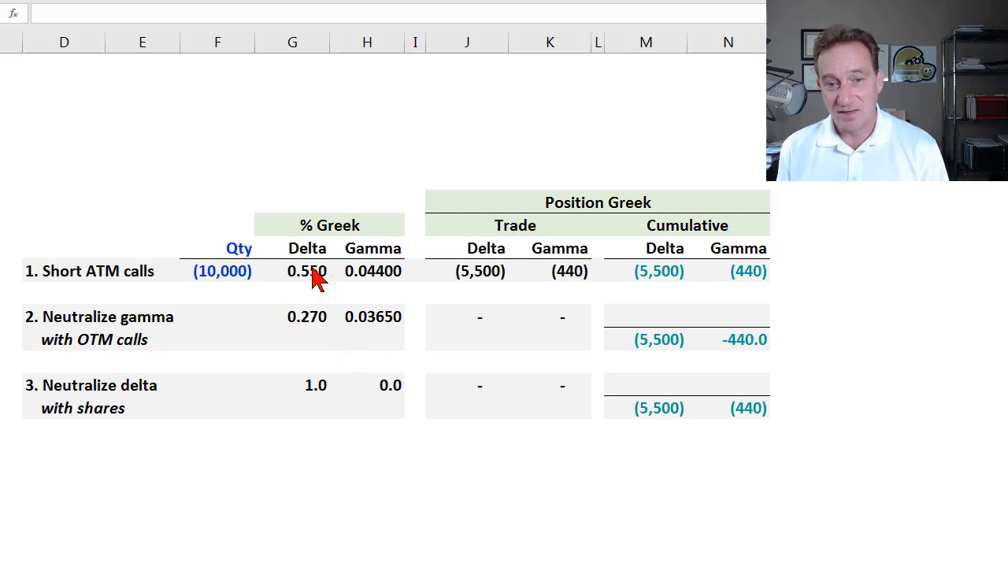
mouse_move(376, 347)
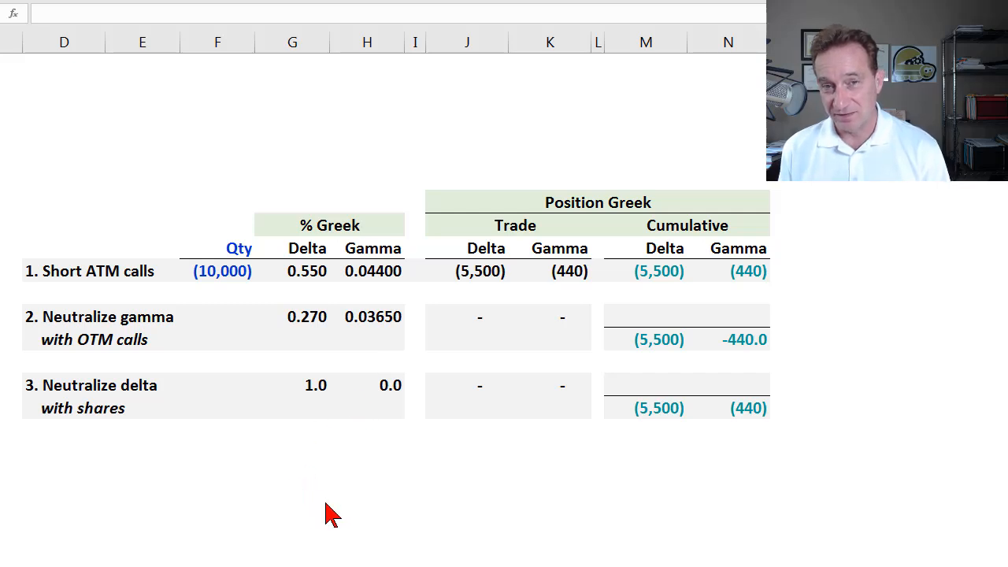
mouse_move(326, 258)
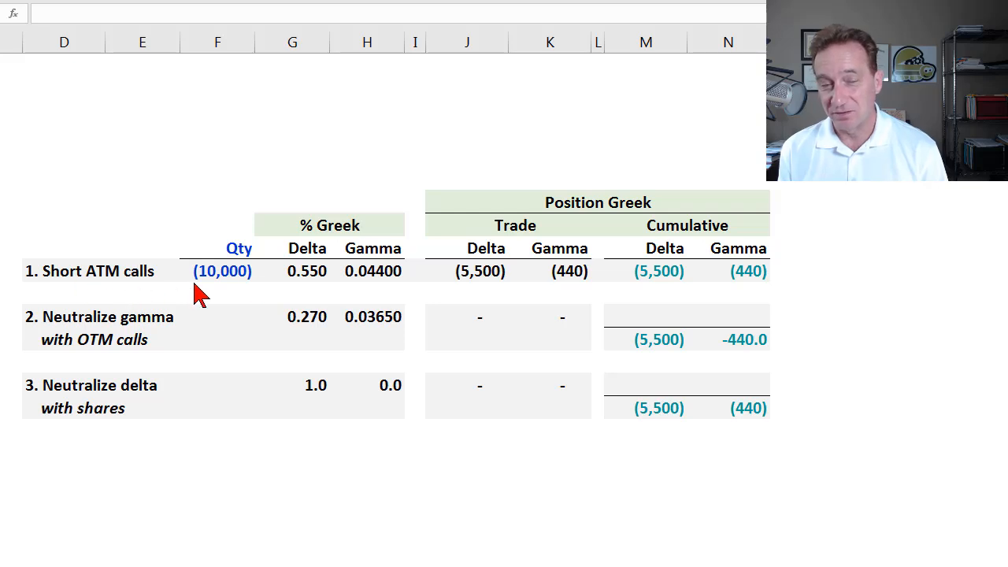
mouse_move(307, 329)
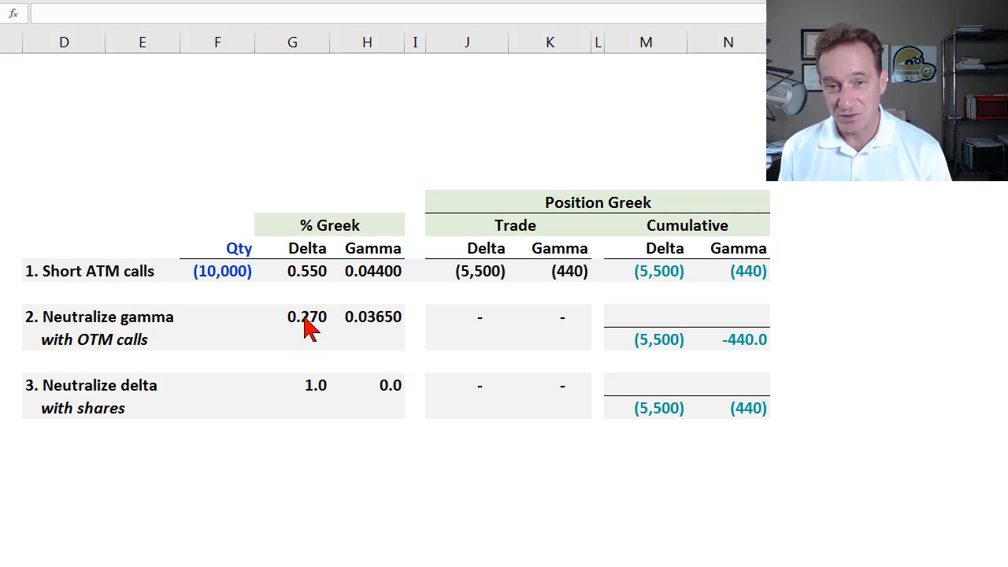
mouse_move(374, 288)
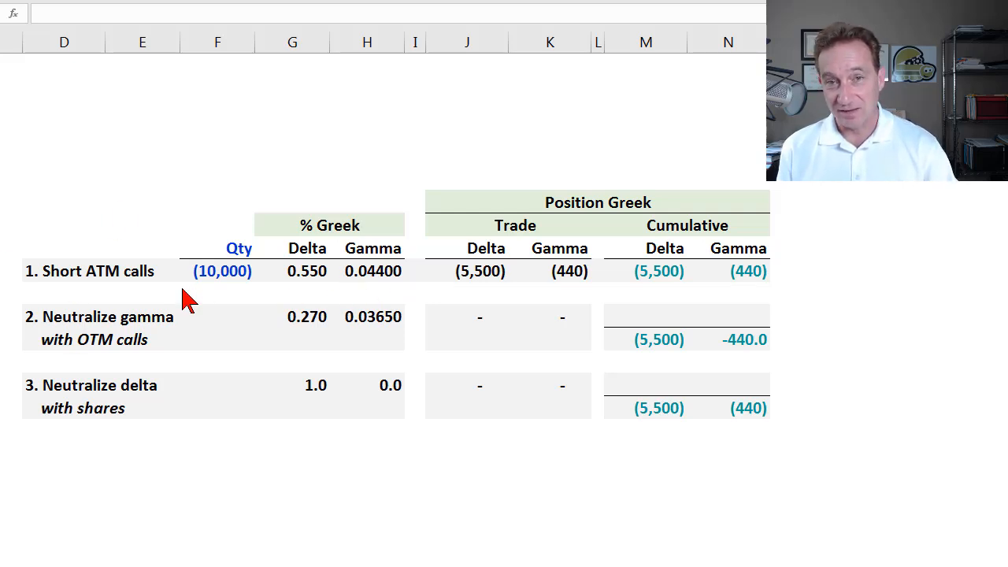
mouse_move(297, 186)
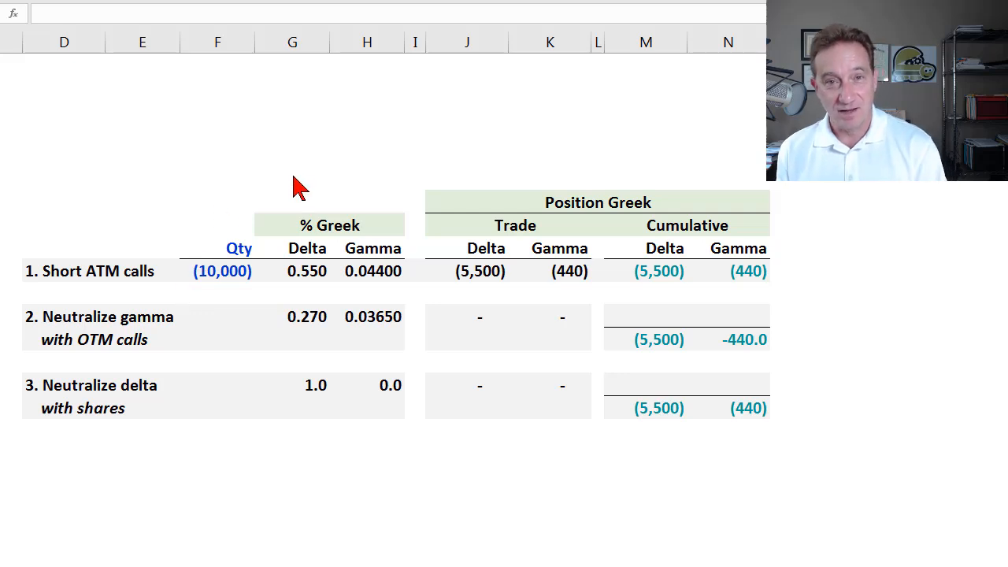
mouse_move(285, 183)
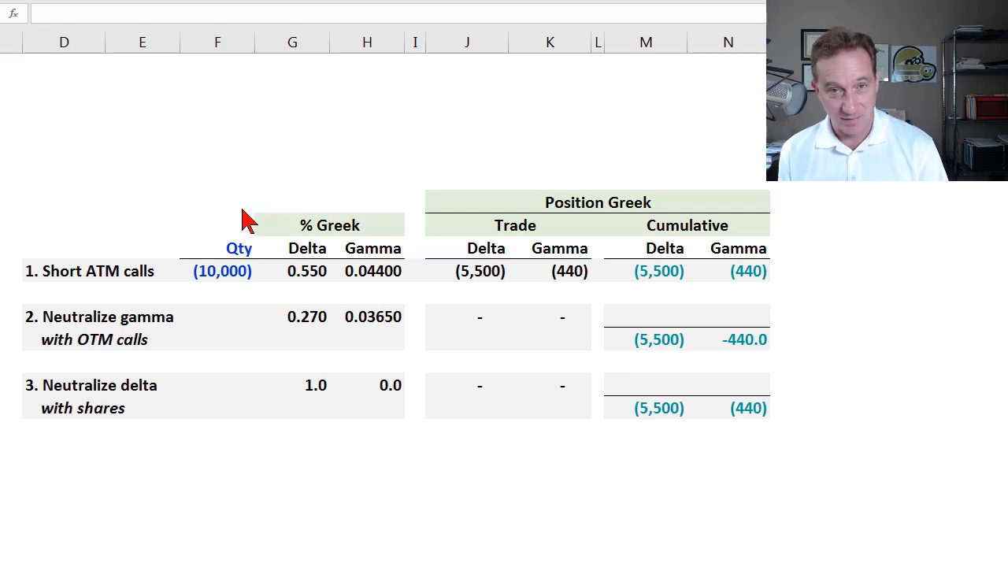
mouse_move(181, 266)
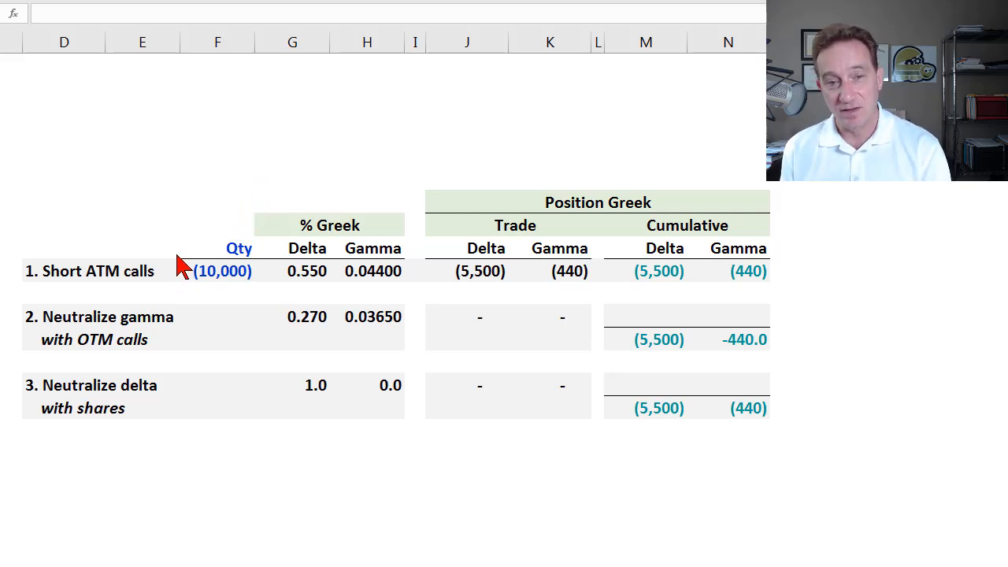
mouse_move(140, 297)
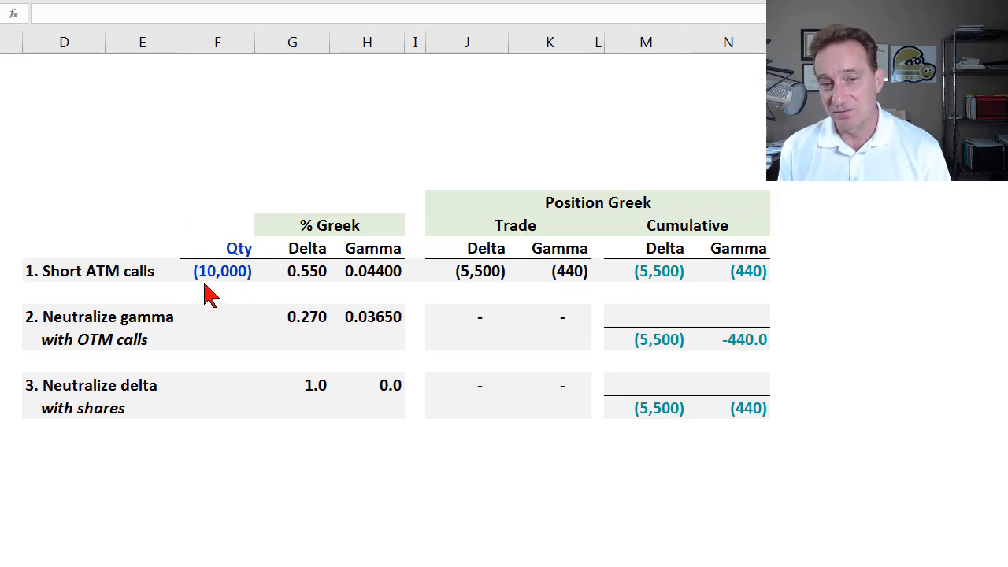
mouse_move(224, 306)
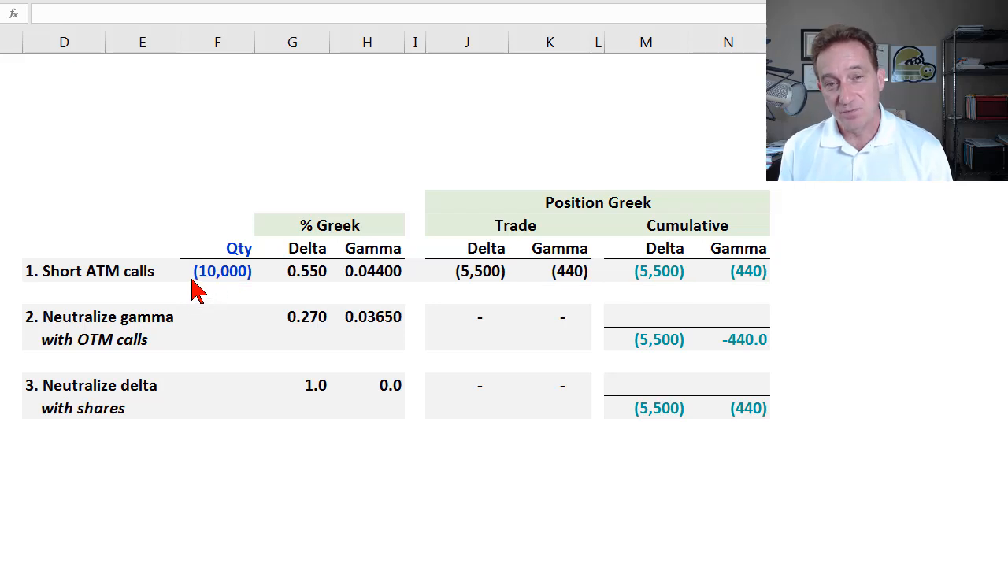
mouse_move(149, 287)
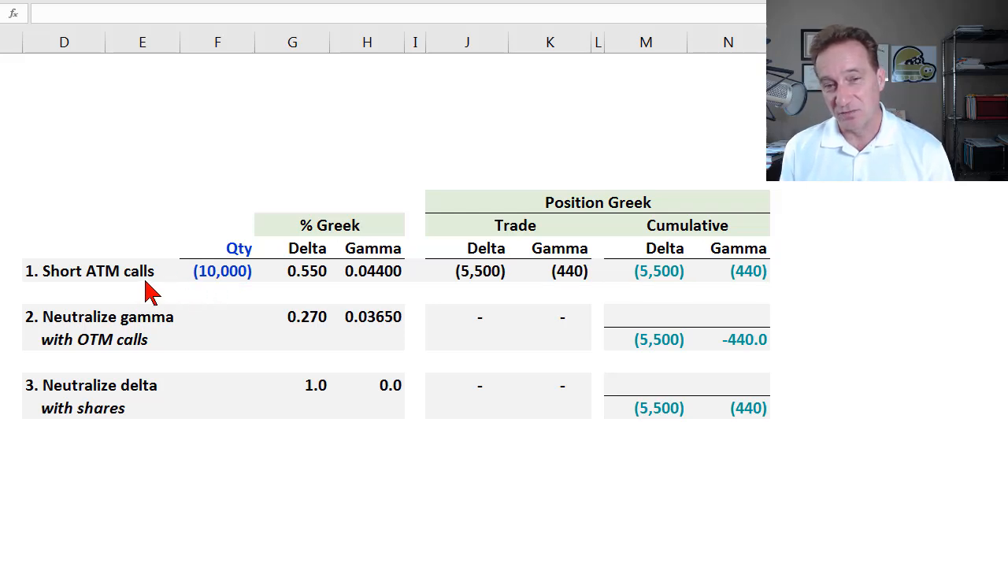
mouse_move(275, 260)
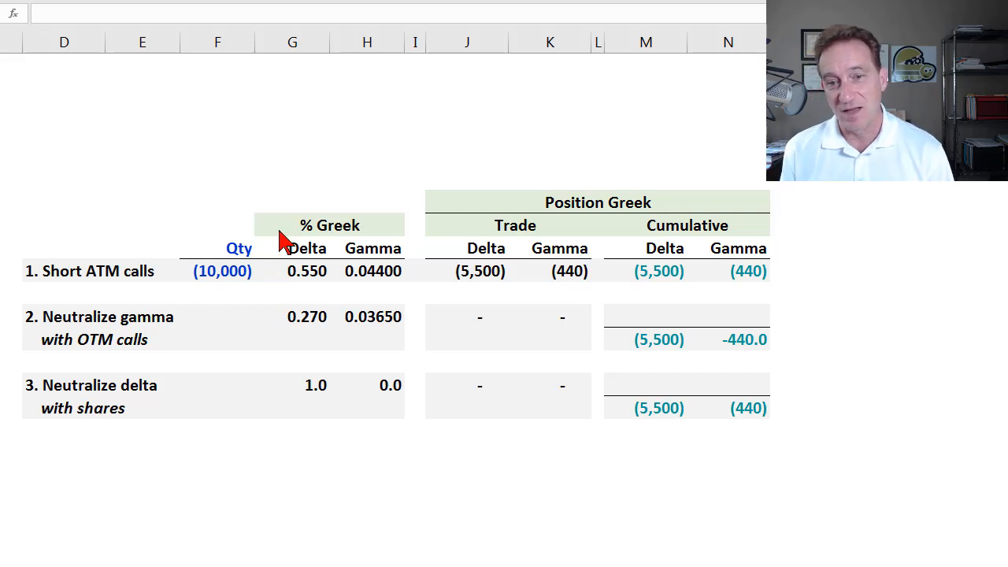
mouse_move(385, 237)
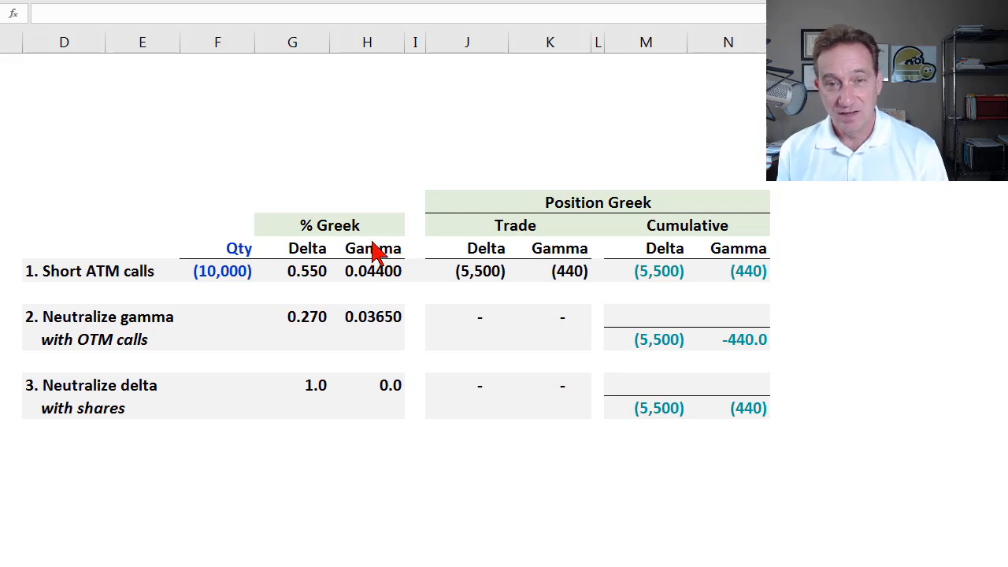
mouse_move(364, 186)
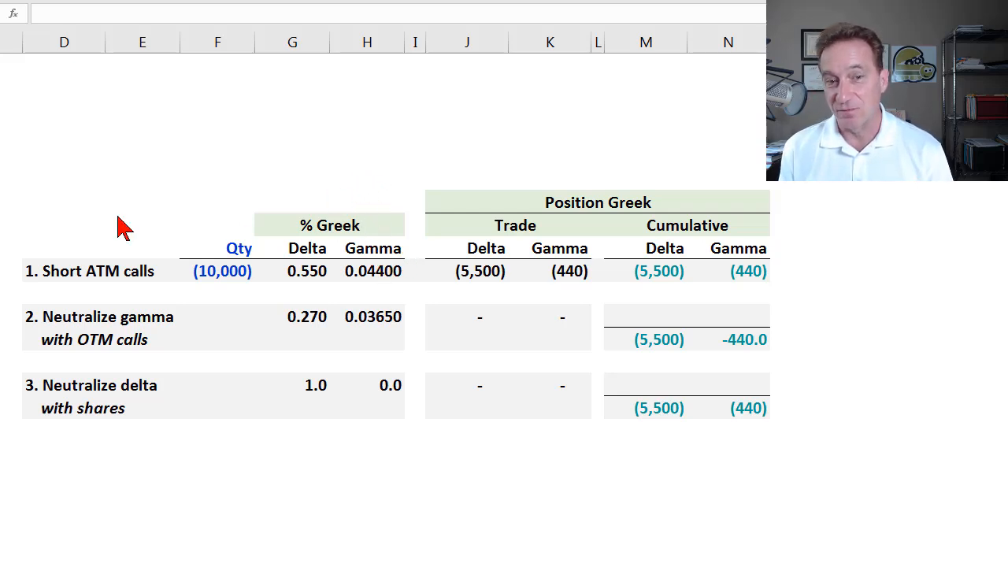
mouse_move(155, 307)
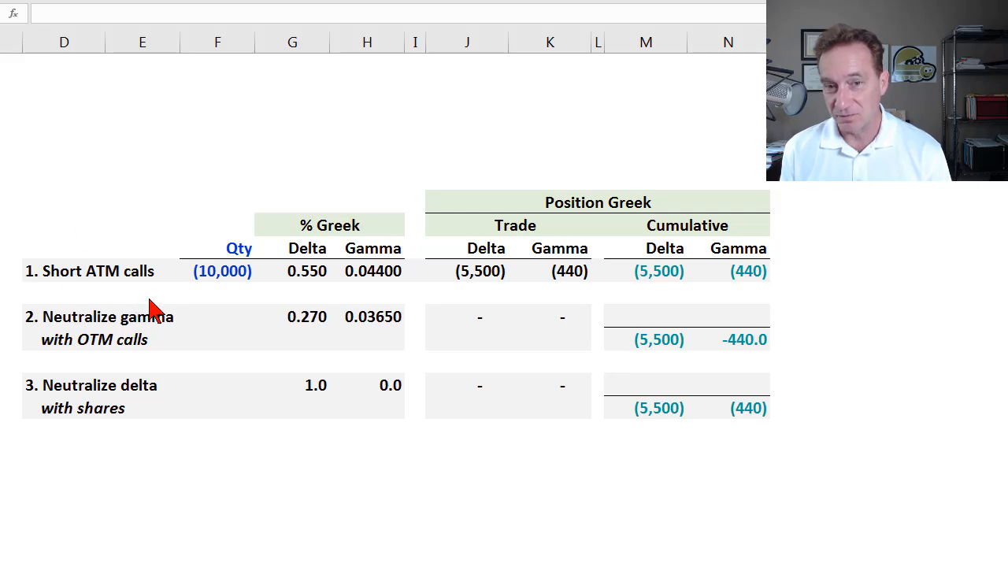
mouse_move(319, 262)
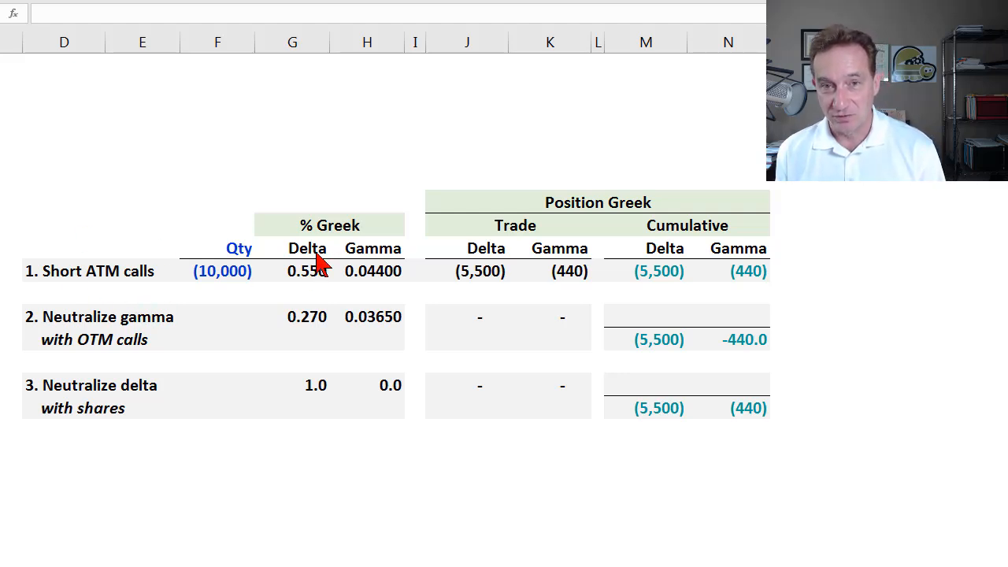
mouse_move(305, 283)
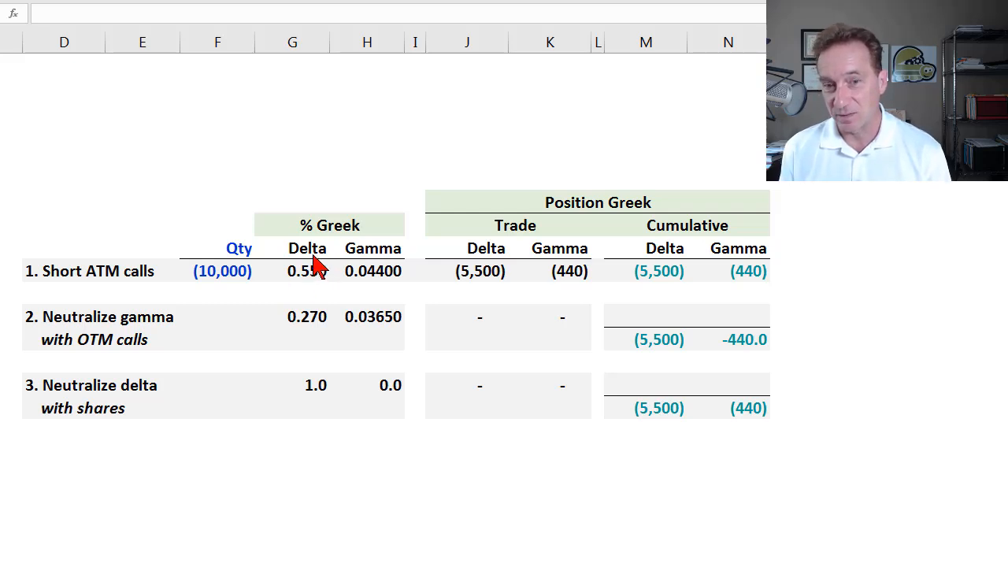
mouse_move(381, 260)
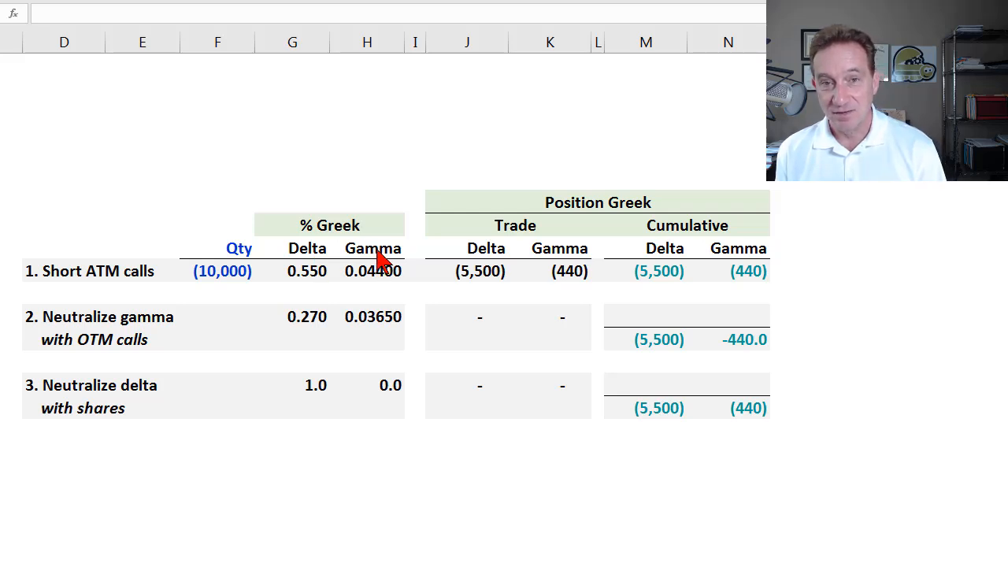
mouse_move(378, 272)
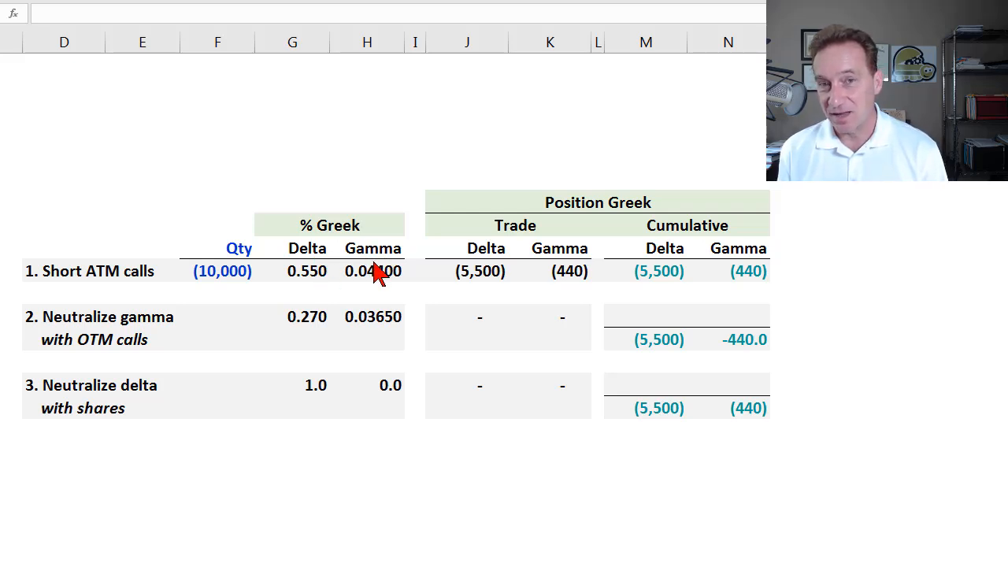
mouse_move(381, 264)
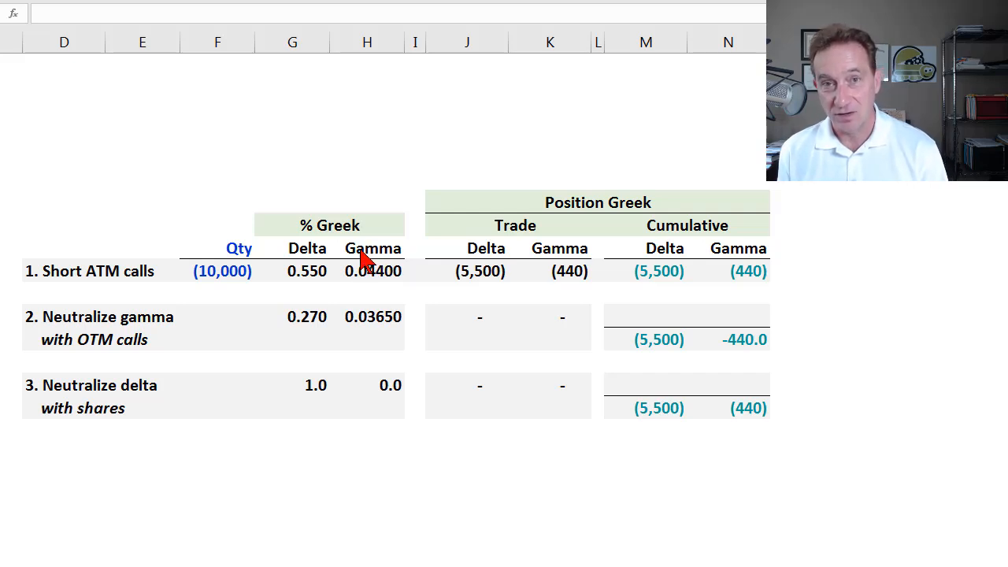
mouse_move(368, 268)
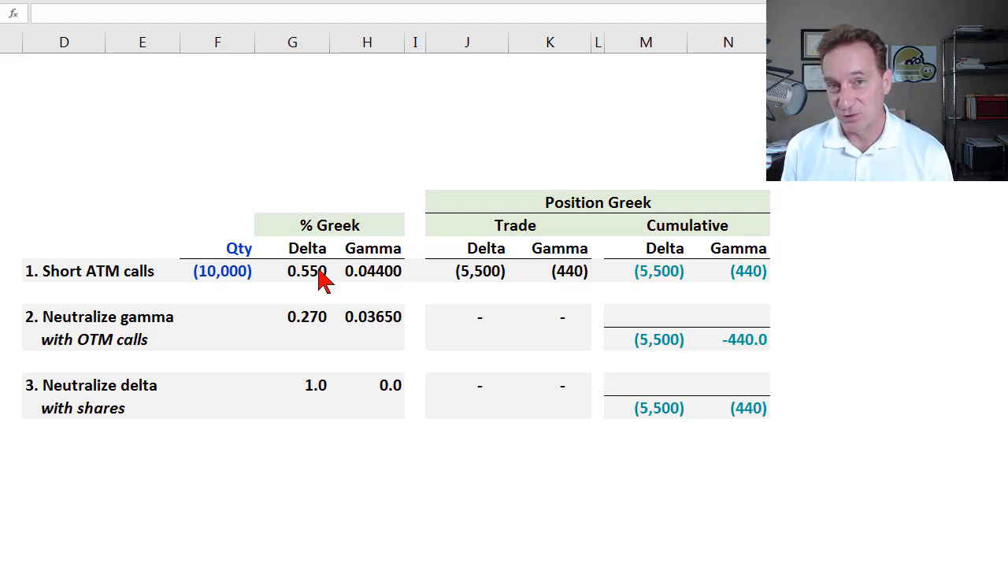
mouse_move(397, 271)
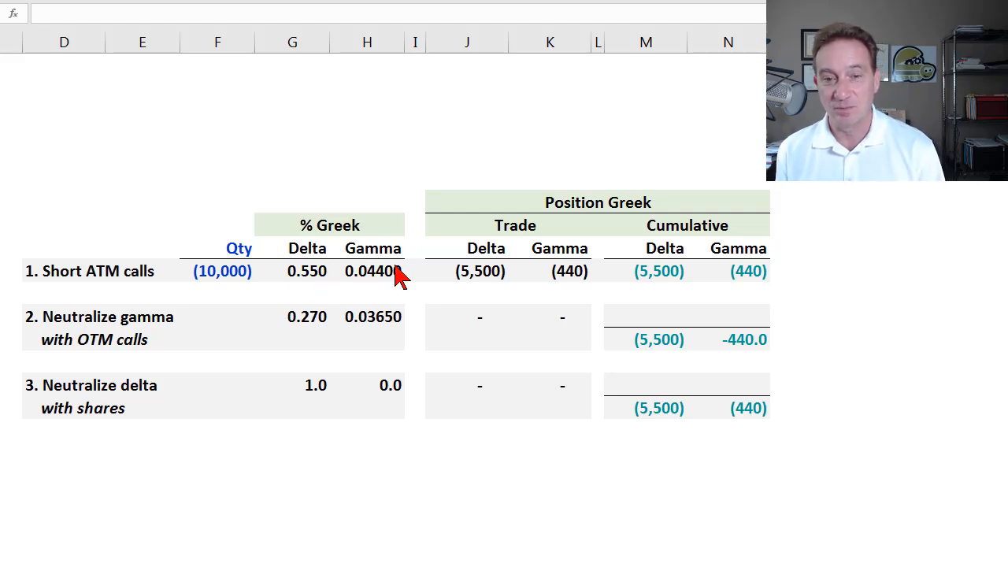
mouse_move(334, 266)
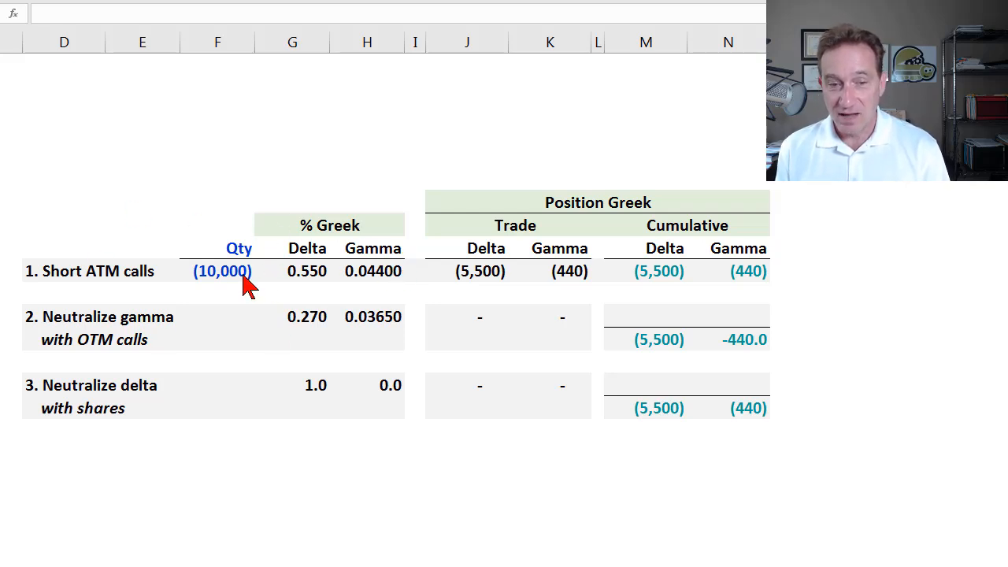
mouse_move(276, 285)
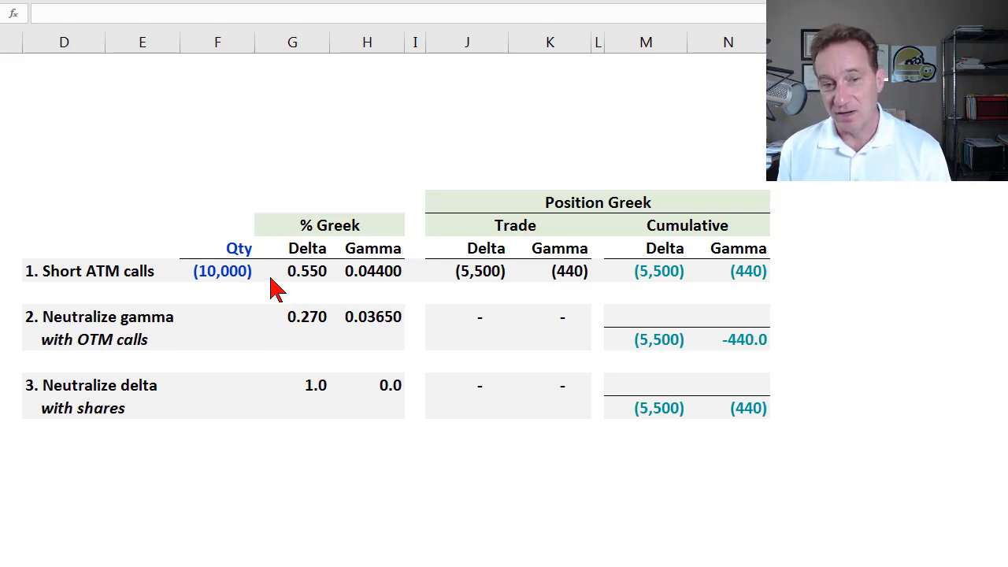
mouse_move(307, 284)
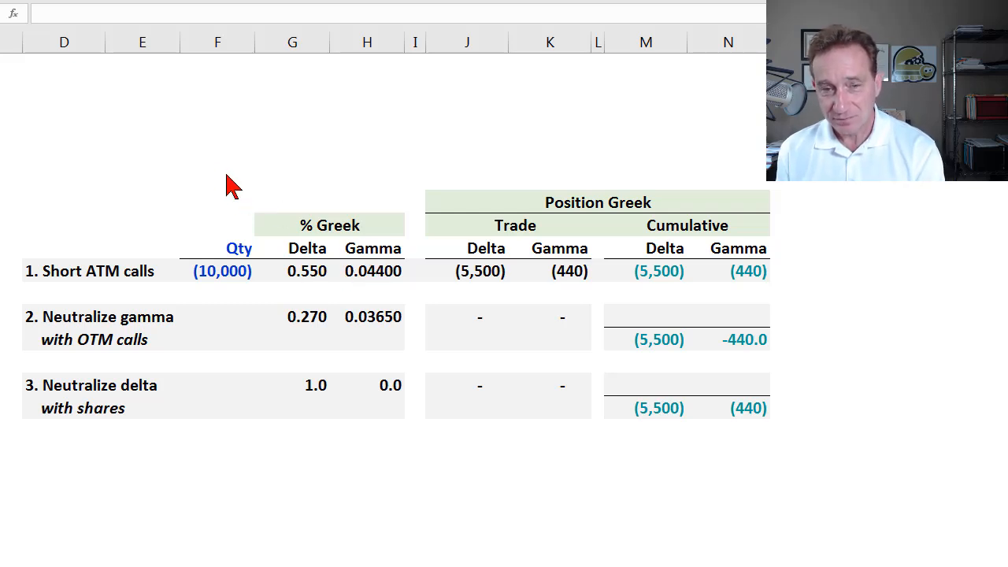
mouse_move(583, 183)
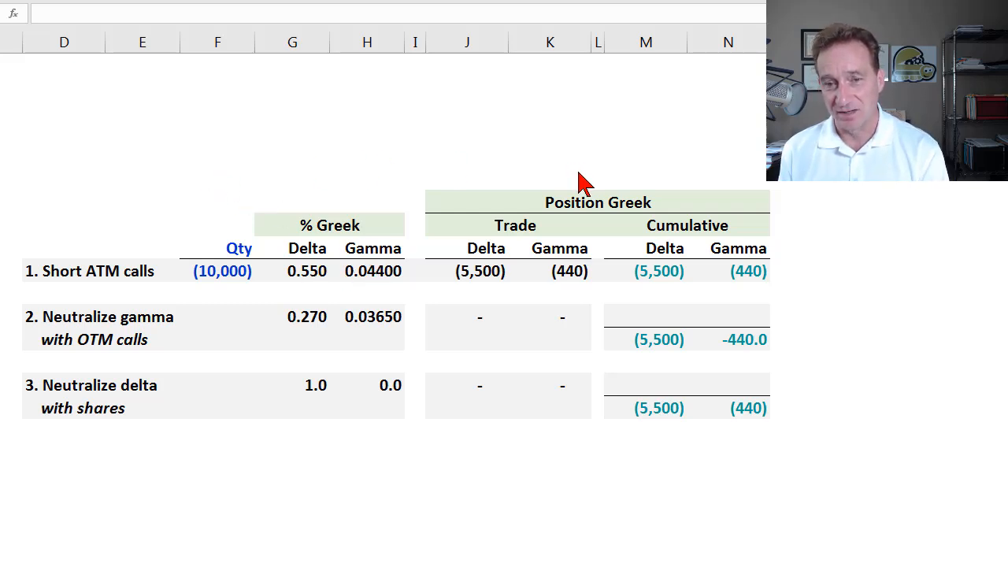
mouse_move(354, 232)
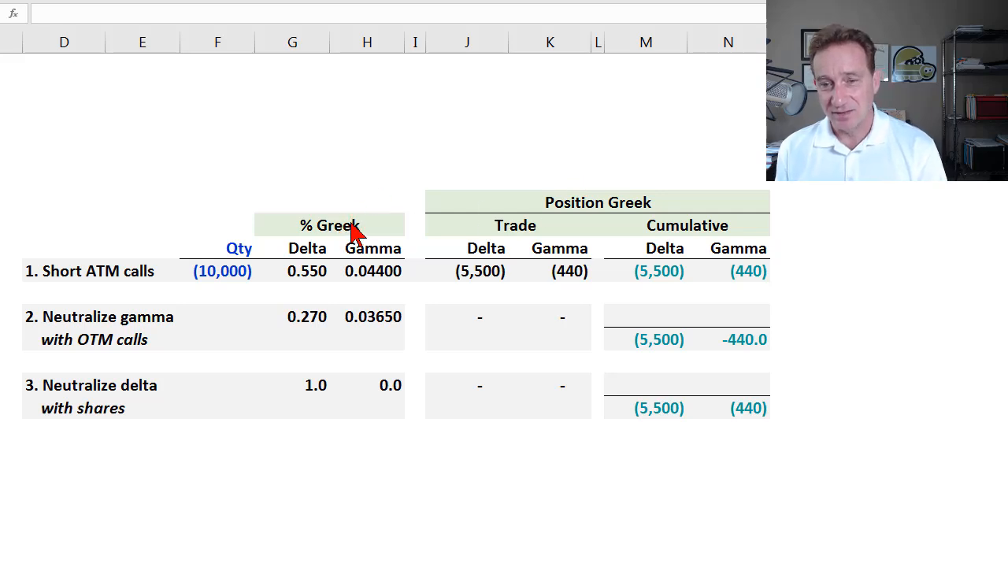
mouse_move(465, 224)
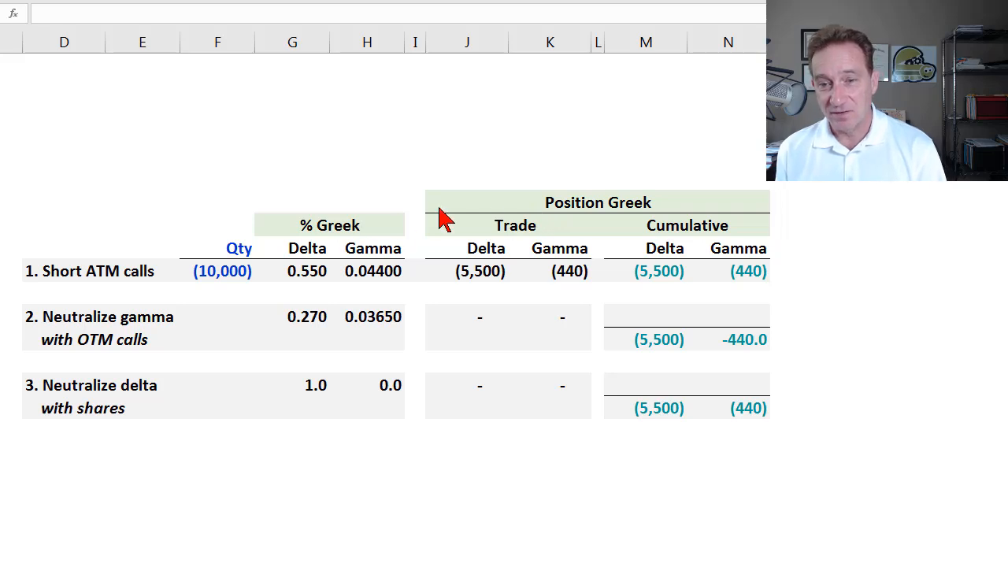
mouse_move(351, 228)
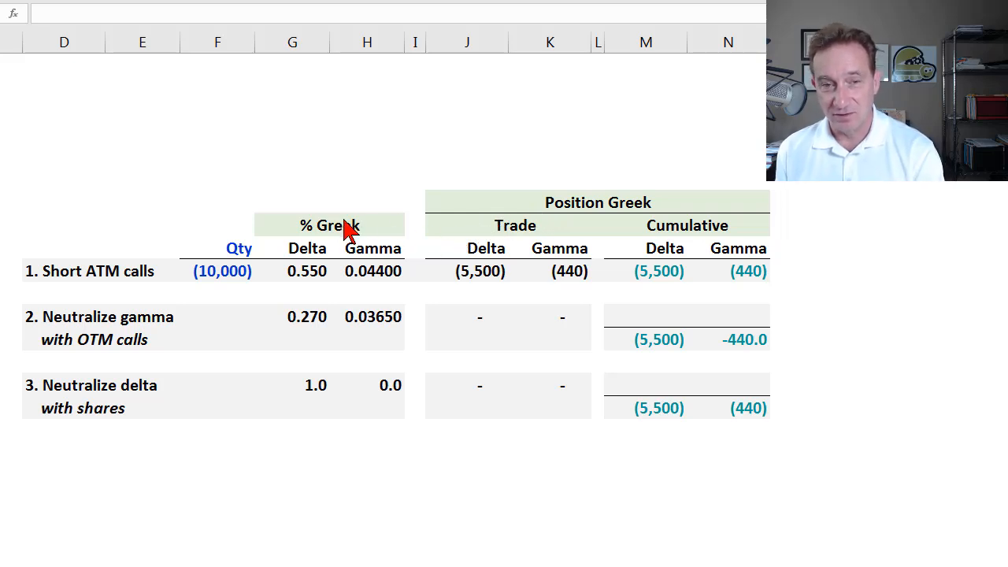
mouse_move(306, 209)
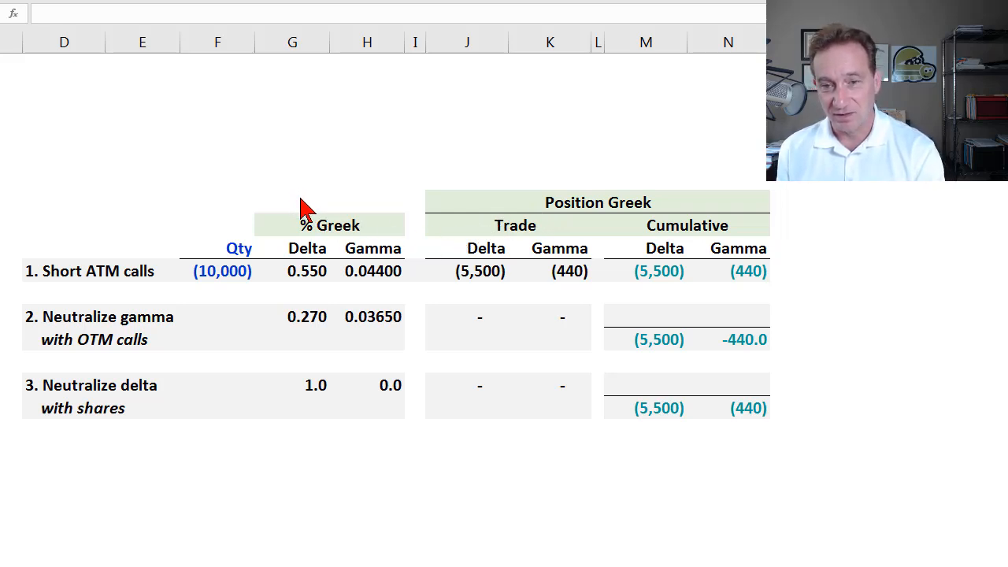
mouse_move(302, 247)
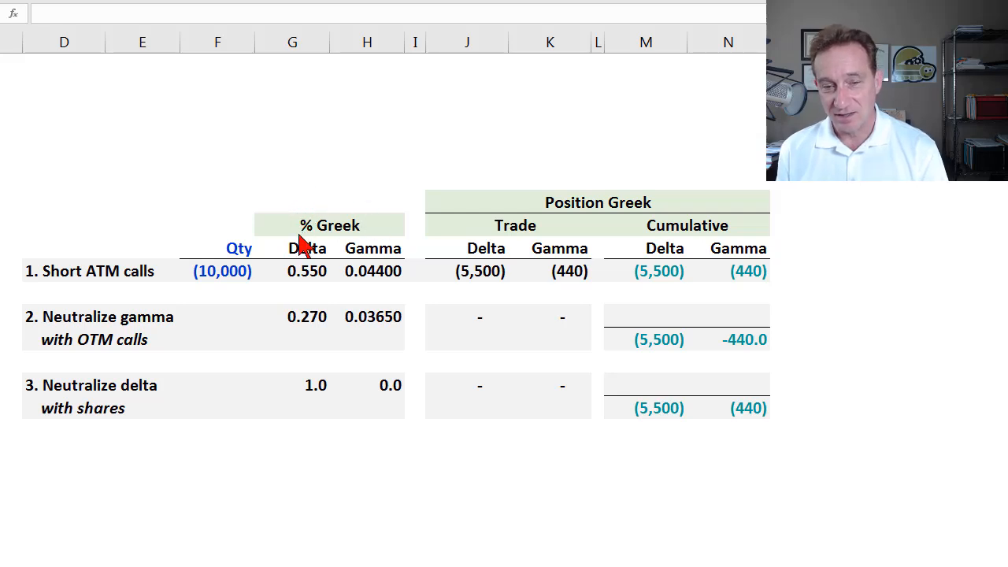
mouse_move(372, 227)
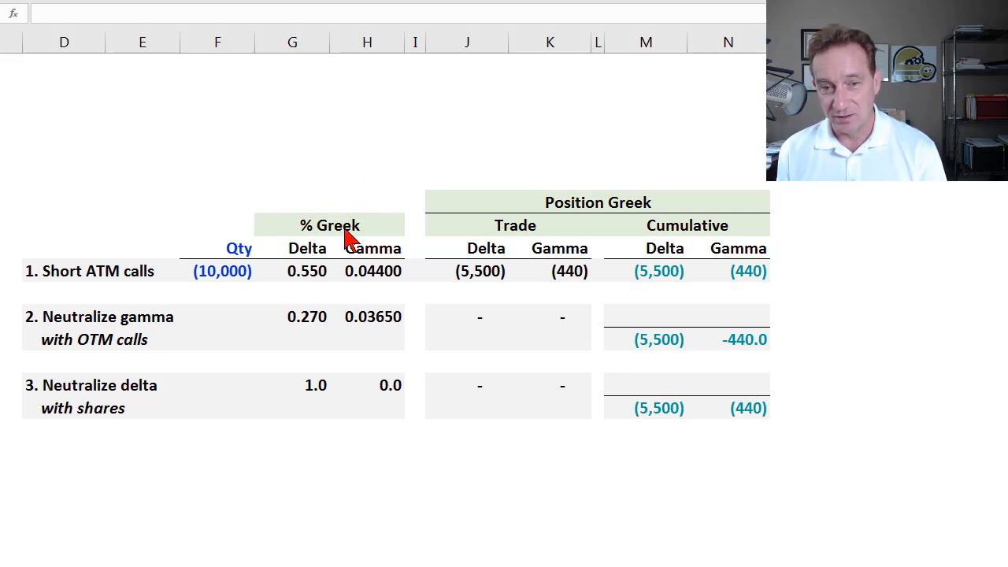
mouse_move(386, 233)
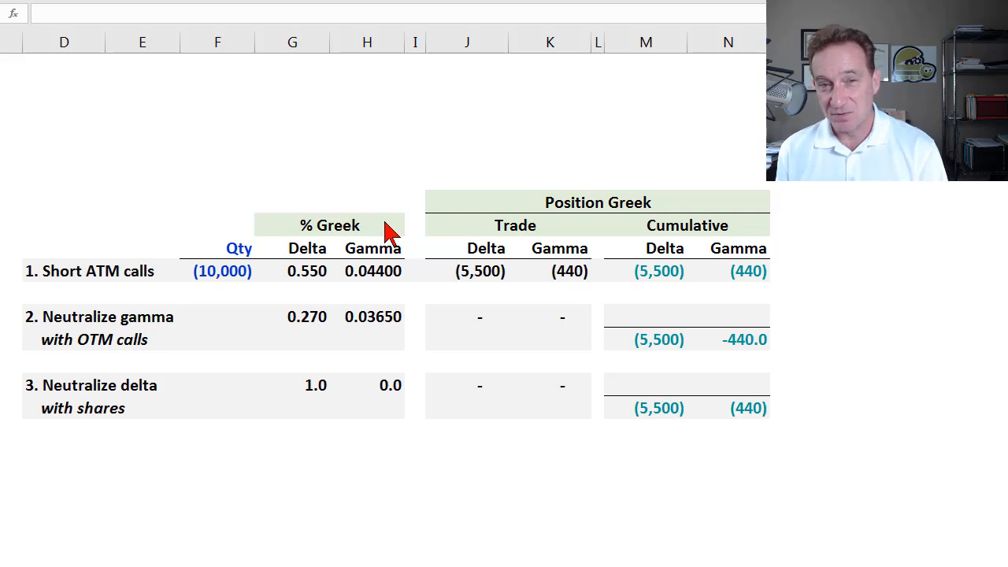
mouse_move(532, 236)
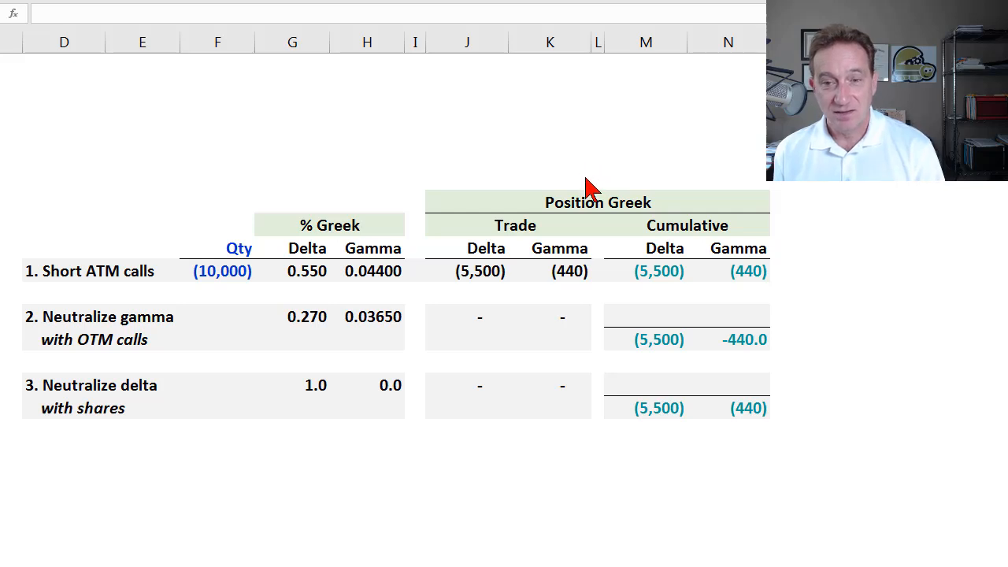
mouse_move(561, 193)
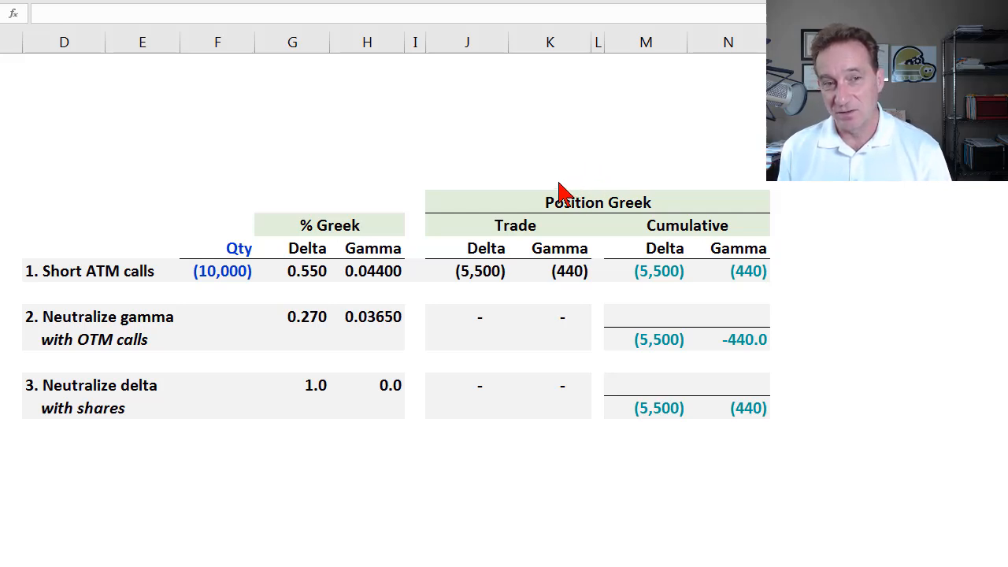
mouse_move(567, 209)
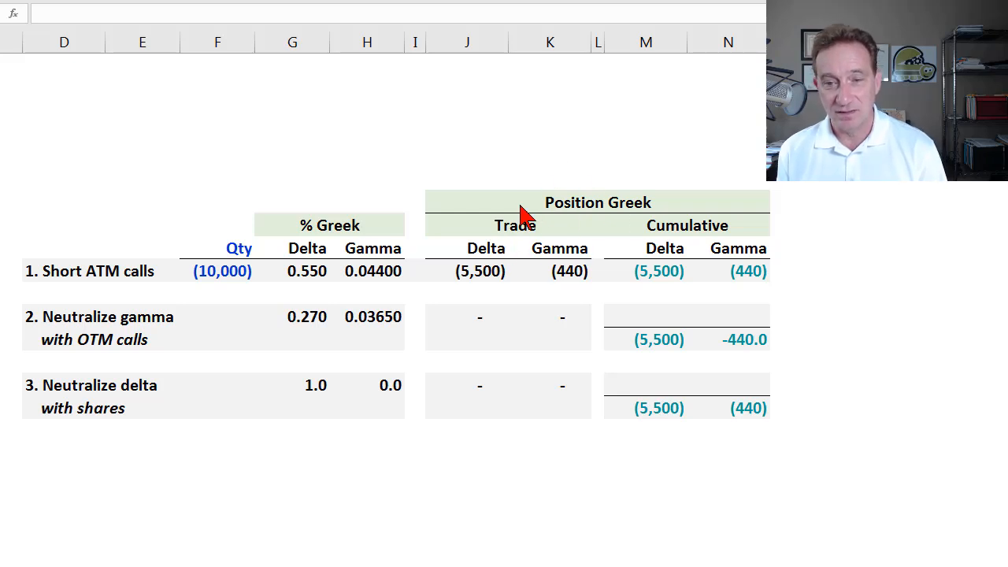
mouse_move(584, 227)
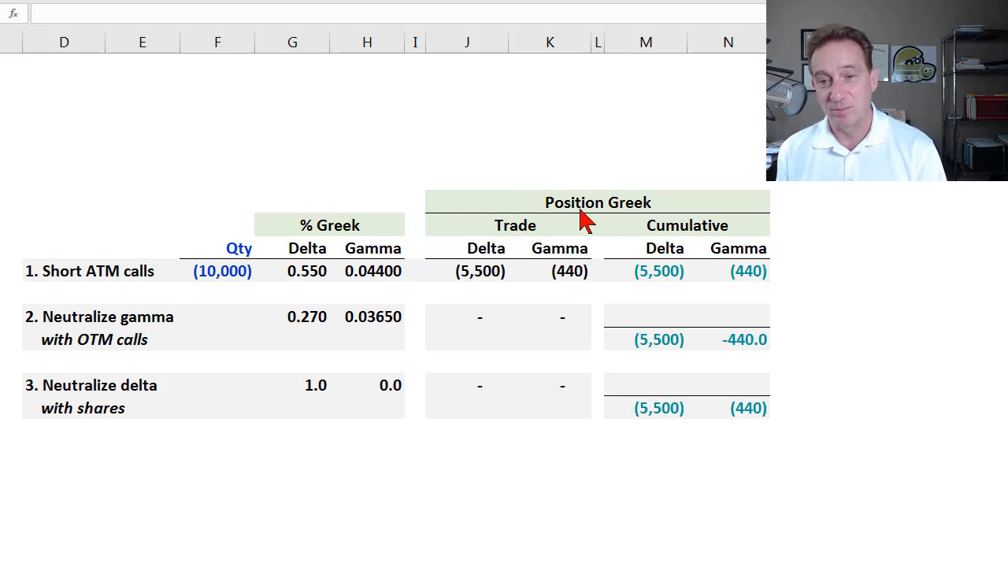
mouse_move(406, 240)
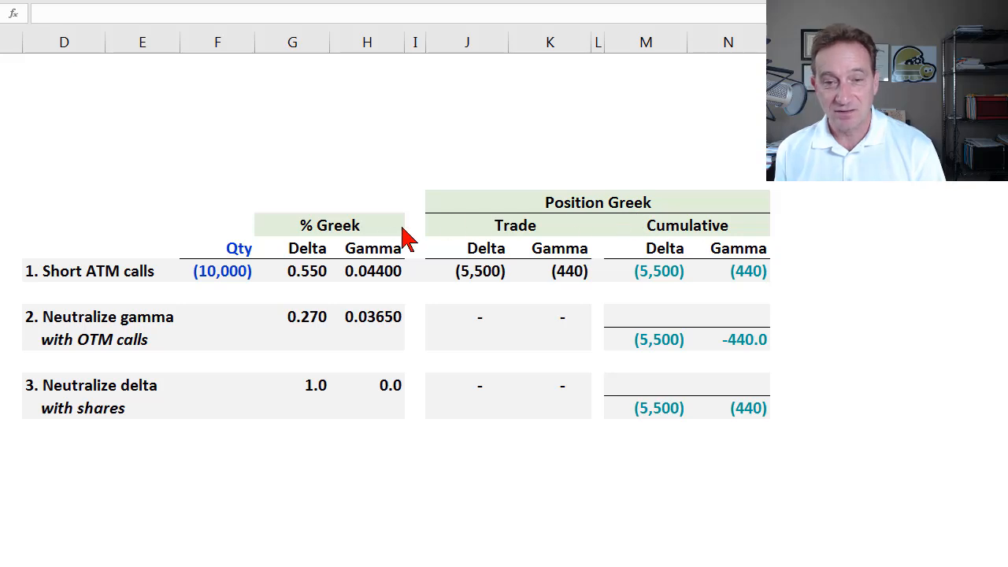
mouse_move(395, 229)
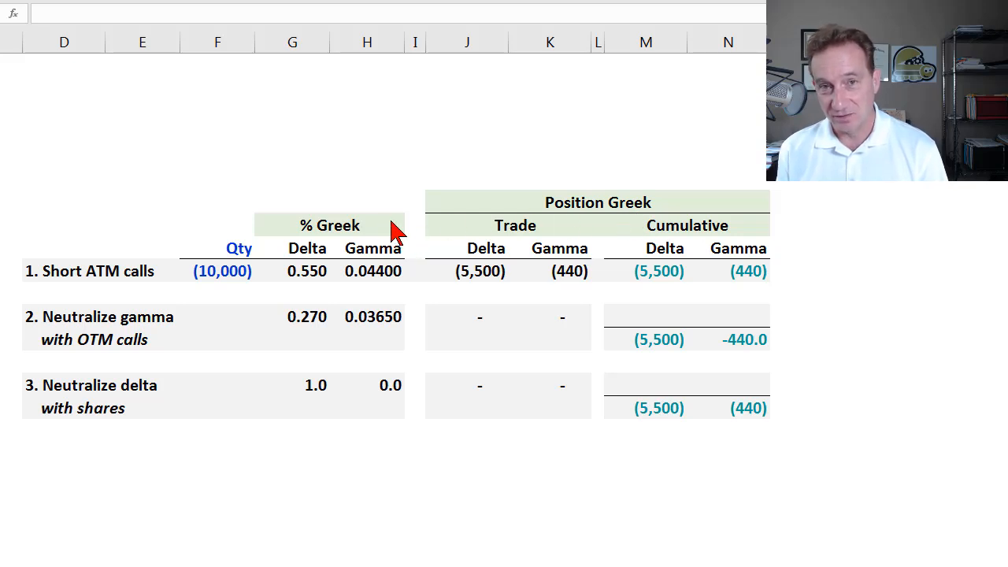
mouse_move(401, 234)
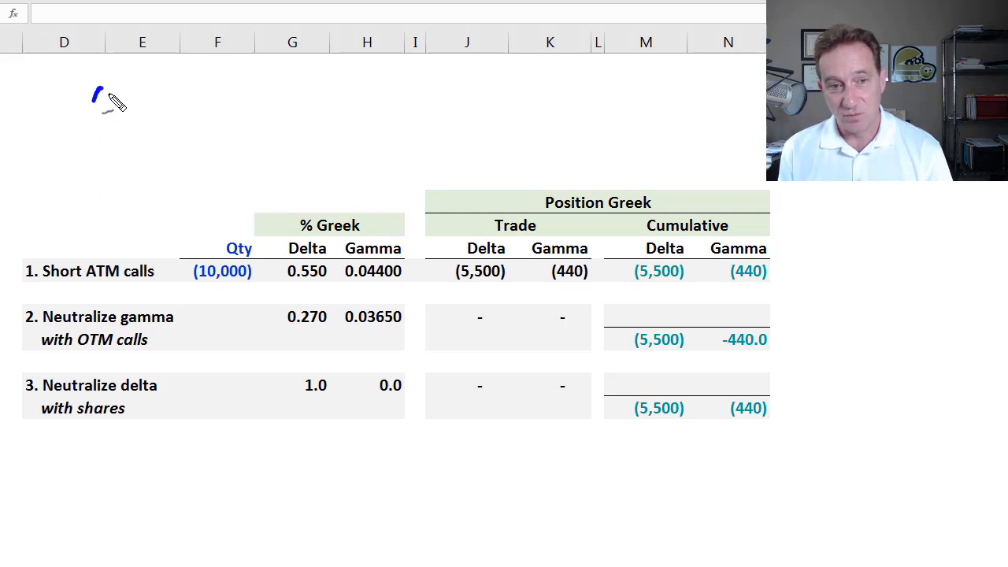
Handwrite 'Qty · % Greek' in ink above the hedge table
left_click_drag(94, 86, 157, 138)
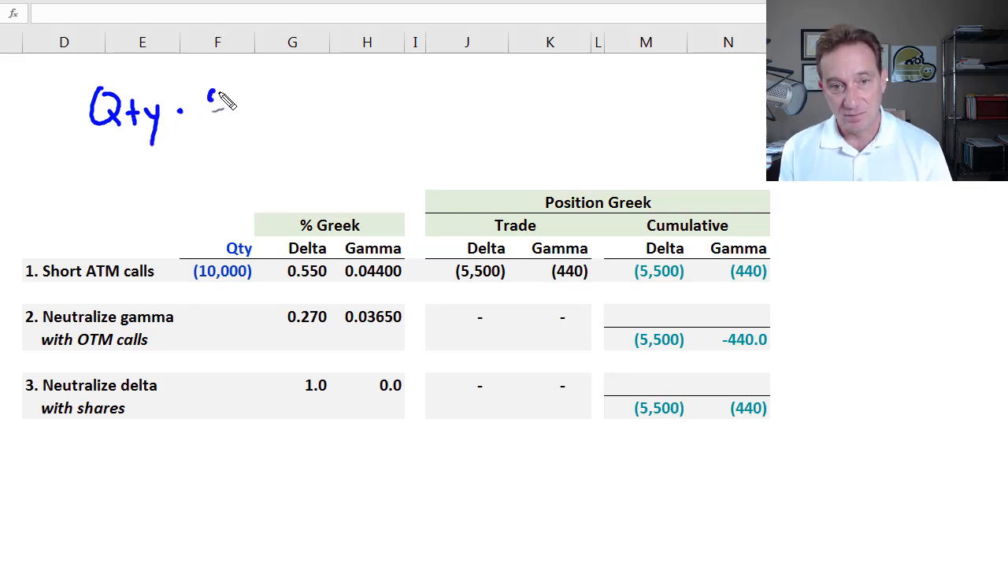
left_click_drag(212, 95, 236, 126)
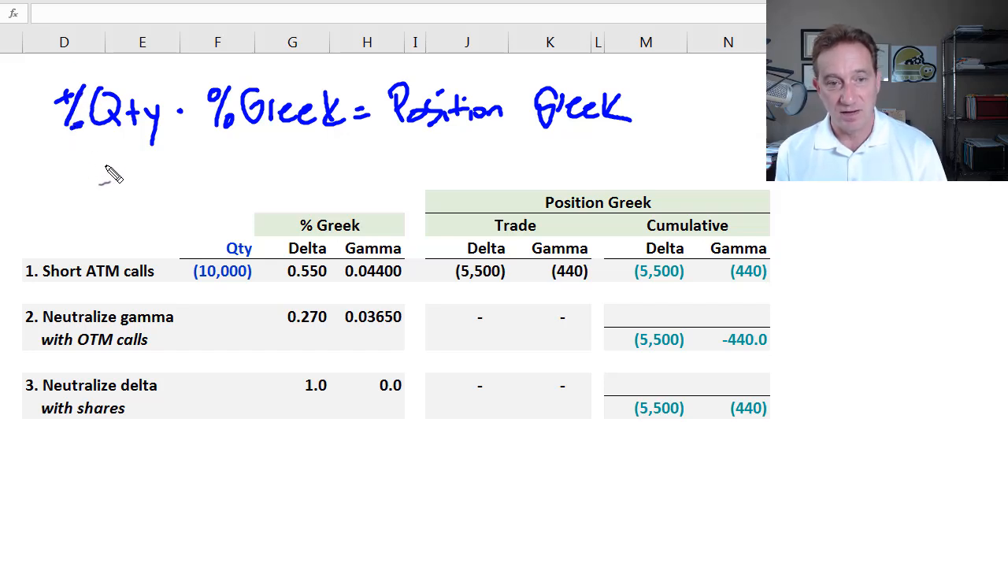
mouse_move(543, 122)
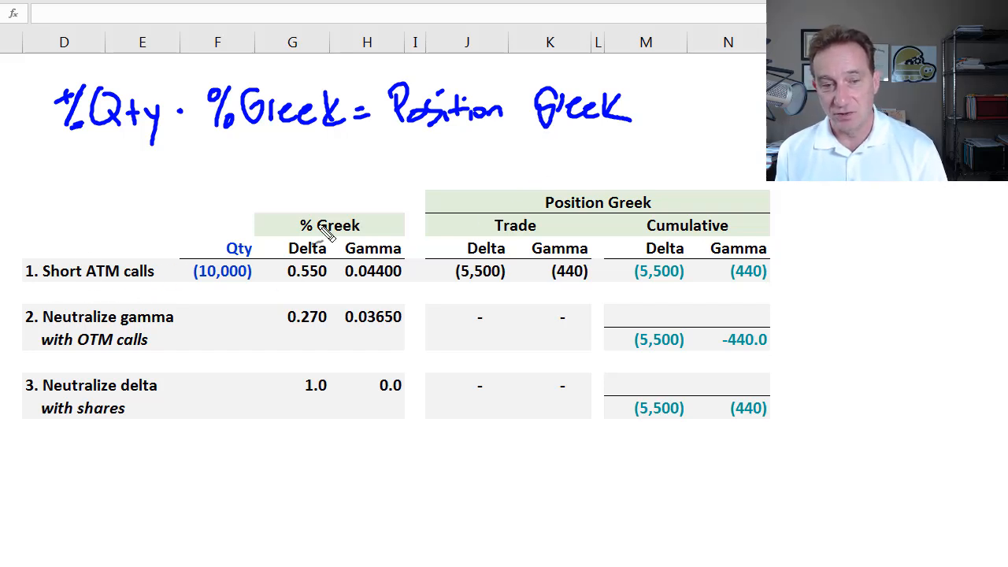
mouse_move(193, 287)
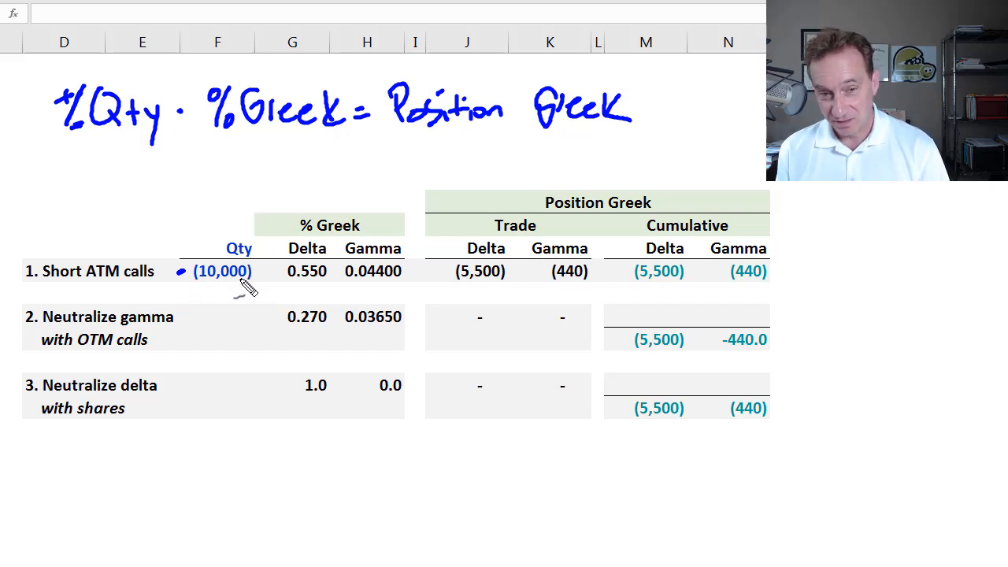
mouse_move(405, 259)
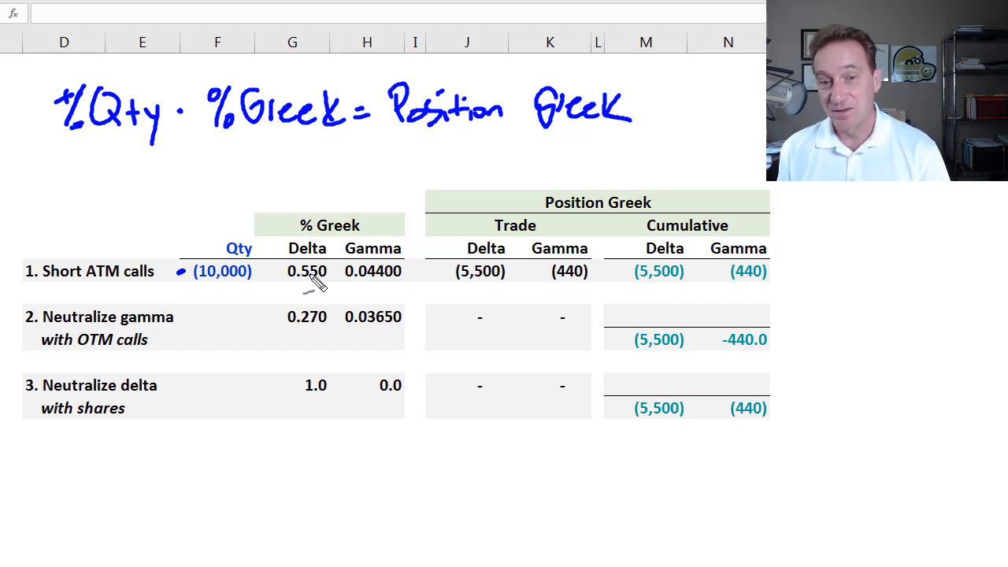
mouse_move(358, 271)
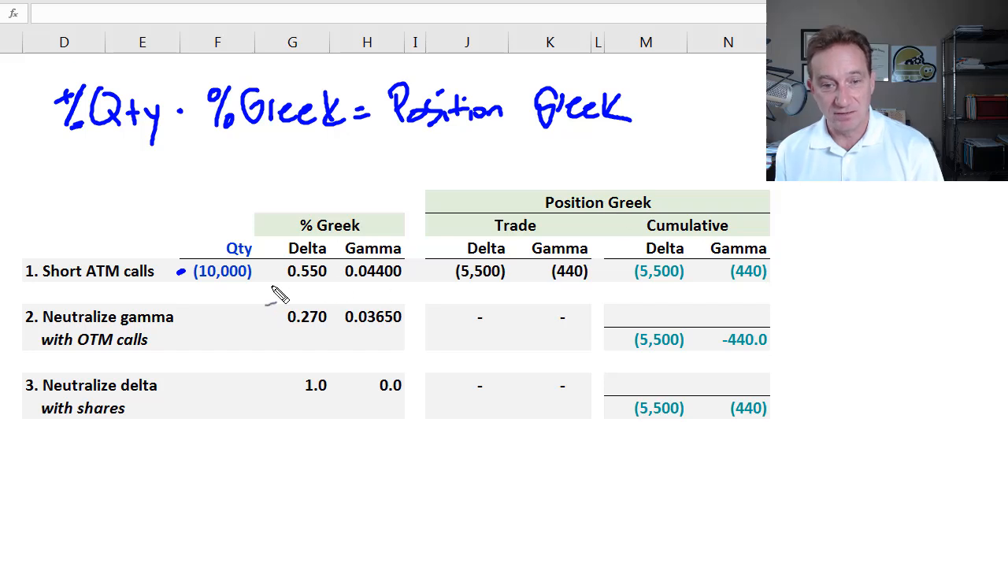
mouse_move(196, 295)
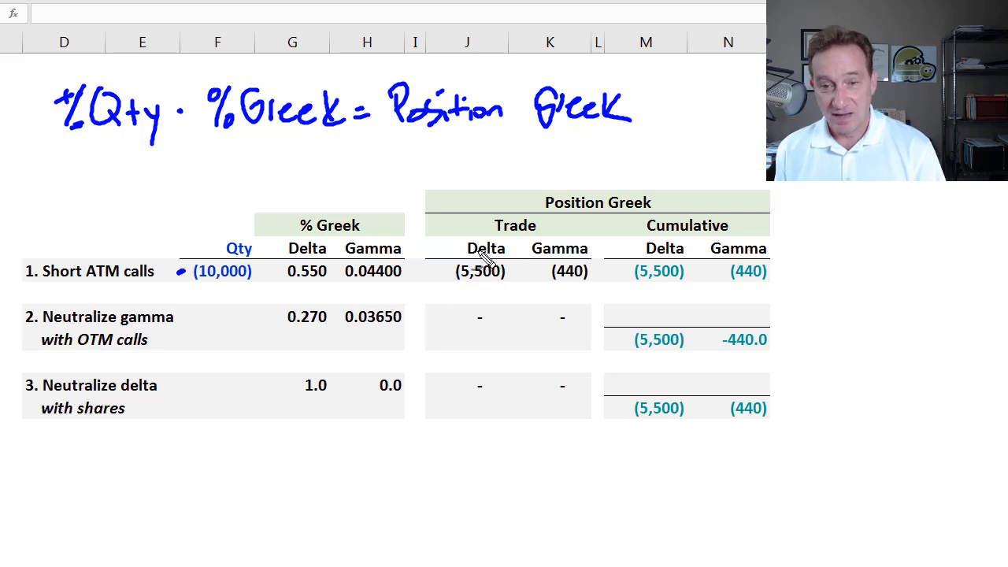
mouse_move(512, 271)
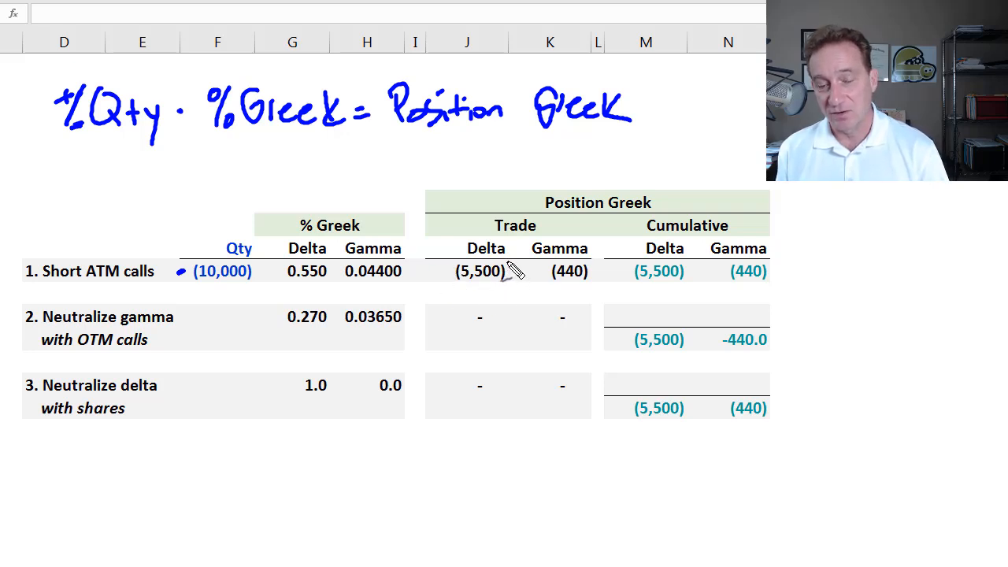
mouse_move(567, 222)
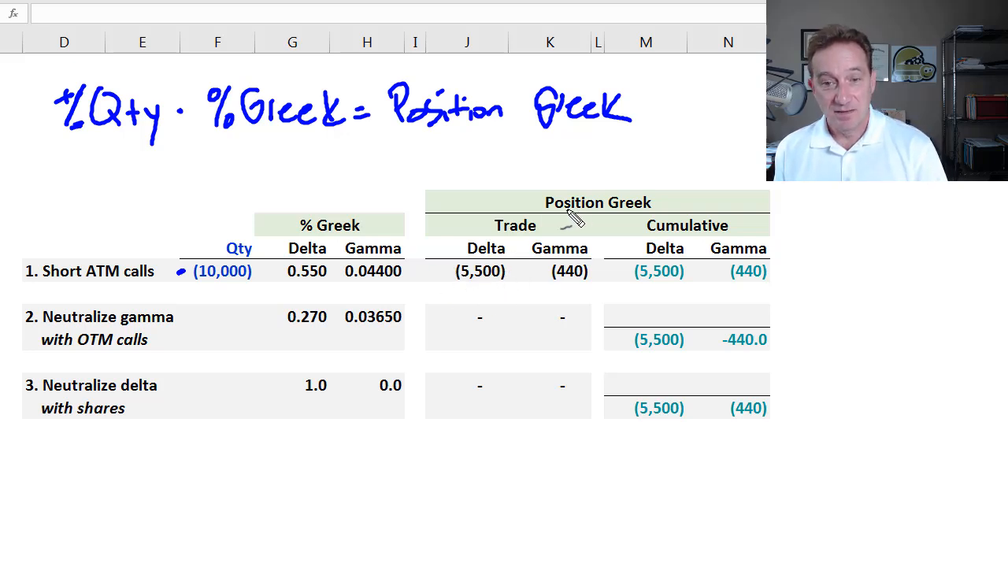
mouse_move(484, 298)
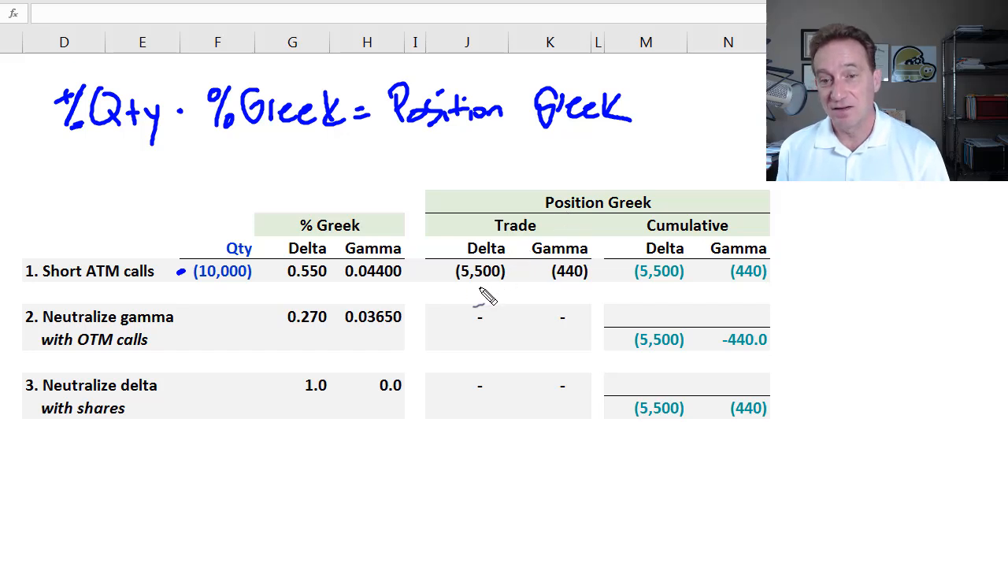
mouse_move(543, 285)
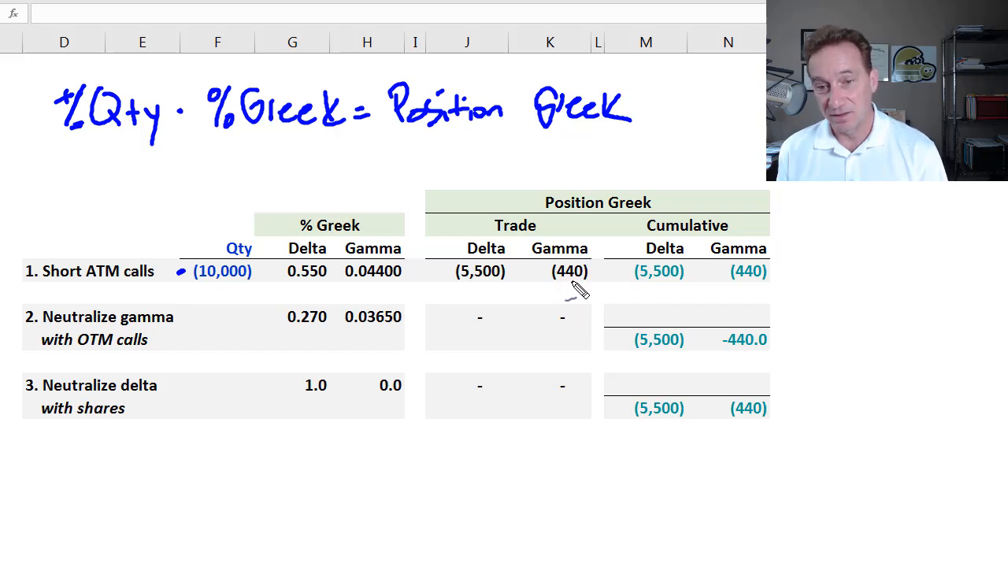
mouse_move(130, 277)
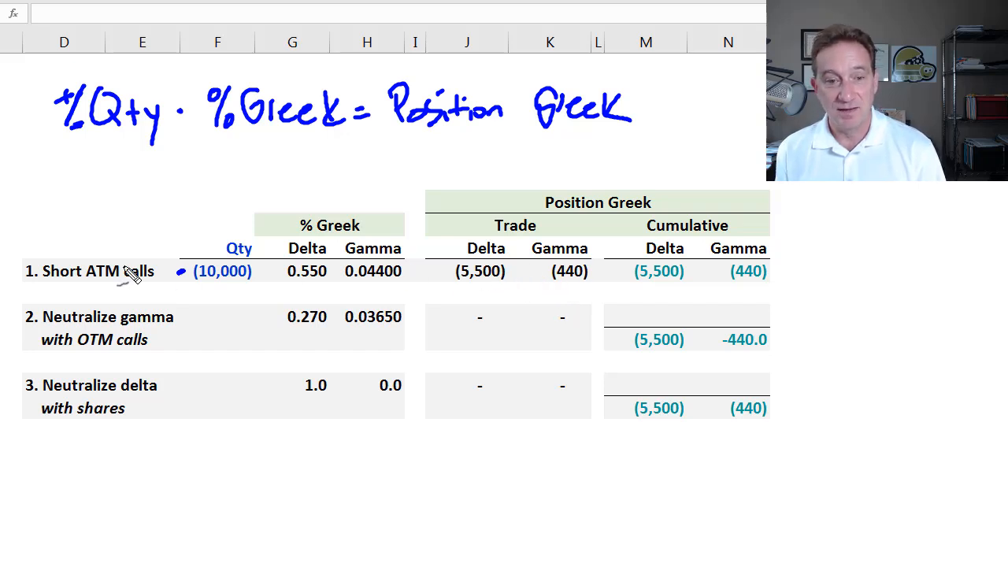
mouse_move(291, 242)
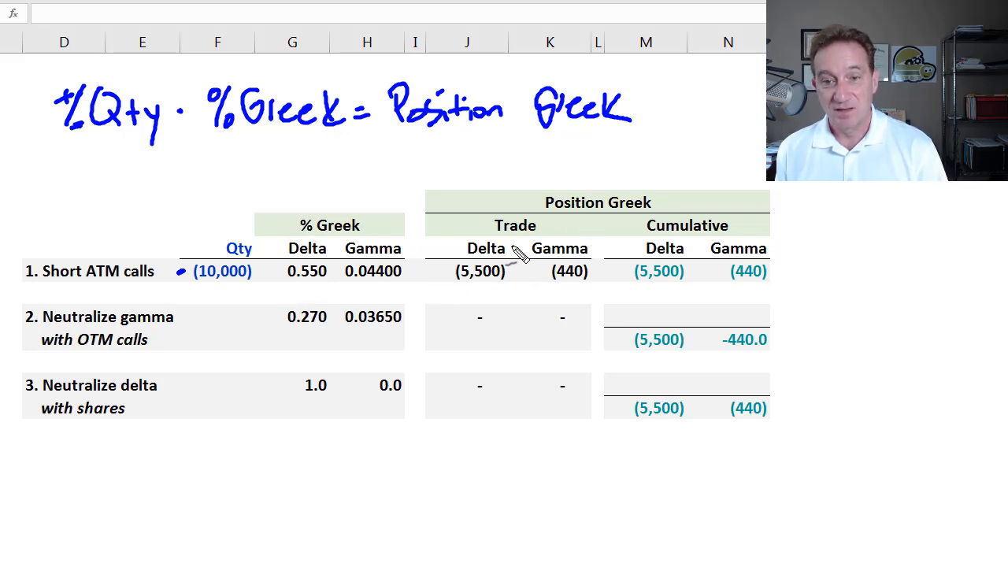
mouse_move(508, 285)
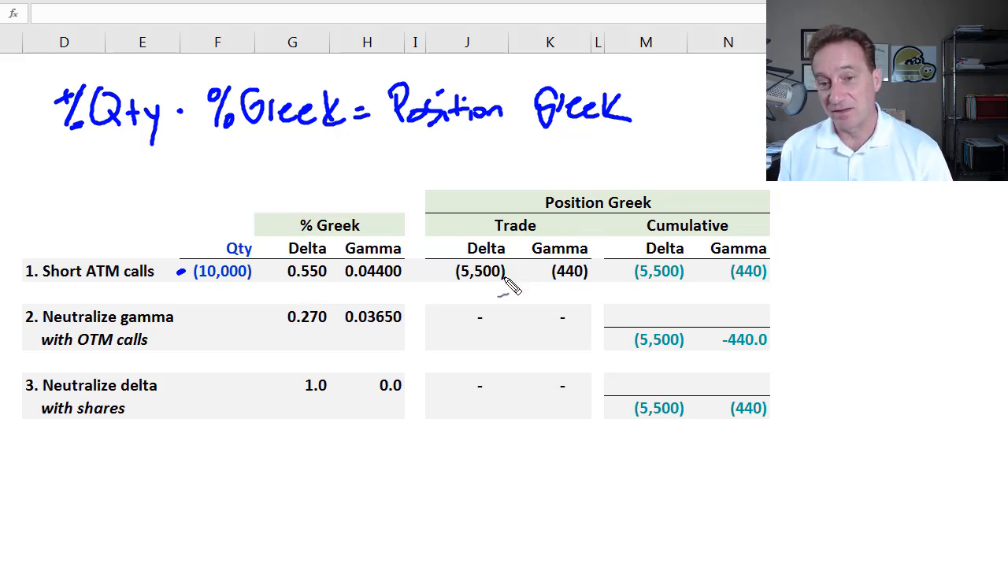
mouse_move(507, 281)
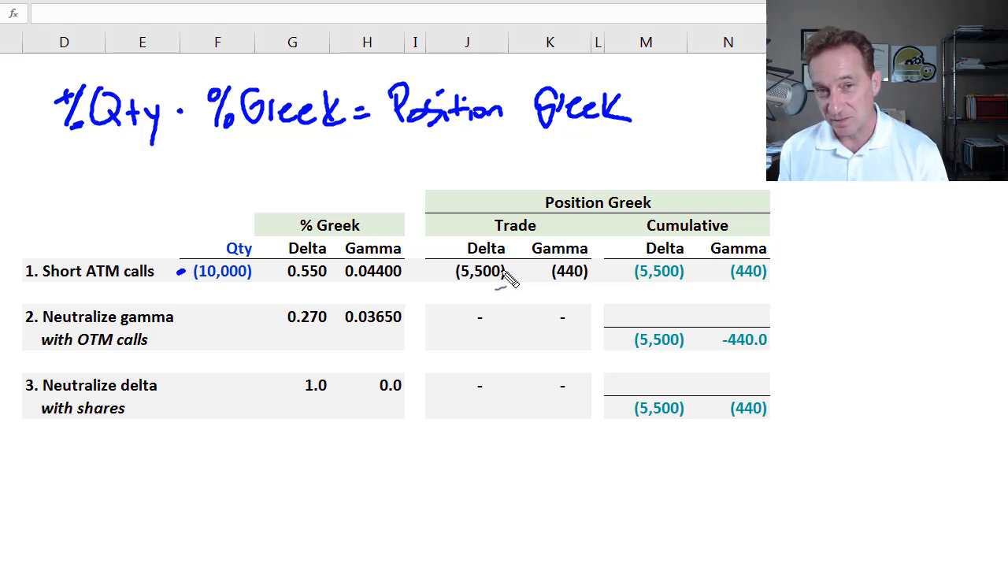
mouse_move(598, 256)
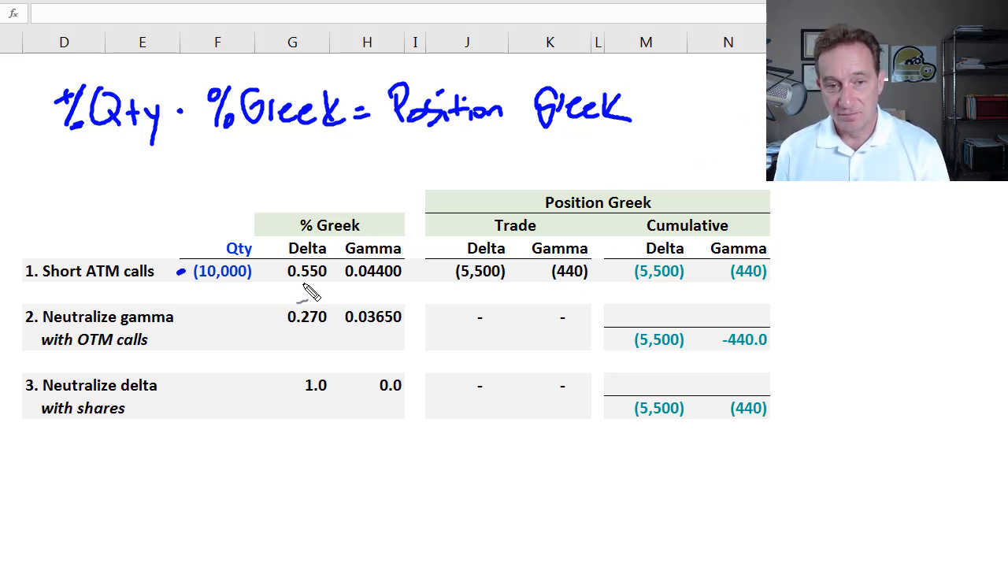
mouse_move(527, 277)
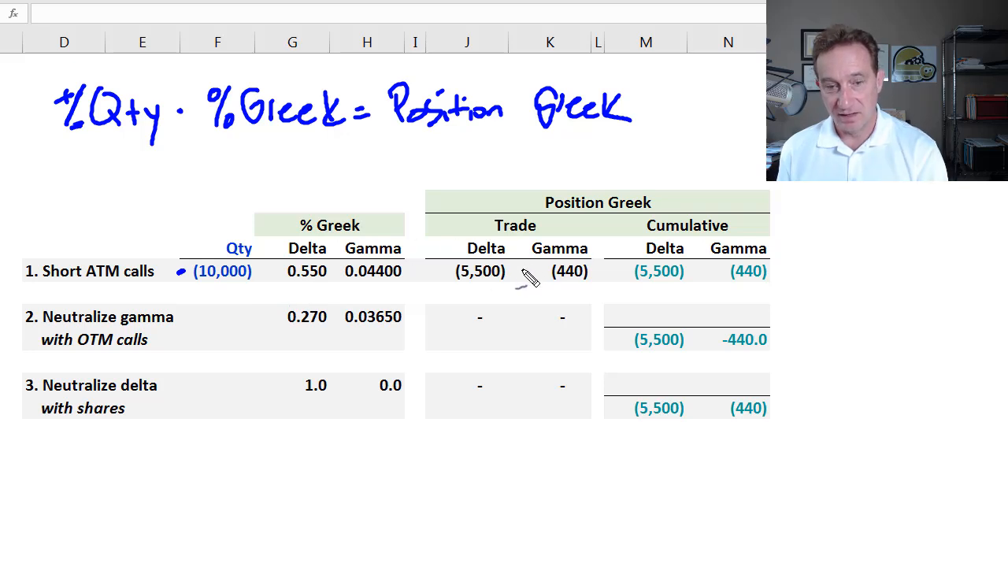
mouse_move(551, 285)
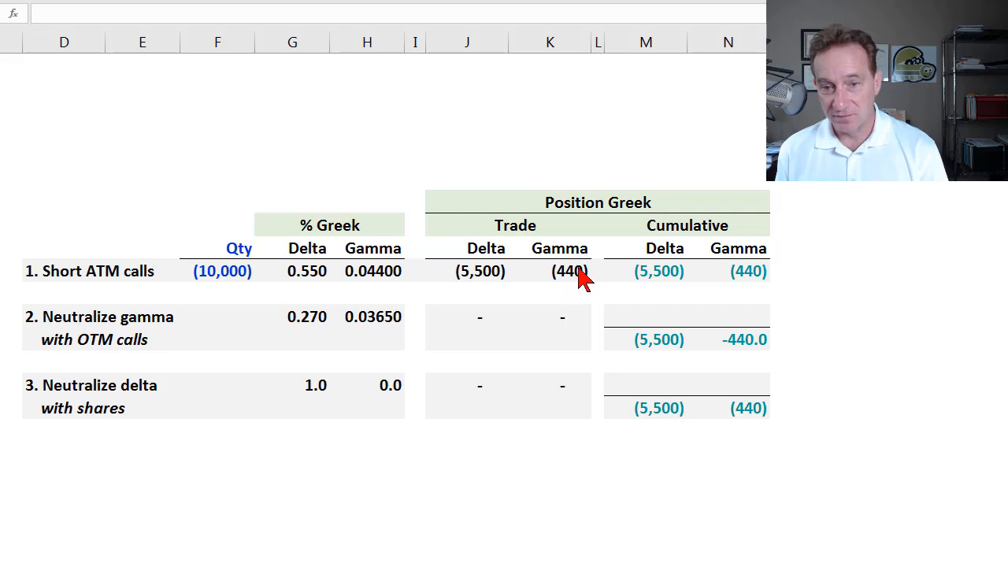
mouse_move(504, 309)
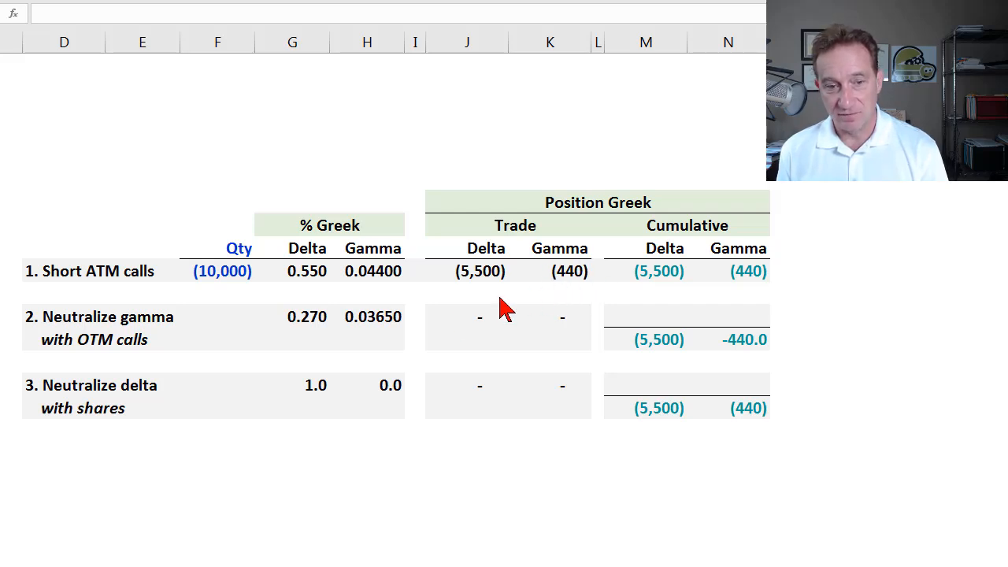
mouse_move(44, 352)
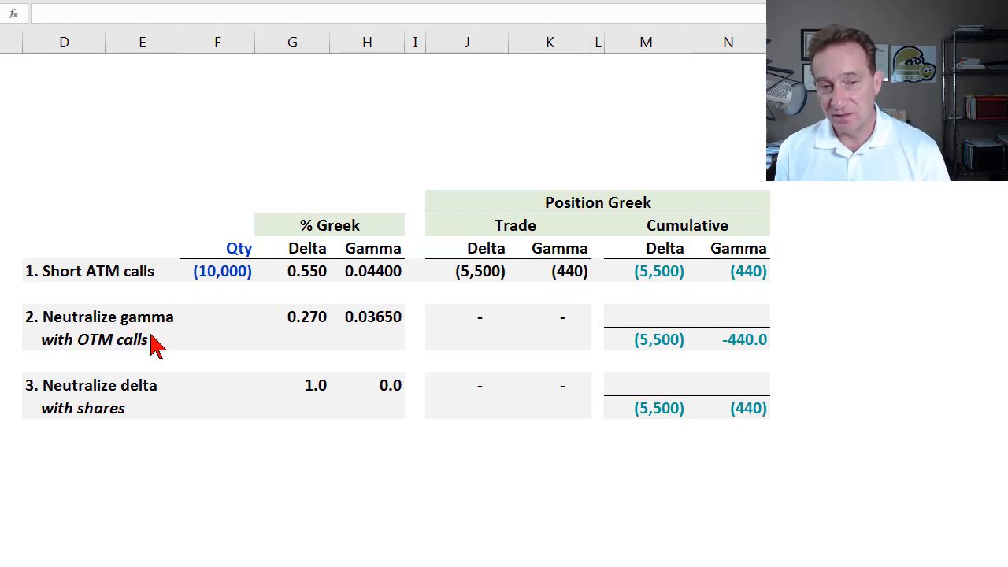
mouse_move(240, 315)
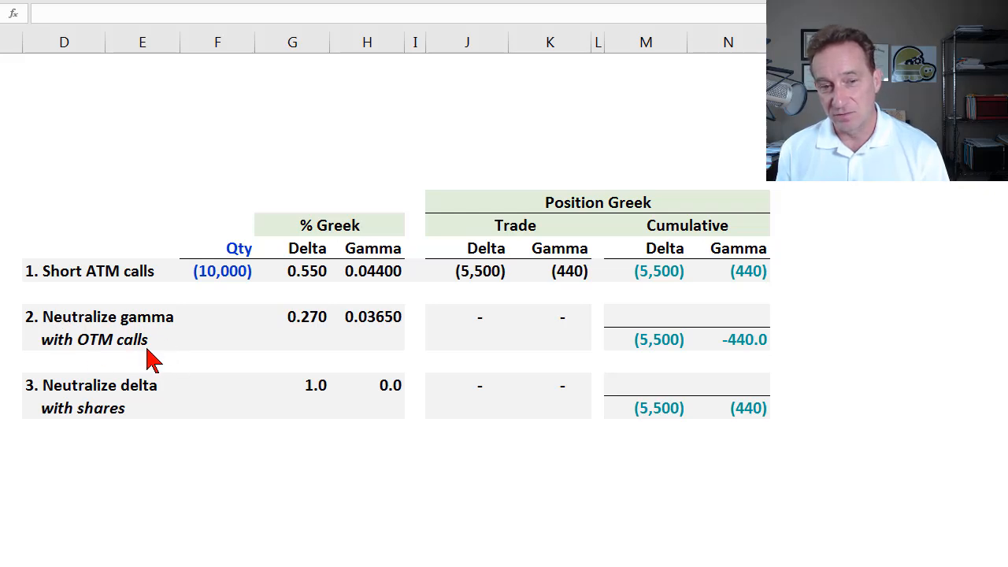
mouse_move(137, 299)
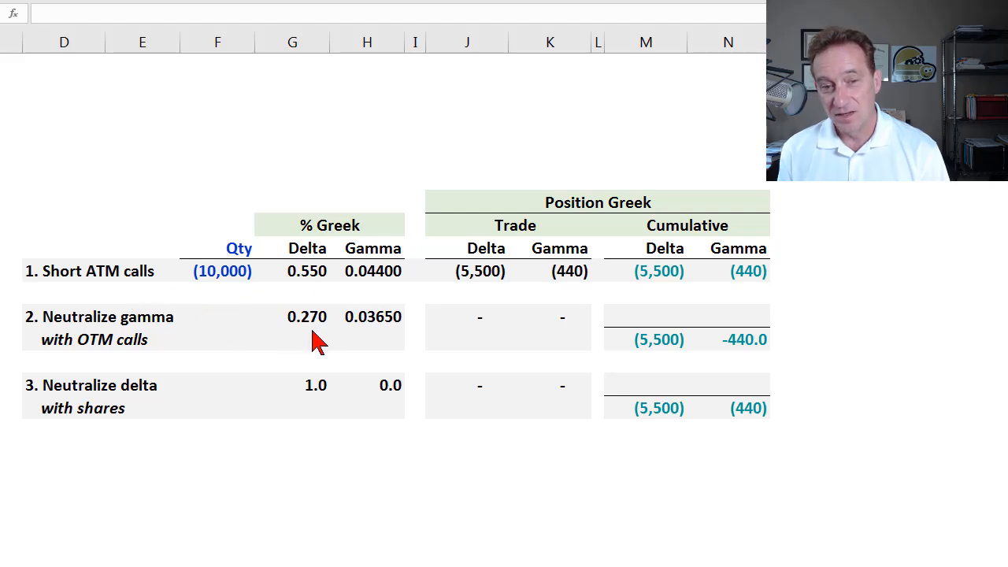
mouse_move(327, 331)
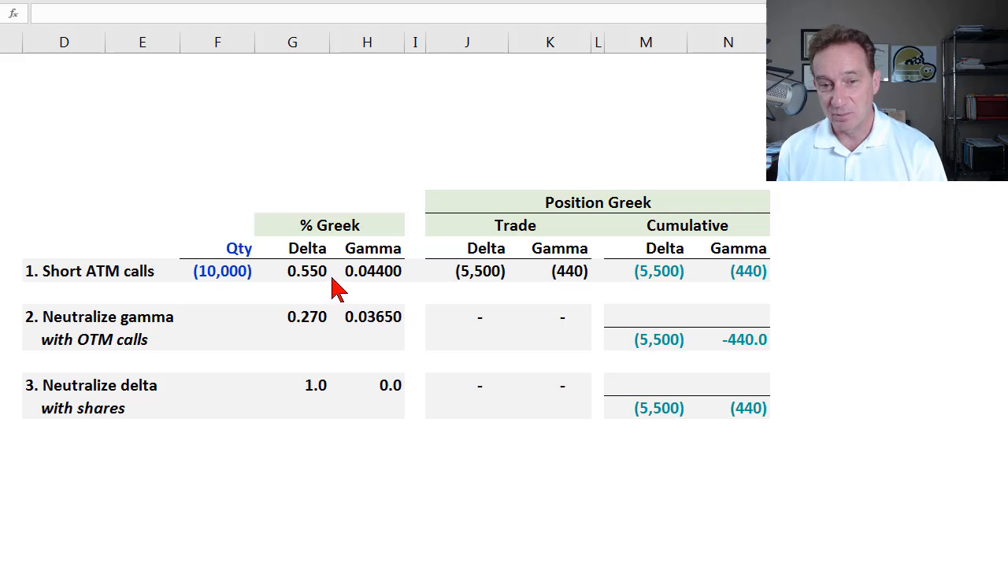
mouse_move(323, 337)
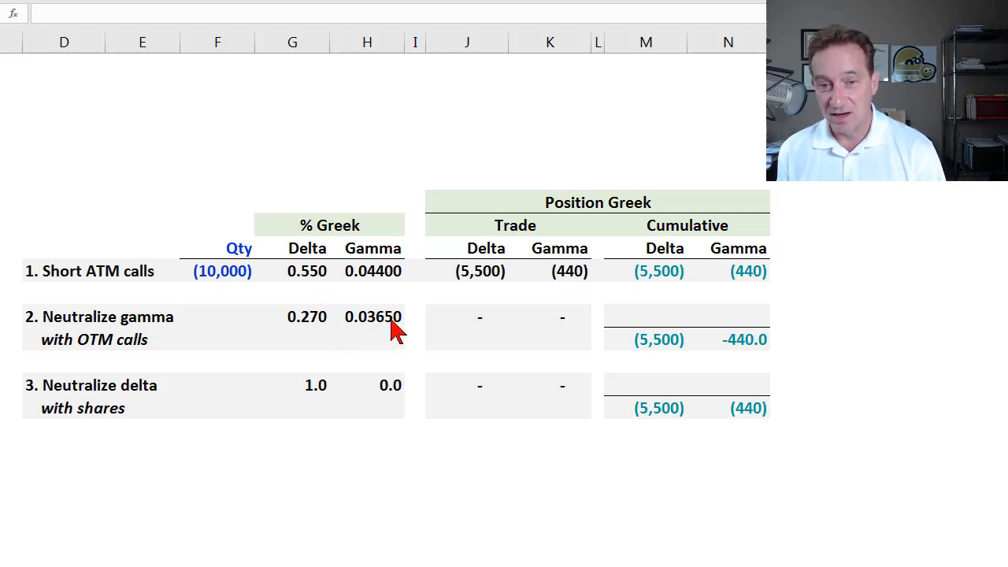
mouse_move(283, 338)
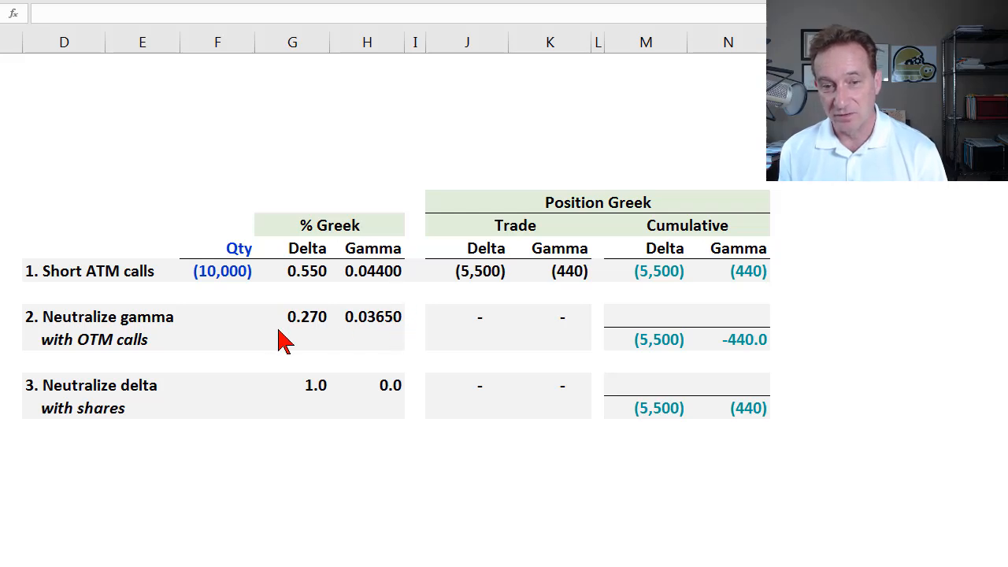
Select the empty OTM calls quantity cell F12 for the gamma hedge
left_click(216, 316)
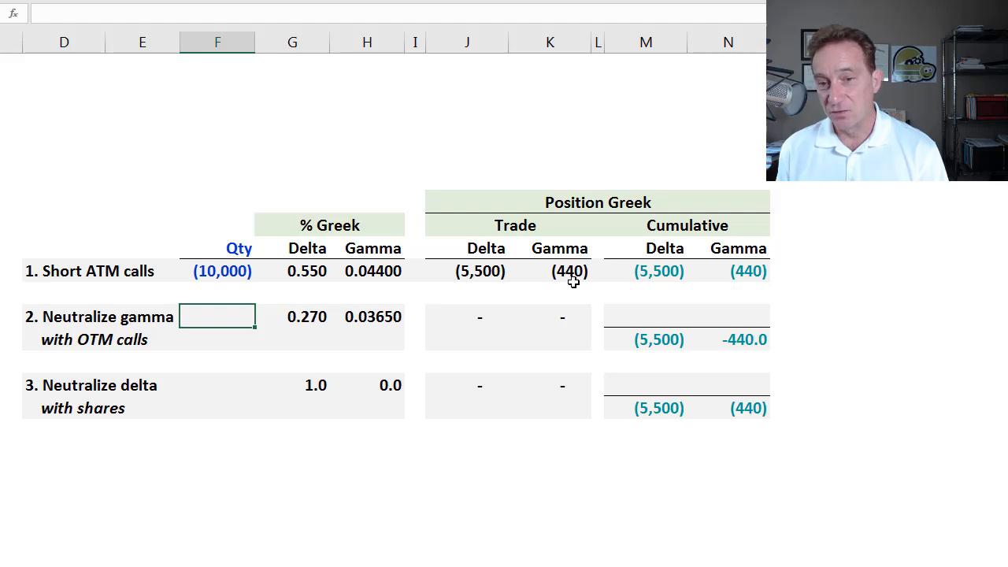
mouse_move(561, 279)
type("=-K10/H12")
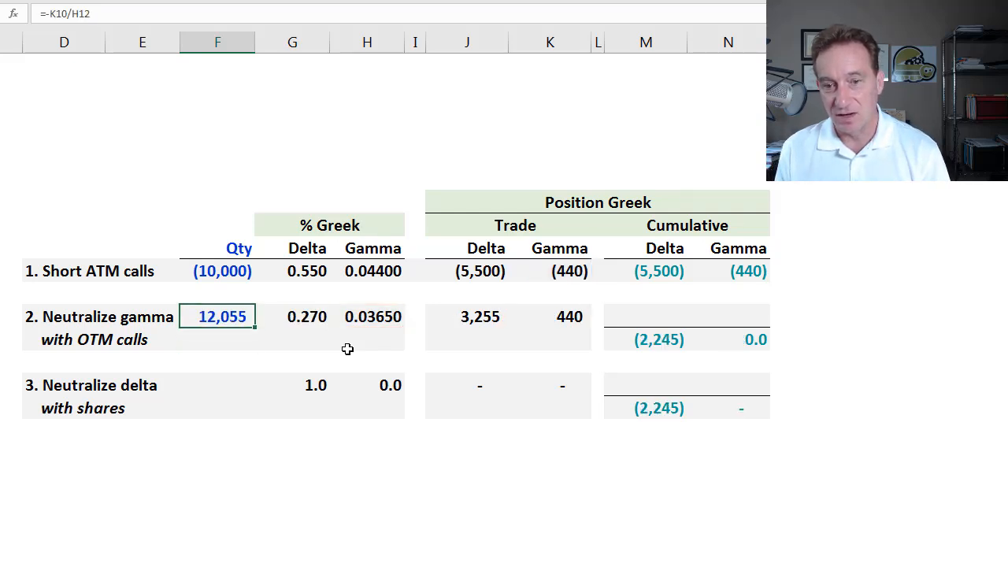
Review the linked formulas in F12, H12, K12, K10 and the cumulative gamma sum
left_click(367, 340)
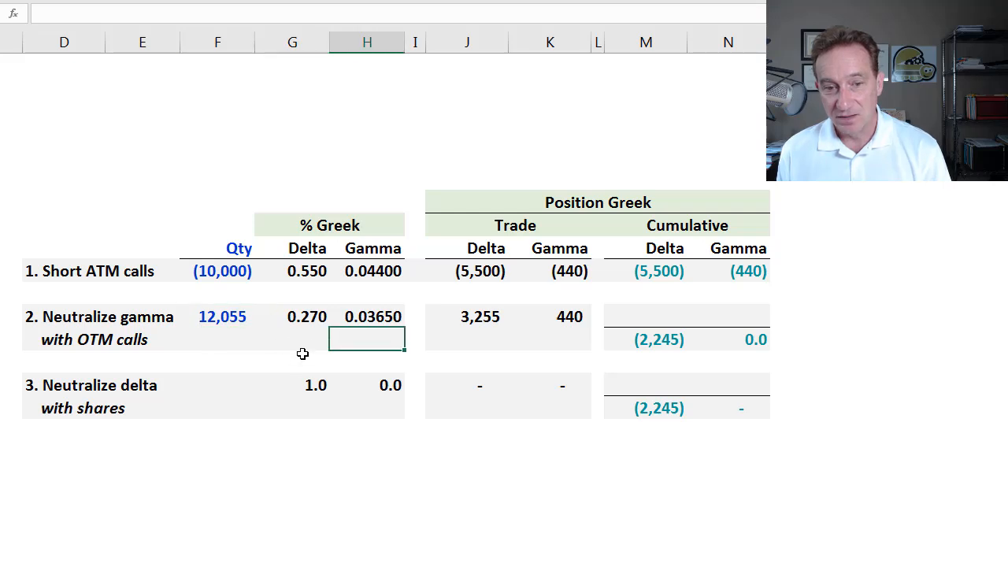
left_click(218, 315)
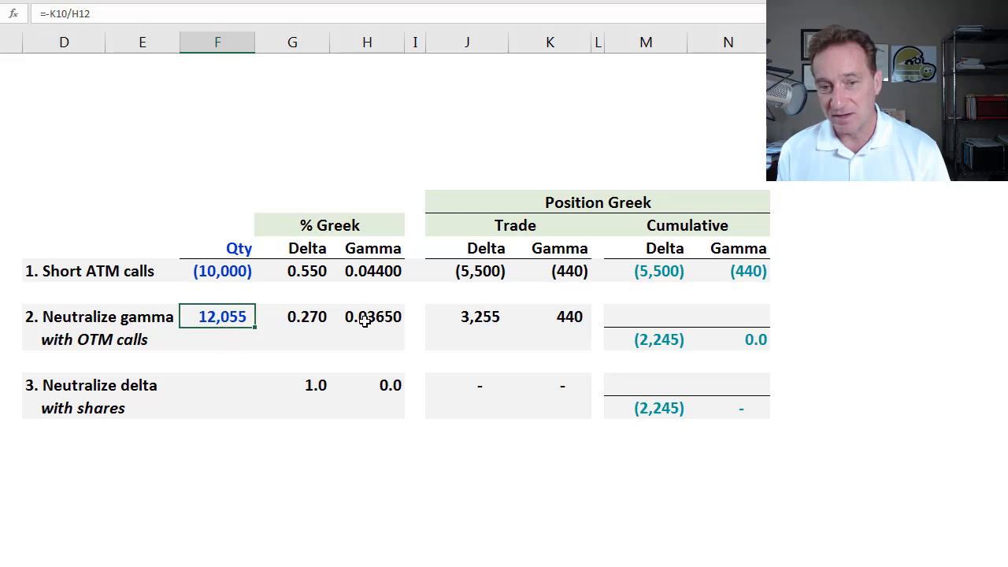
left_click(366, 316)
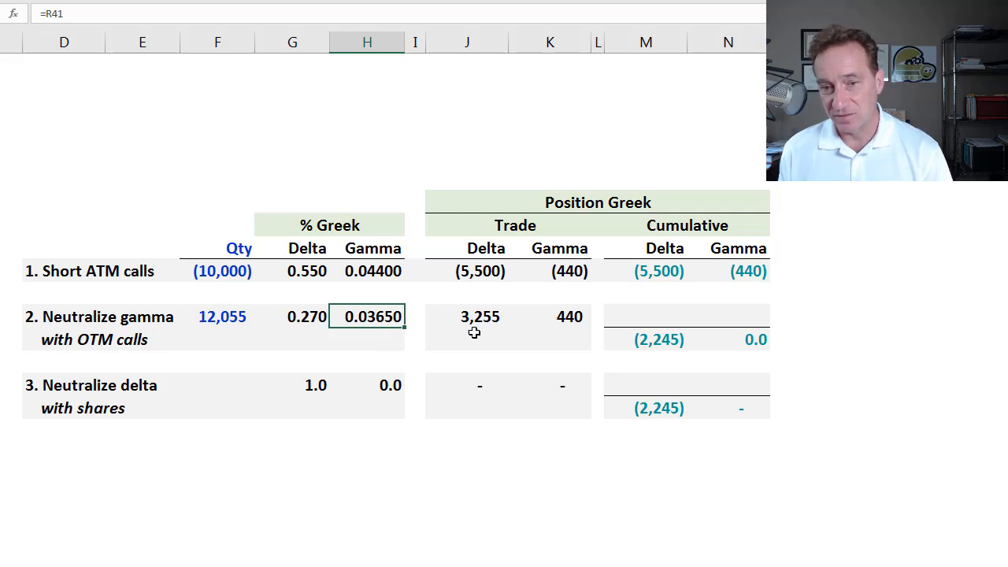
left_click(549, 316)
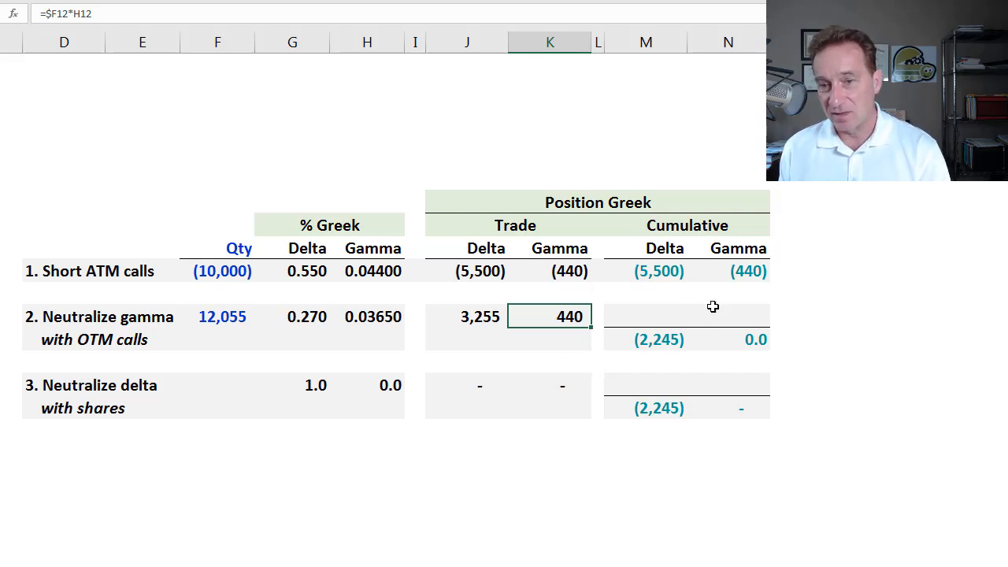
left_click(560, 271)
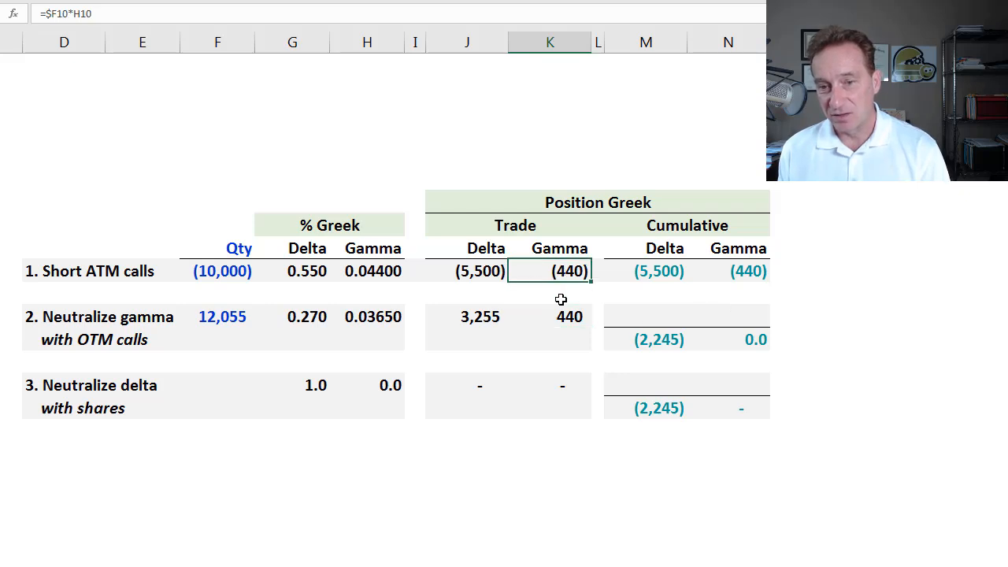
left_click(549, 316)
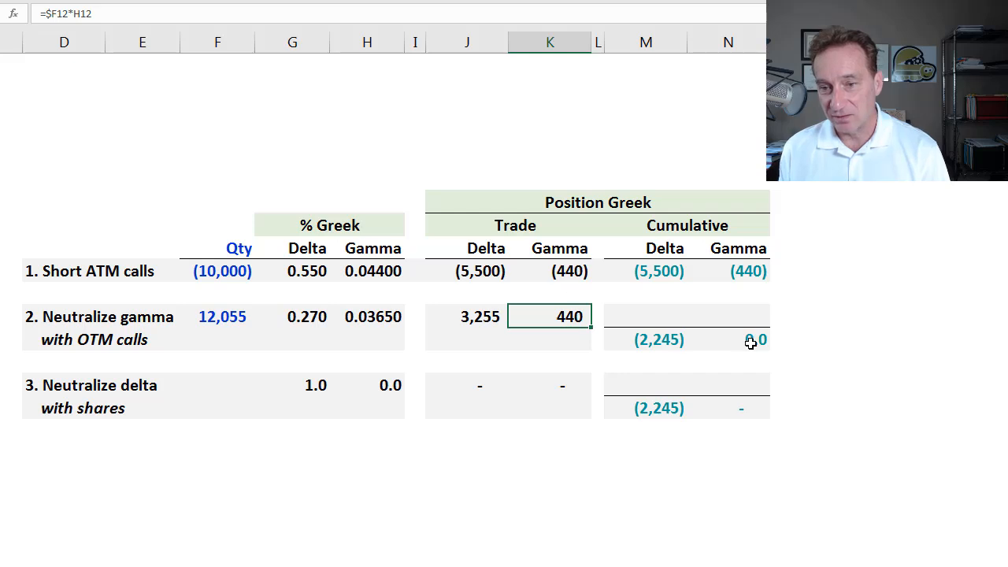
left_click(727, 340)
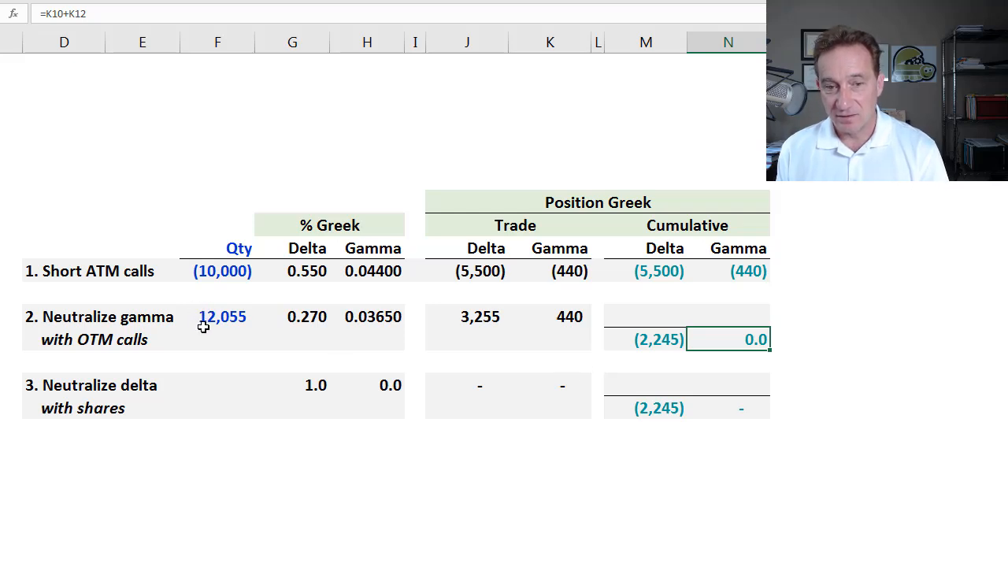
left_click(217, 316)
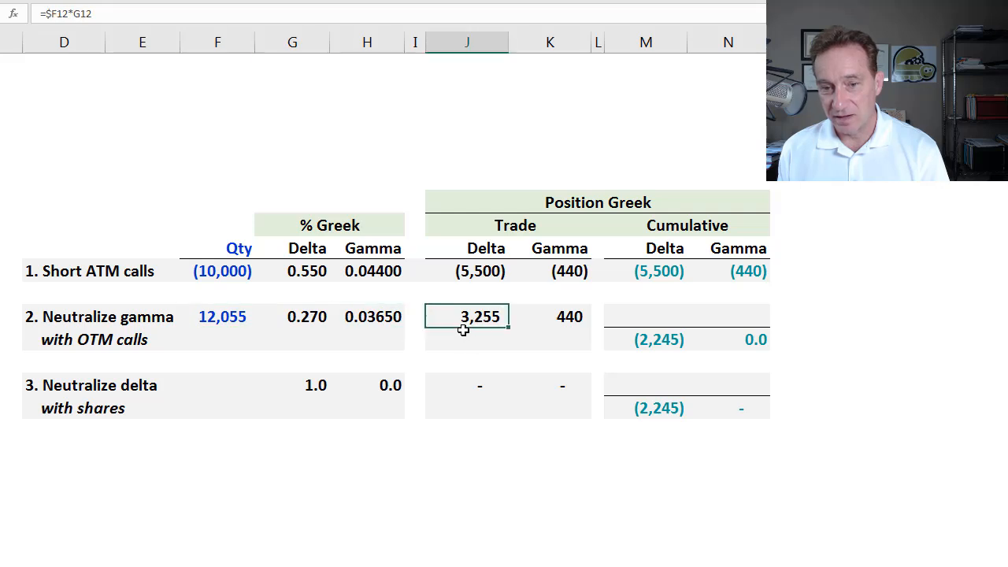
mouse_move(458, 303)
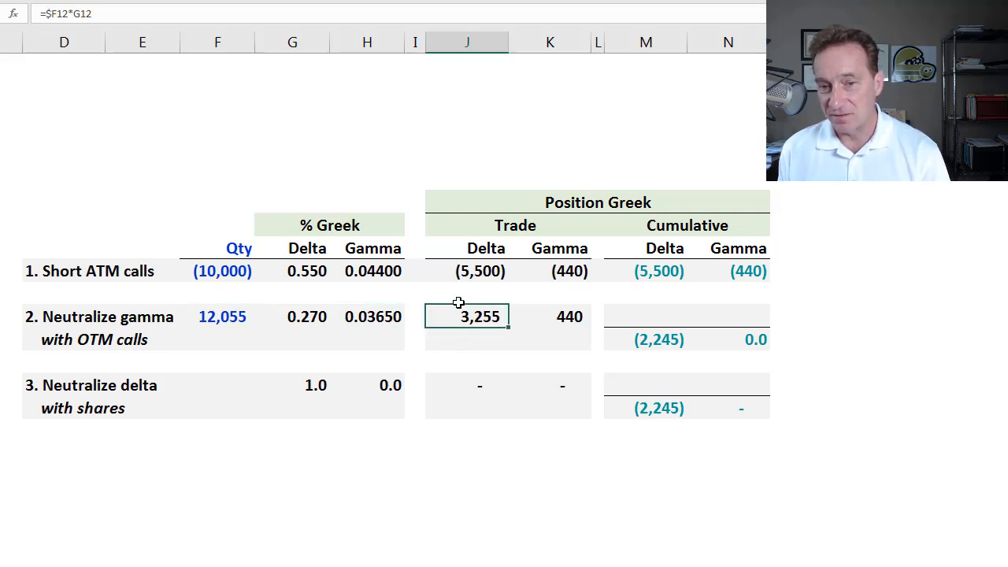
mouse_move(478, 331)
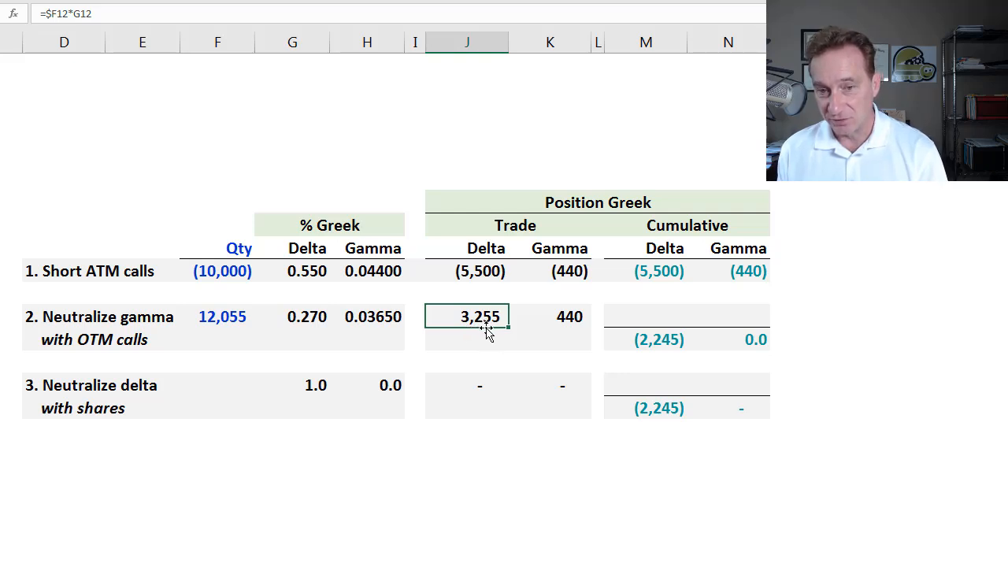
left_click(479, 271)
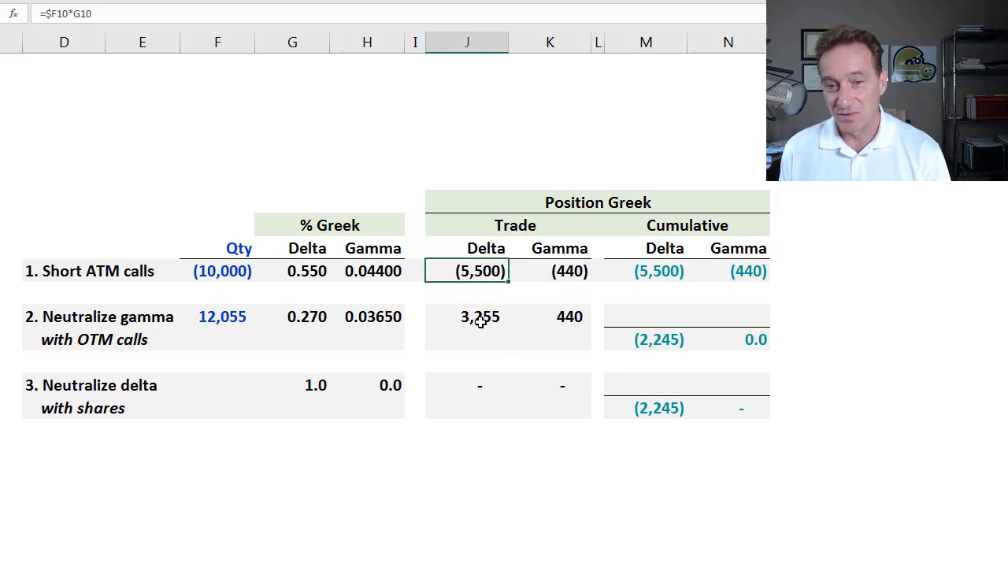
left_click(466, 317)
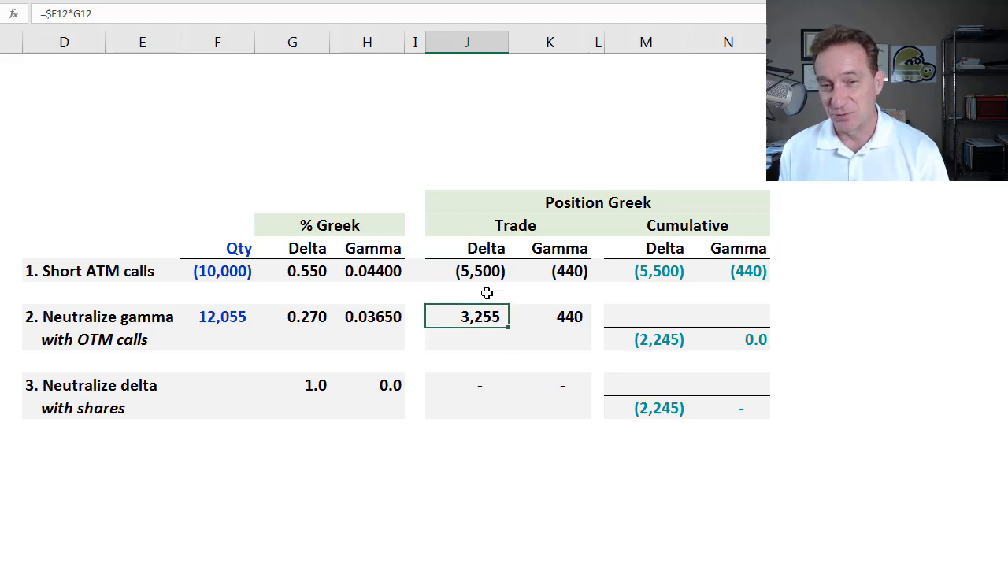
mouse_move(488, 331)
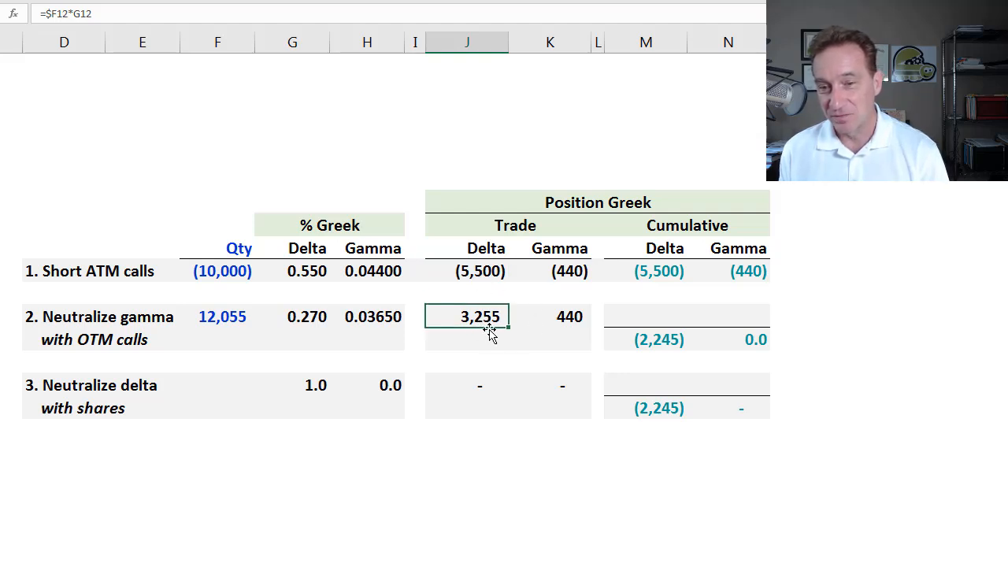
left_click(645, 339)
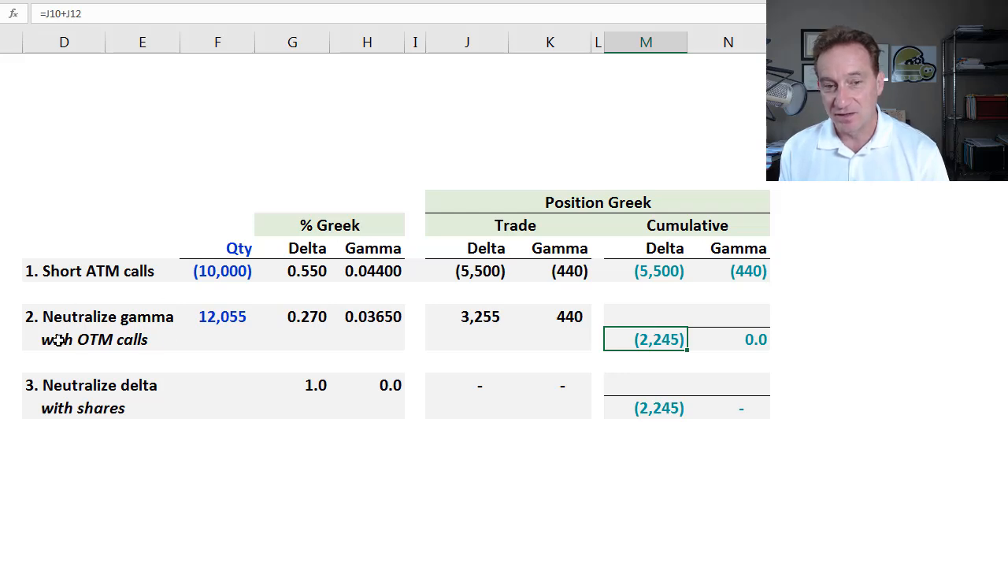
mouse_move(94, 308)
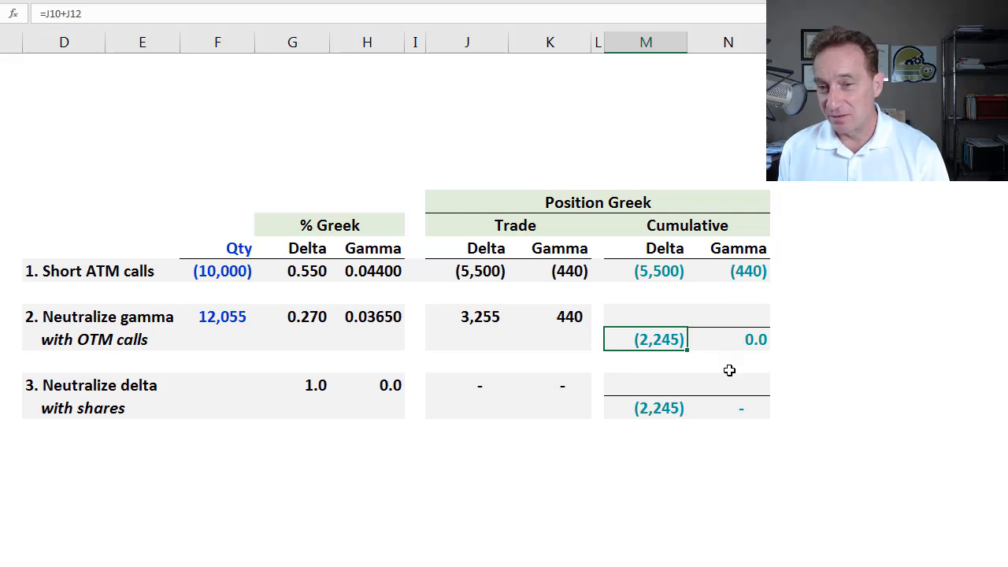
left_click(727, 340)
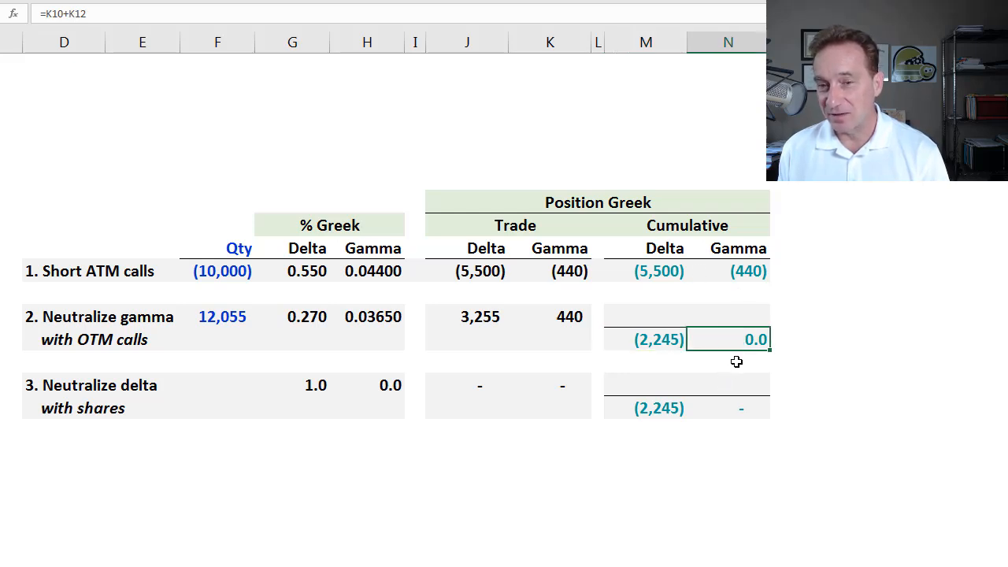
left_click(645, 339)
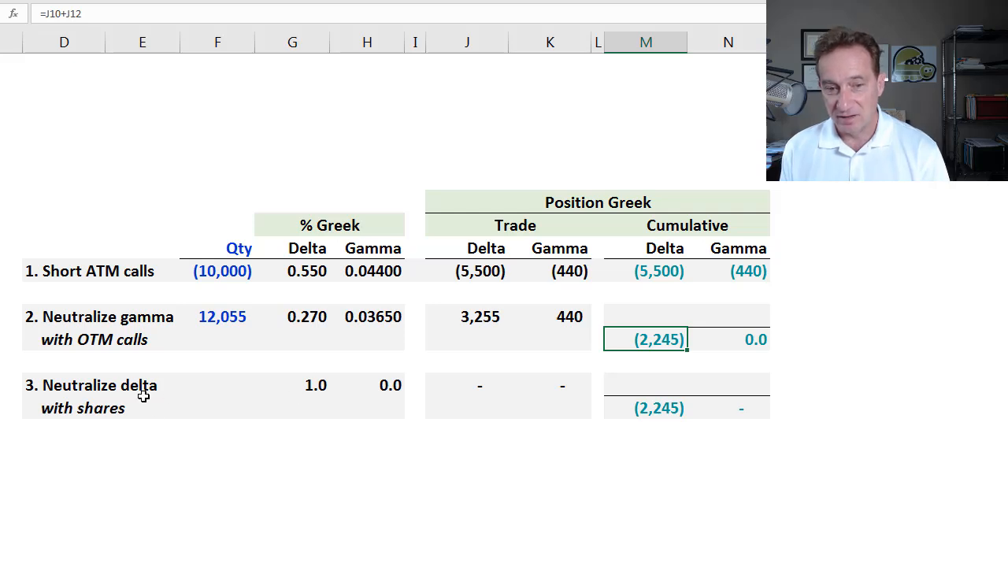
left_click(292, 385)
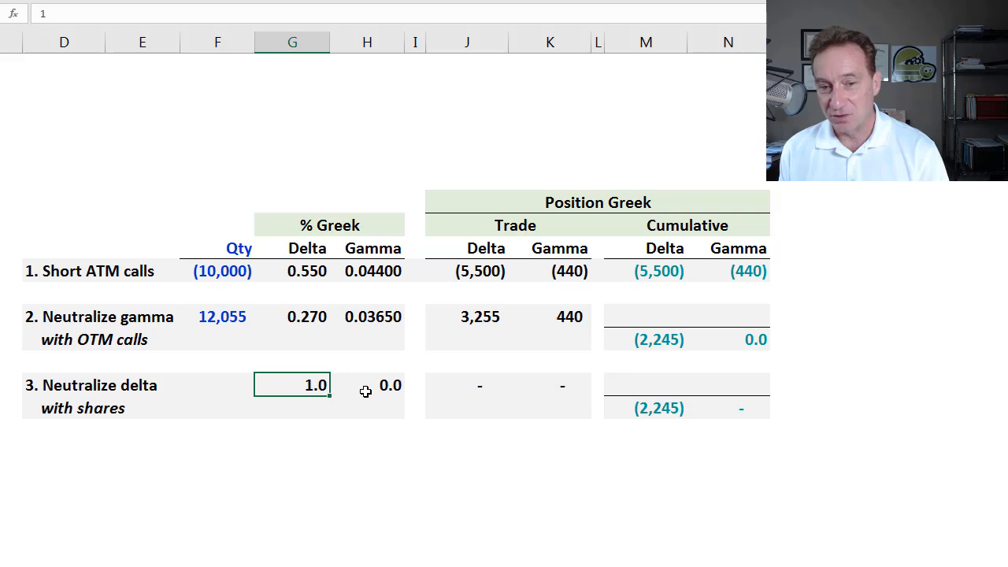
left_click(366, 385)
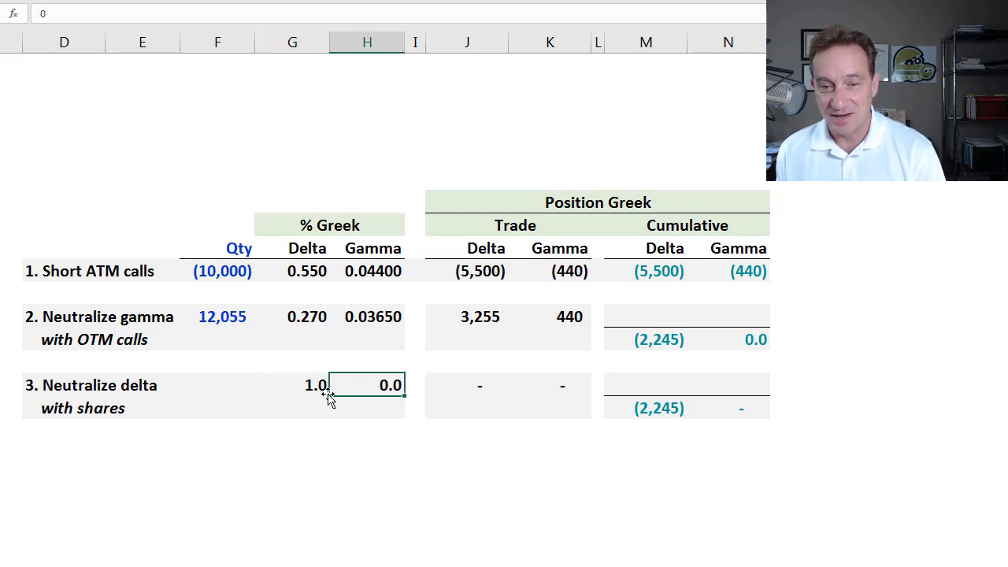
left_click(292, 385)
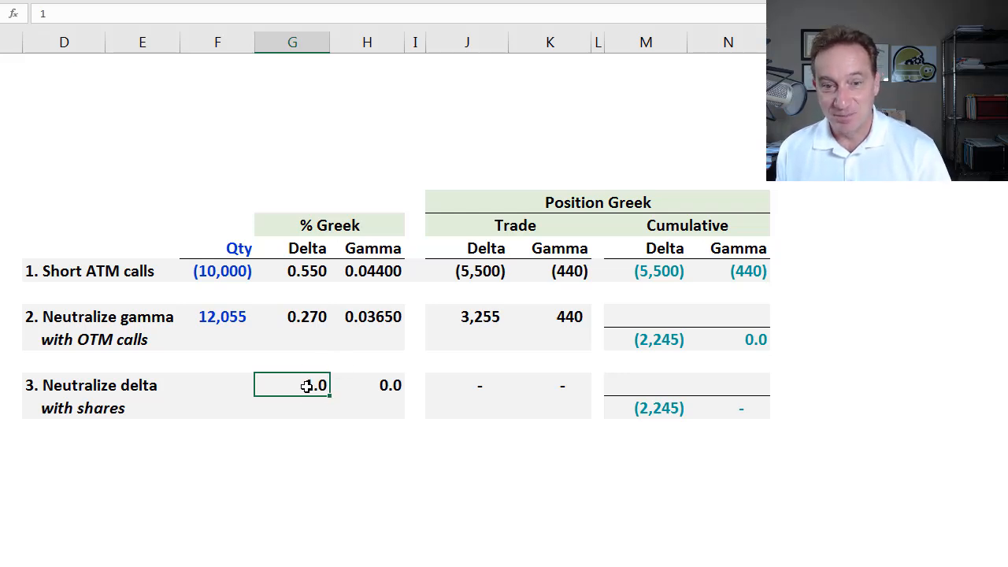
type("1.0")
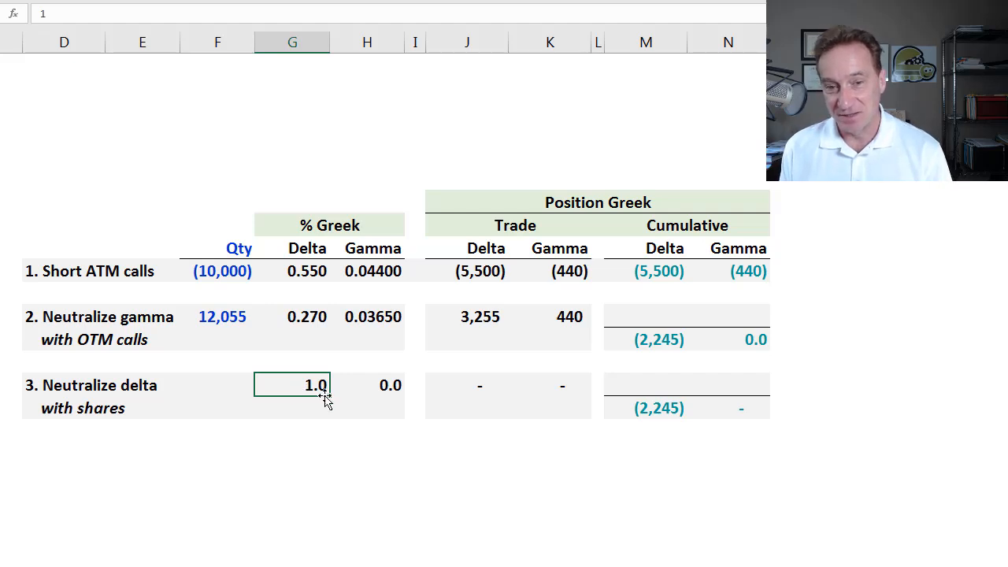
left_click(366, 385)
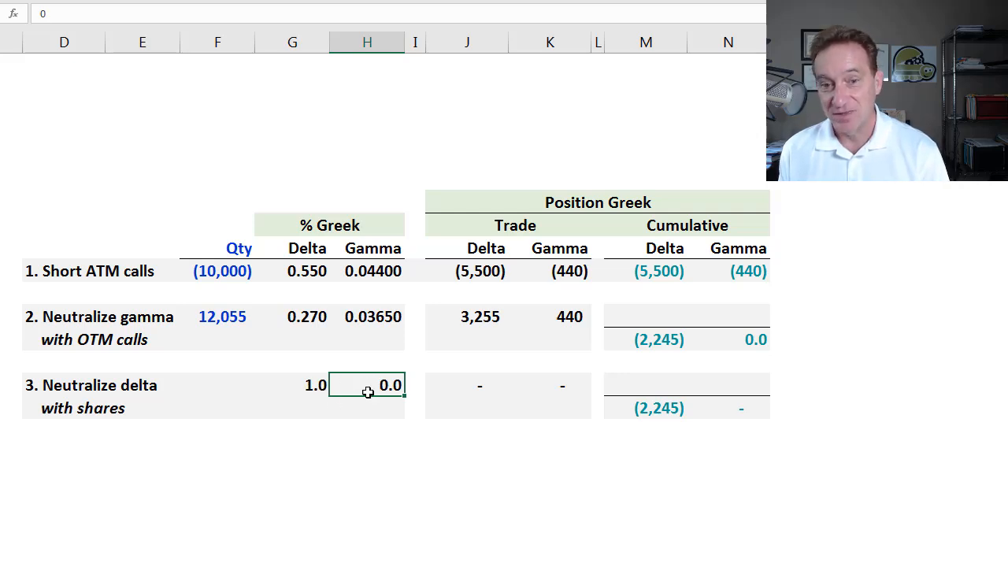
left_click(292, 385)
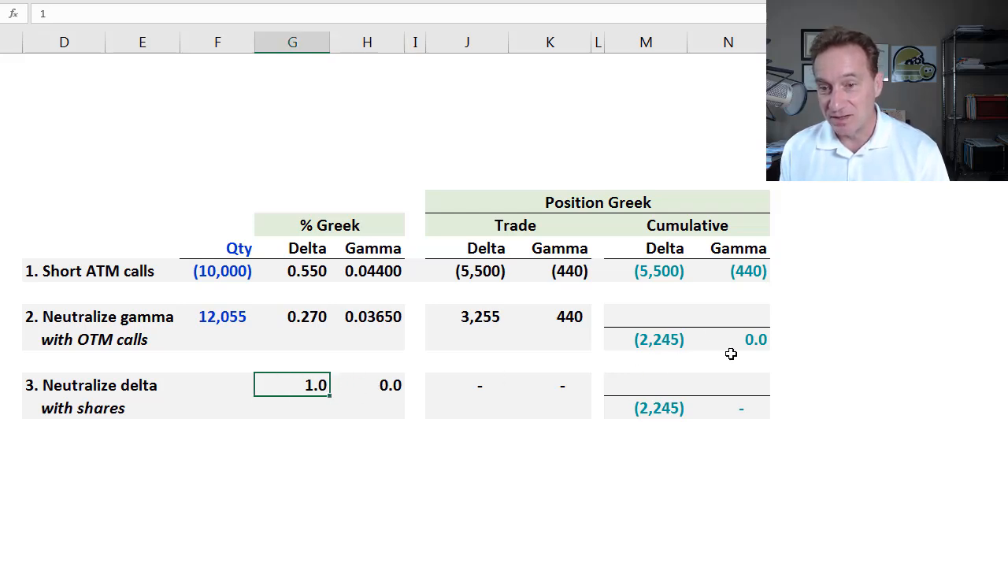
mouse_move(408, 385)
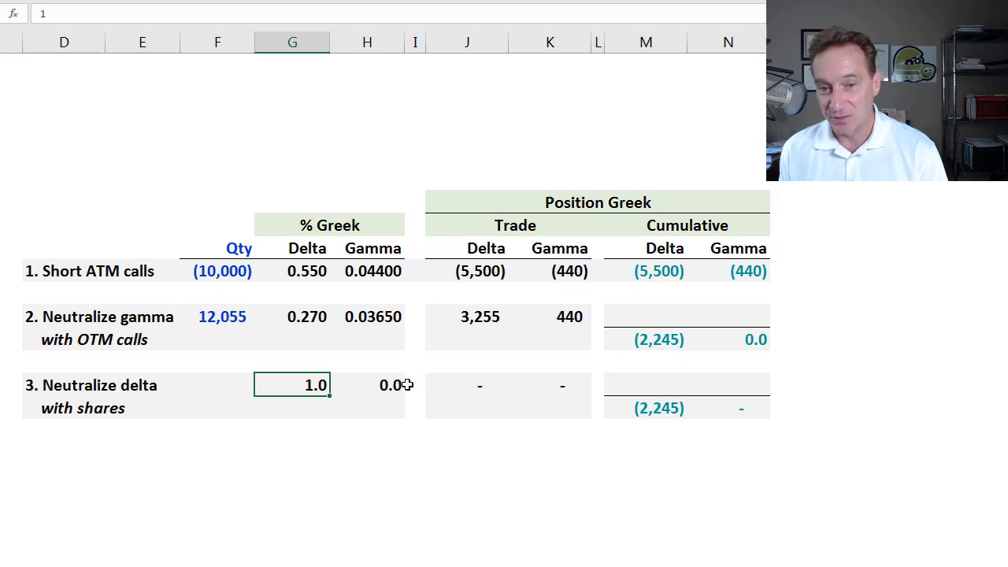
left_click(366, 385)
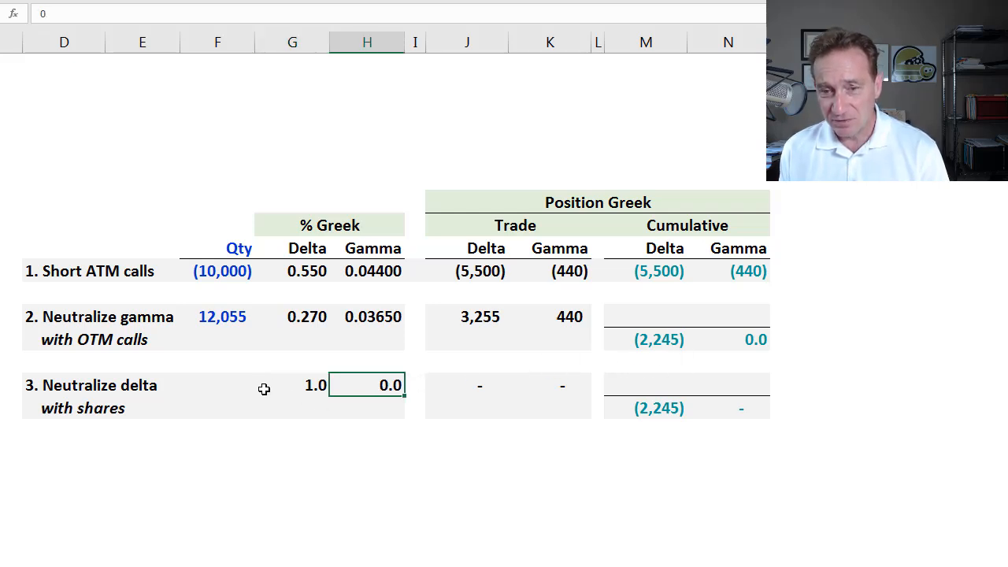
Enter the share quantity formula in F15 and check the final cumulative delta total
left_click(218, 384)
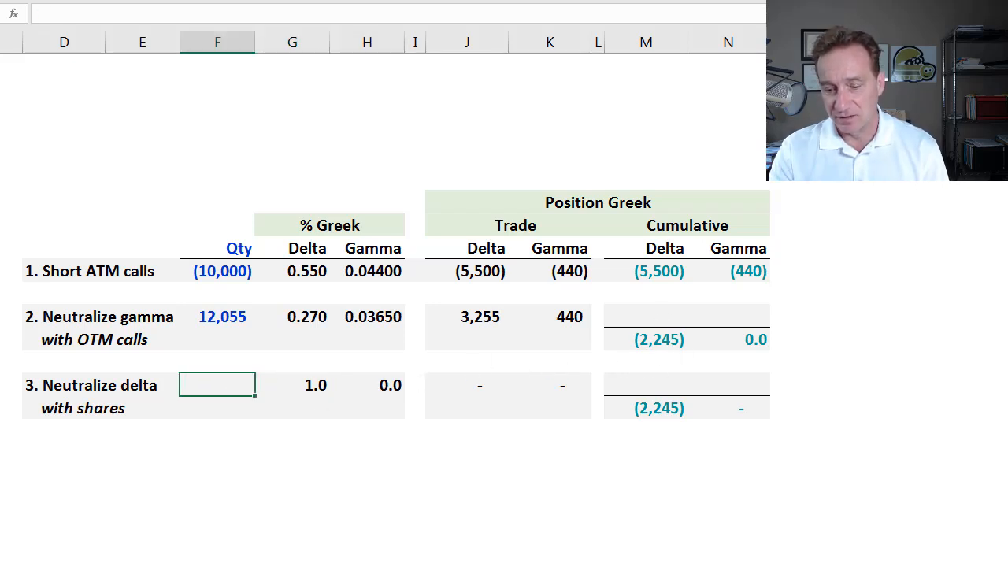
type("=L14")
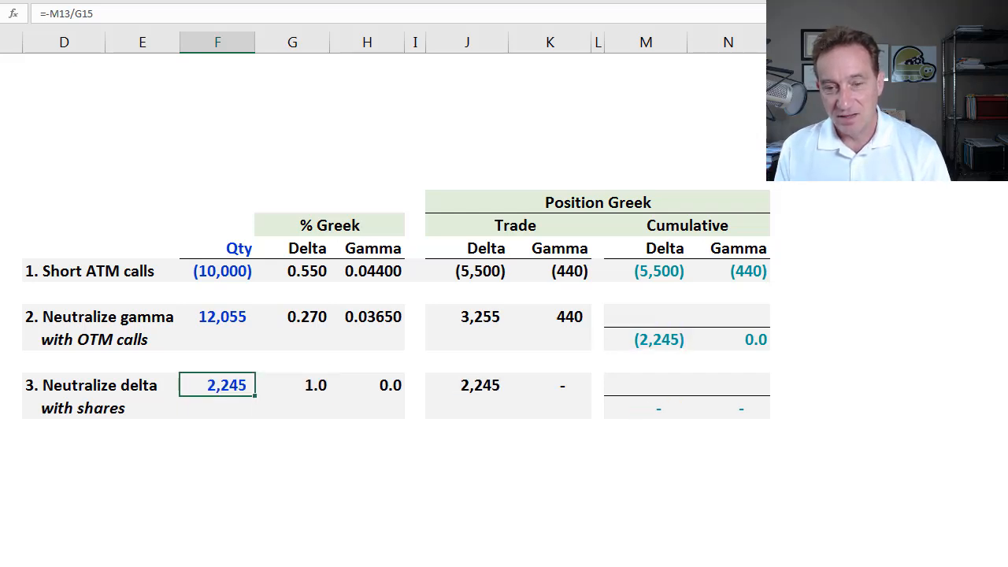
mouse_move(268, 365)
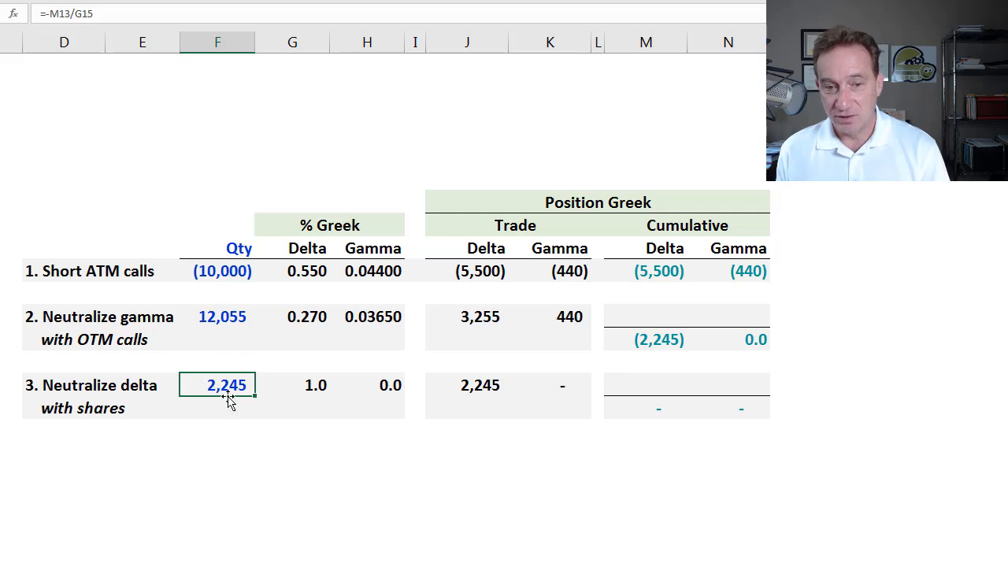
mouse_move(198, 329)
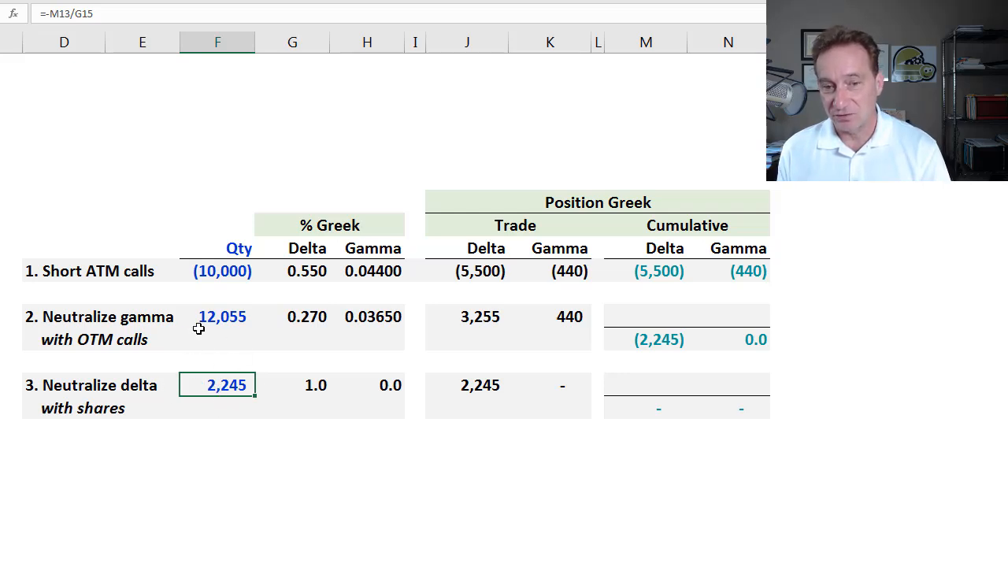
mouse_move(198, 410)
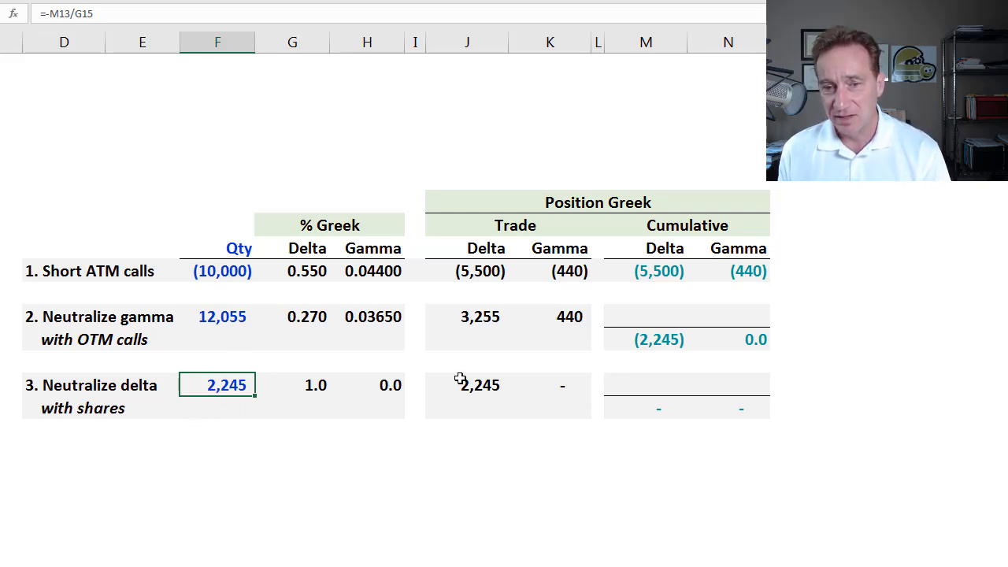
left_click(479, 385)
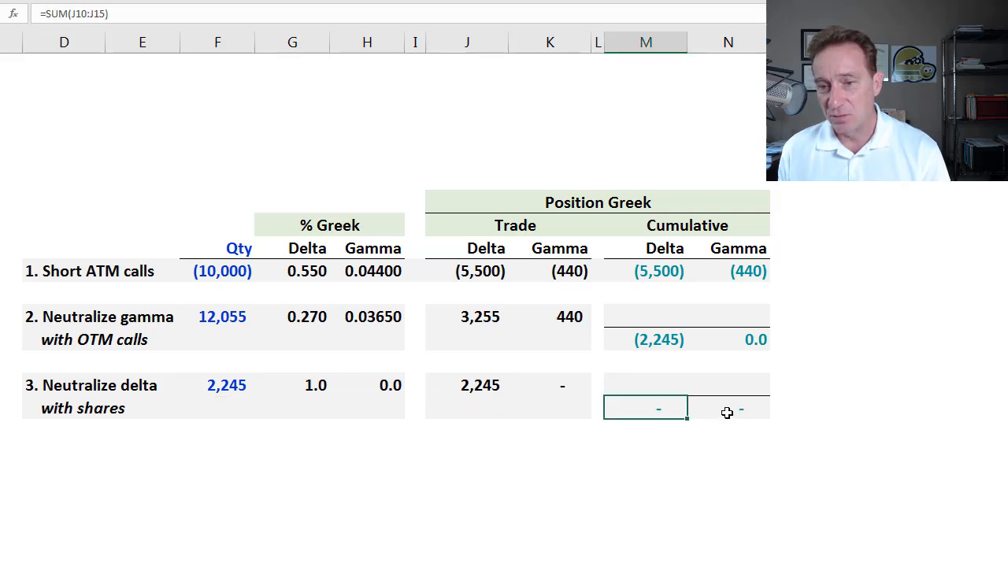
Review the final cumulative gamma, the short calls' trade gamma and the OTM call quantity formula
left_click(727, 408)
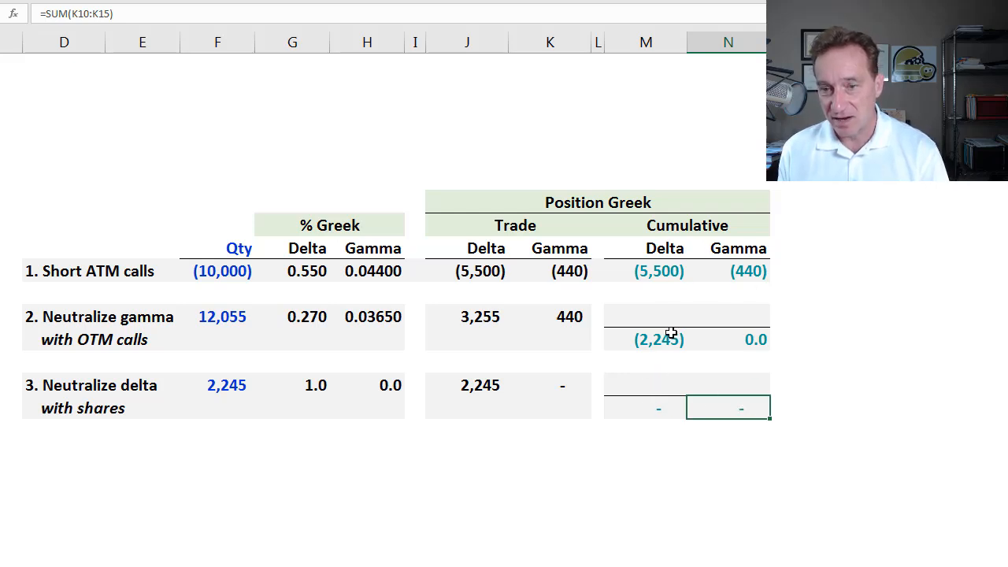
mouse_move(712, 335)
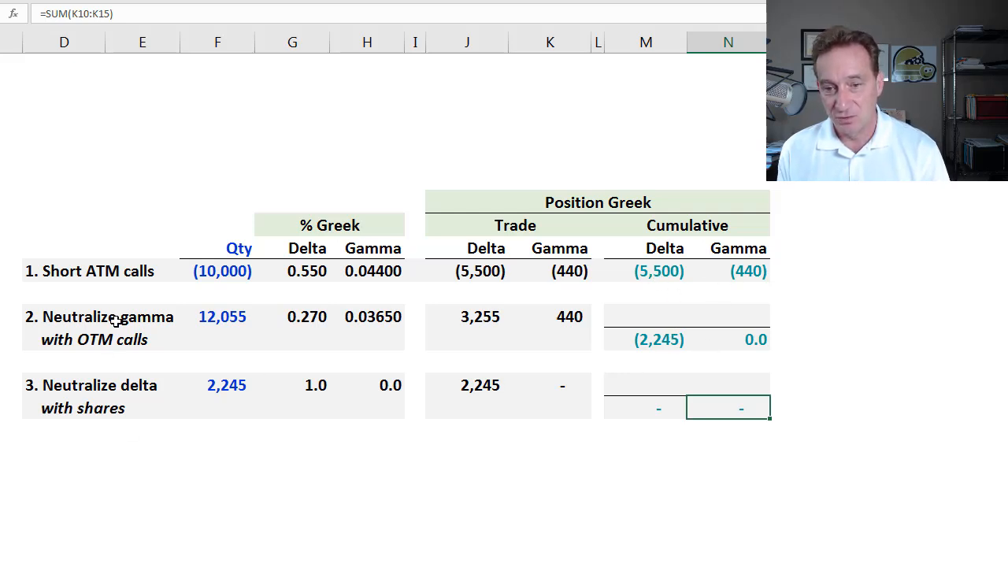
mouse_move(298, 289)
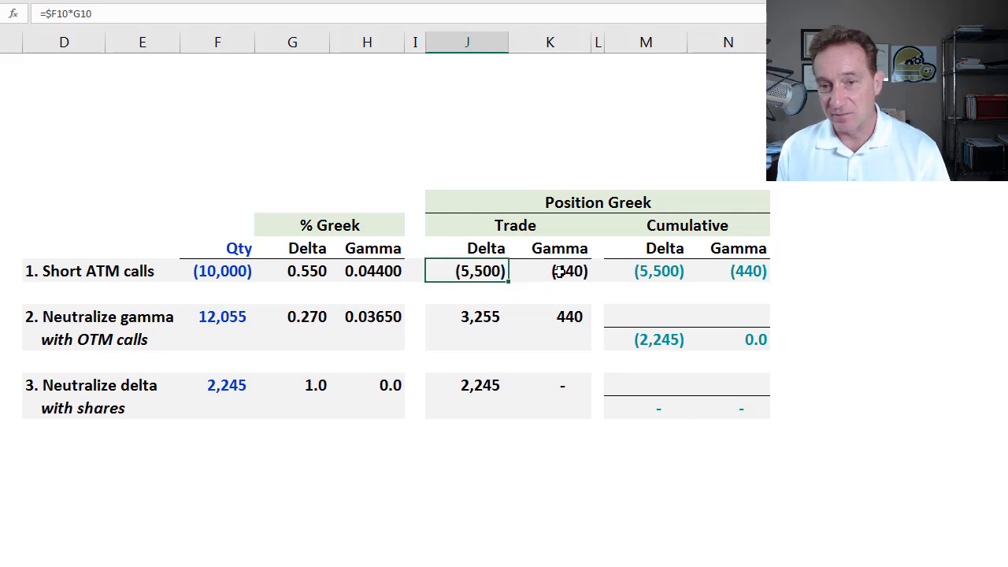
left_click(549, 271)
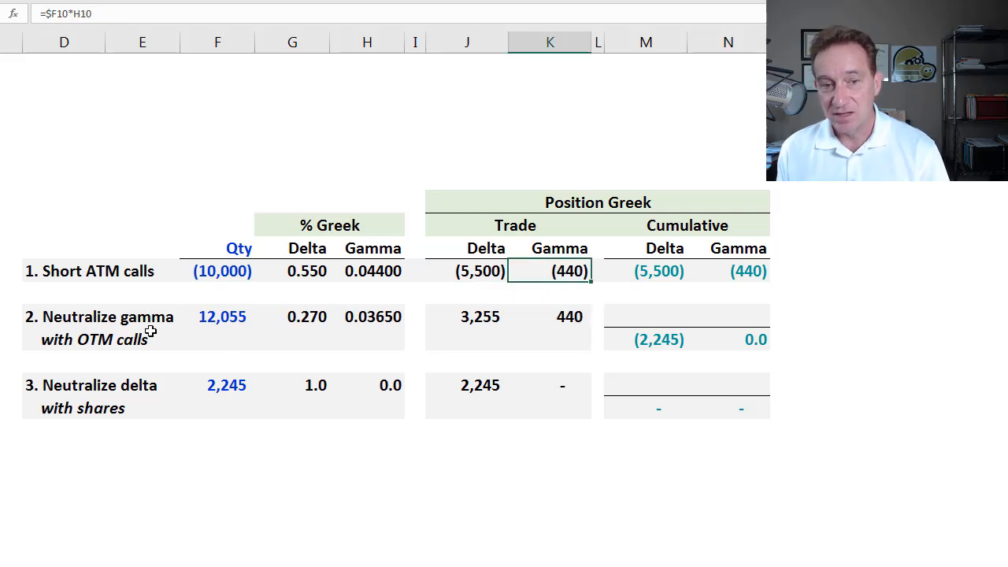
mouse_move(77, 331)
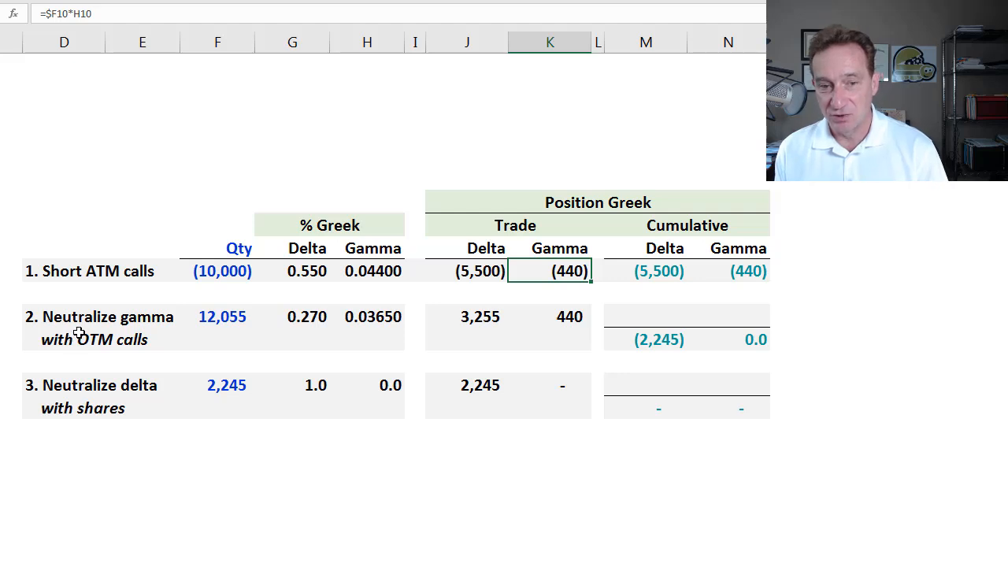
mouse_move(176, 318)
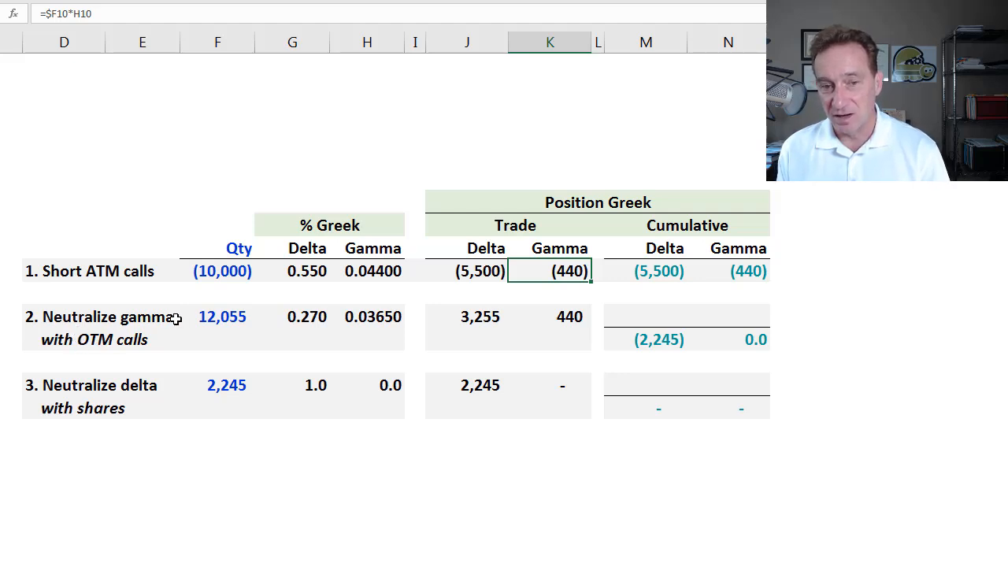
left_click(218, 316)
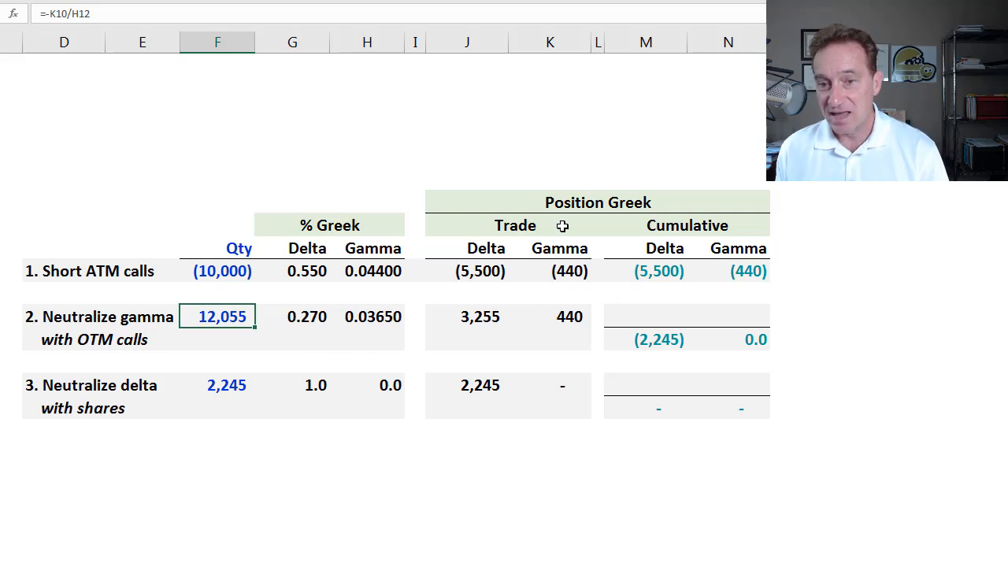
mouse_move(591, 262)
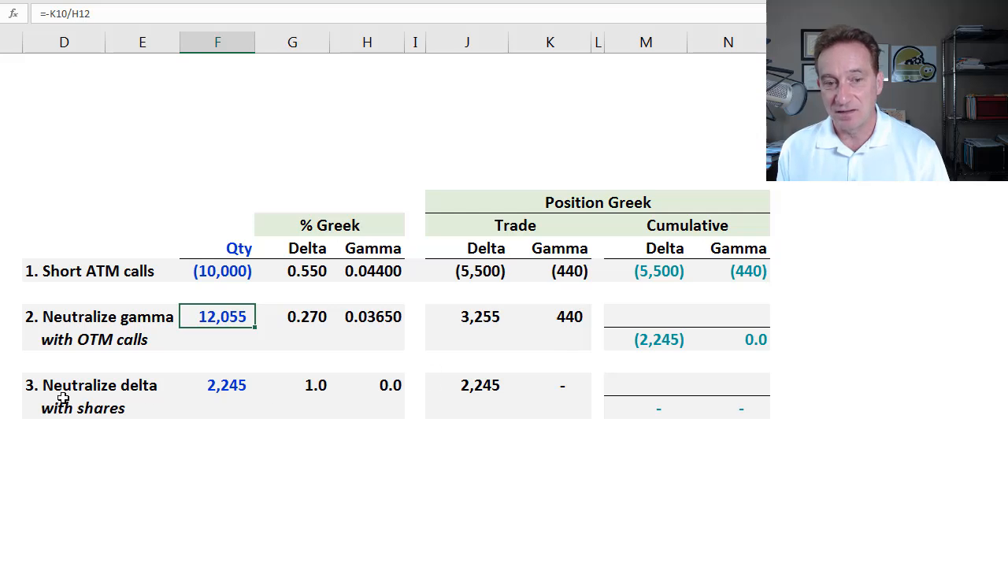
Check the short call quantity of (10,000), then switch to the delta-gamma-vega hedge sheet
left_click(63, 408)
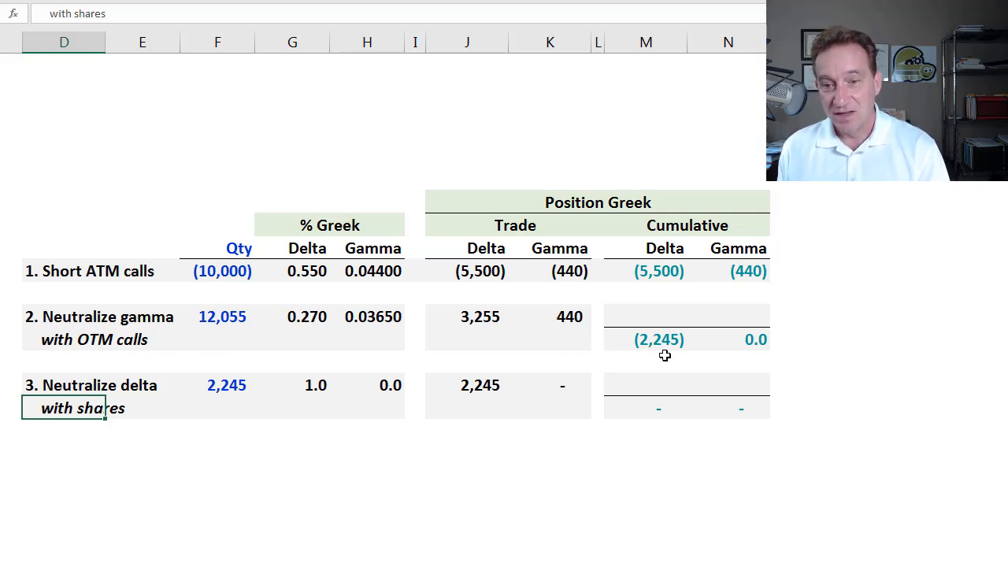
mouse_move(328, 235)
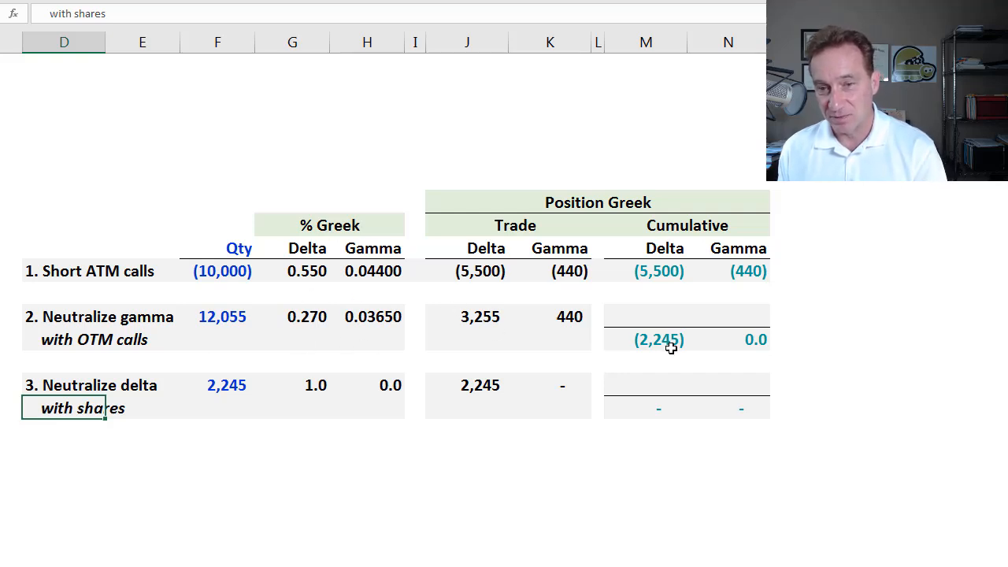
left_click(218, 271)
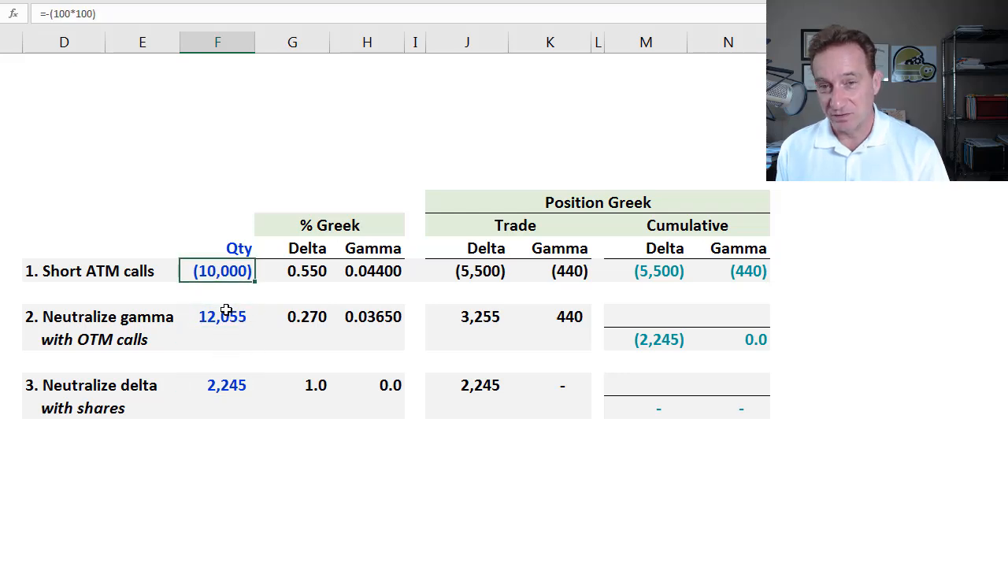
left_click(222, 316)
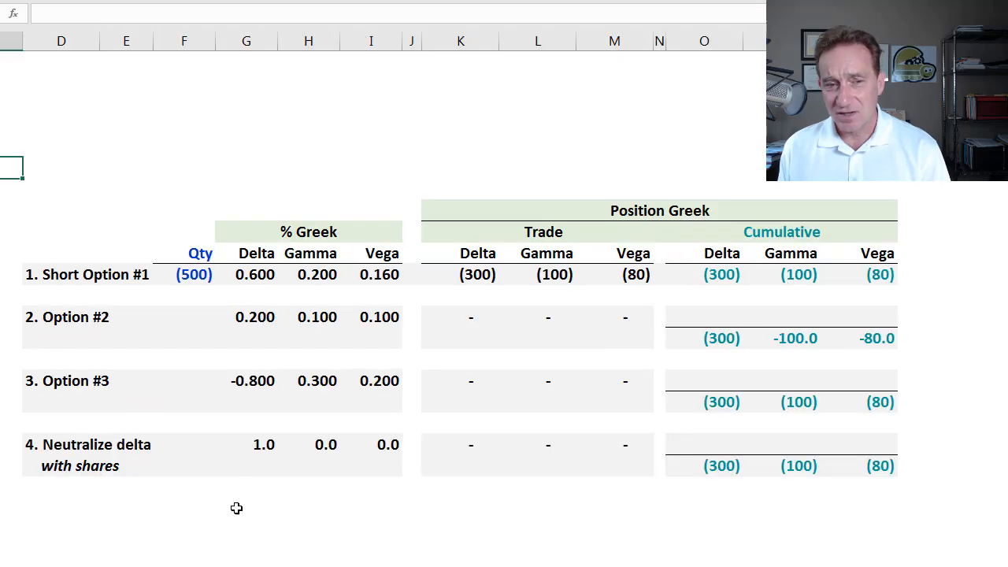
left_click(245, 147)
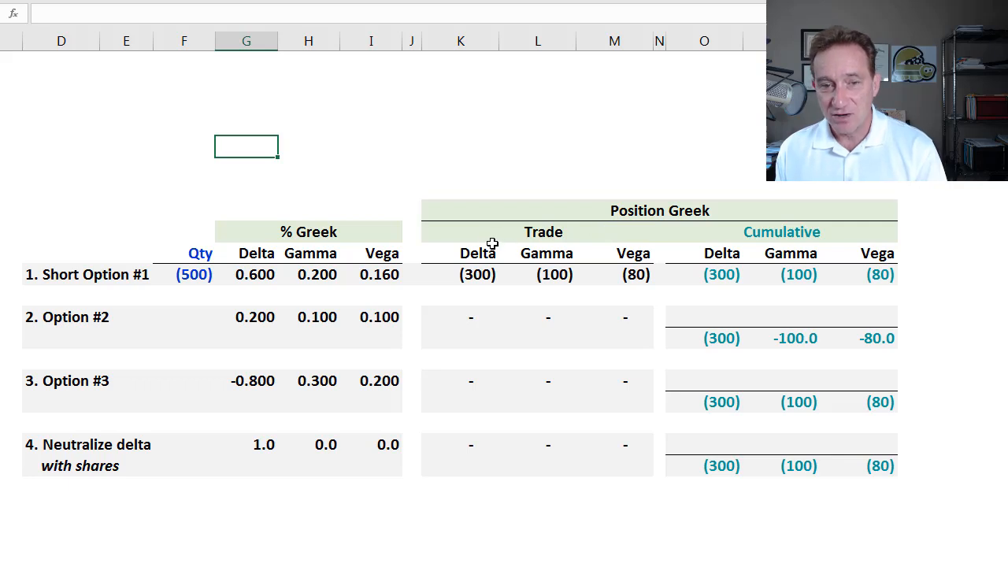
mouse_move(455, 260)
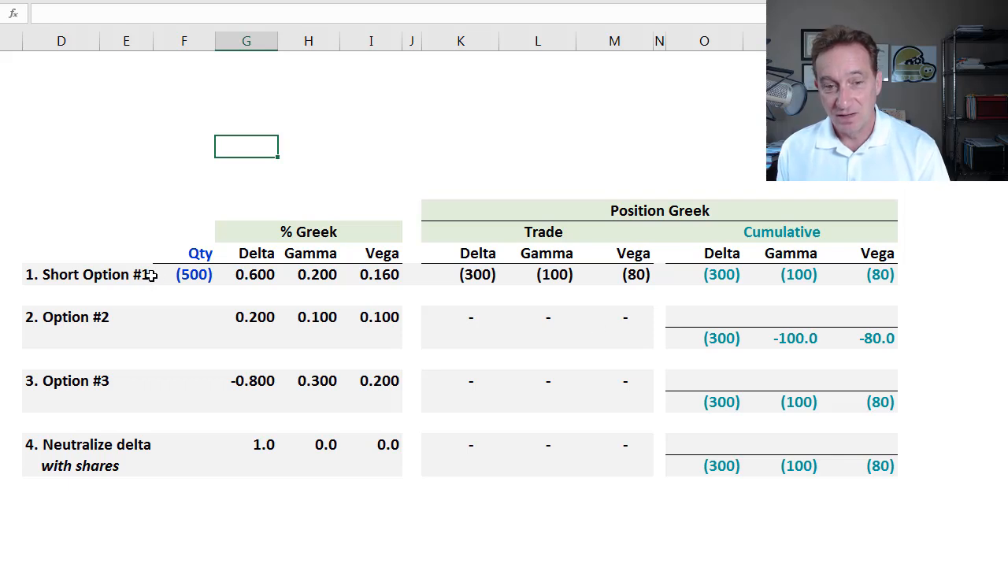
left_click(183, 274)
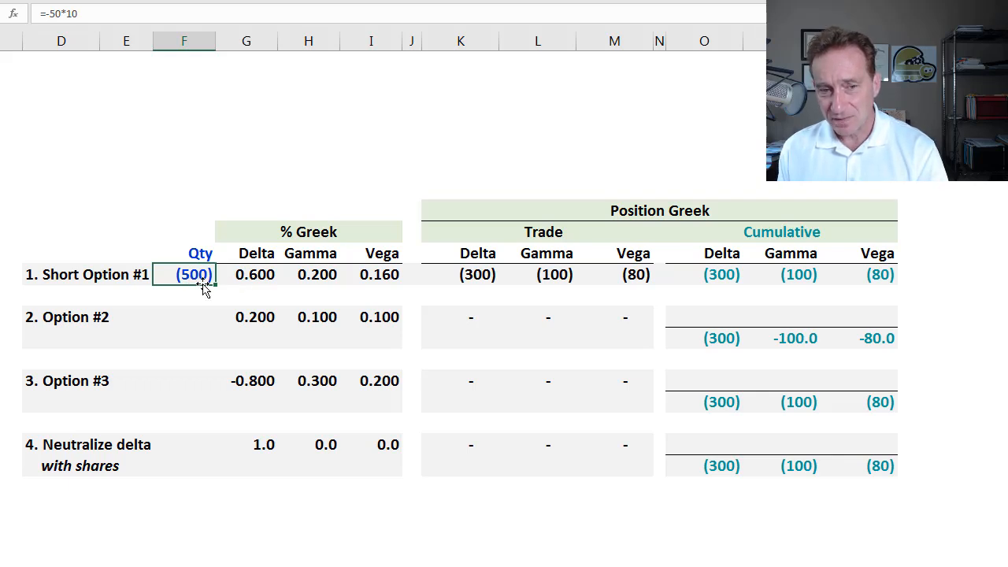
left_click(307, 274)
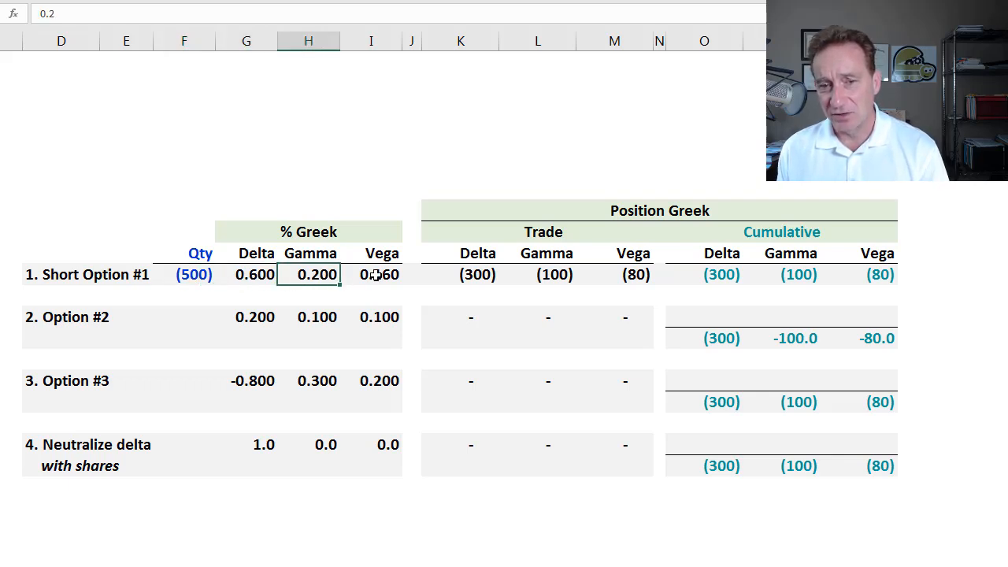
left_click(370, 274)
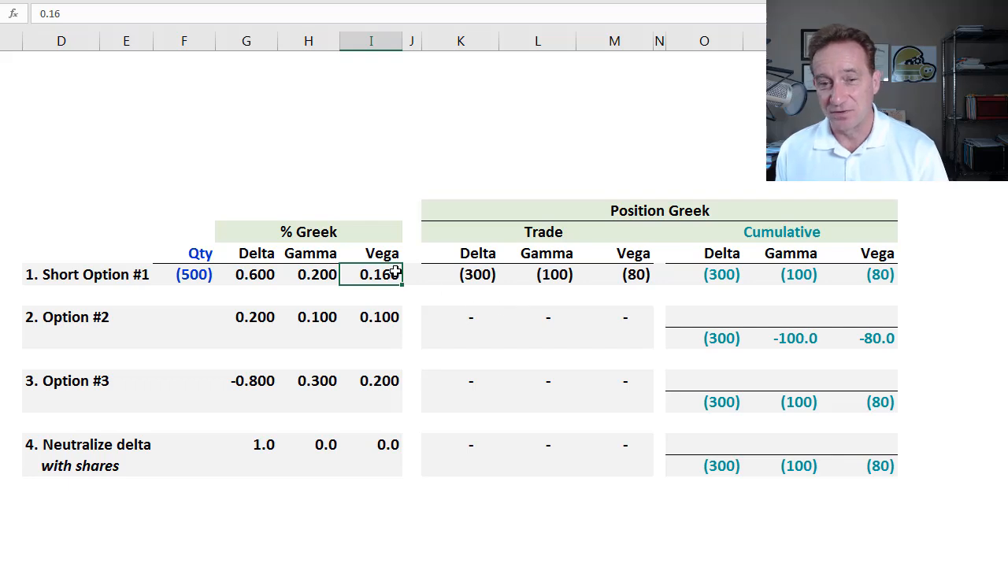
mouse_move(385, 295)
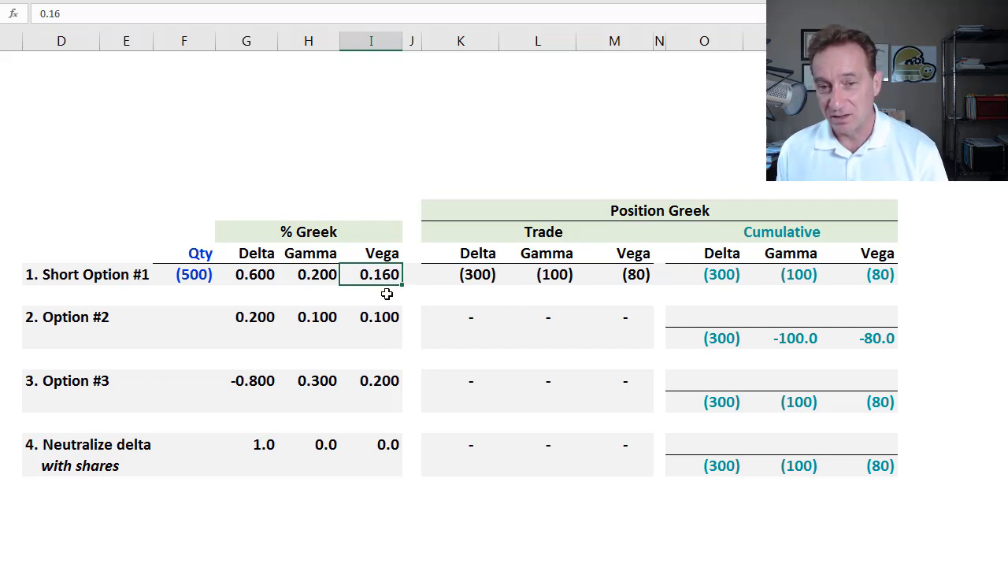
mouse_move(403, 277)
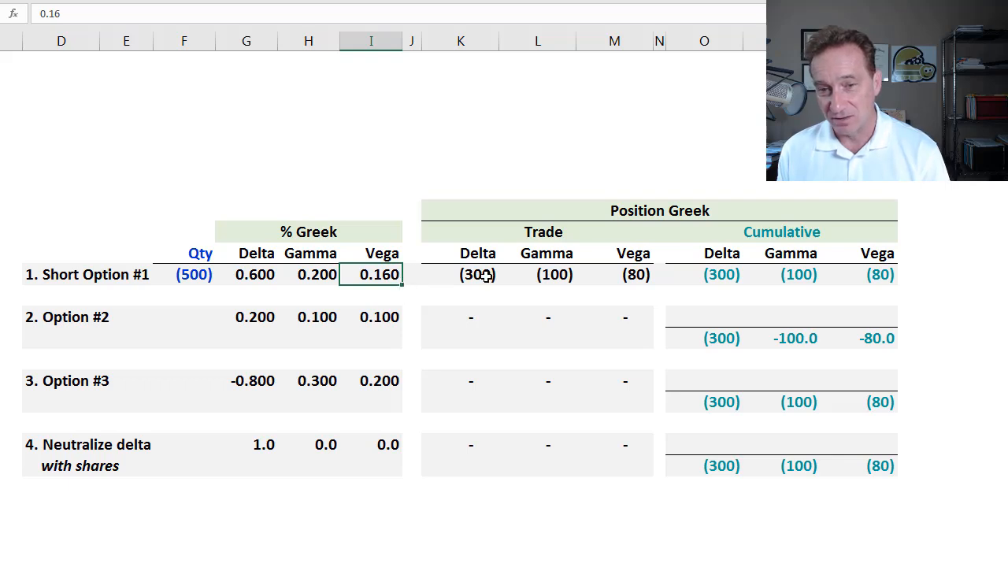
left_click(632, 274)
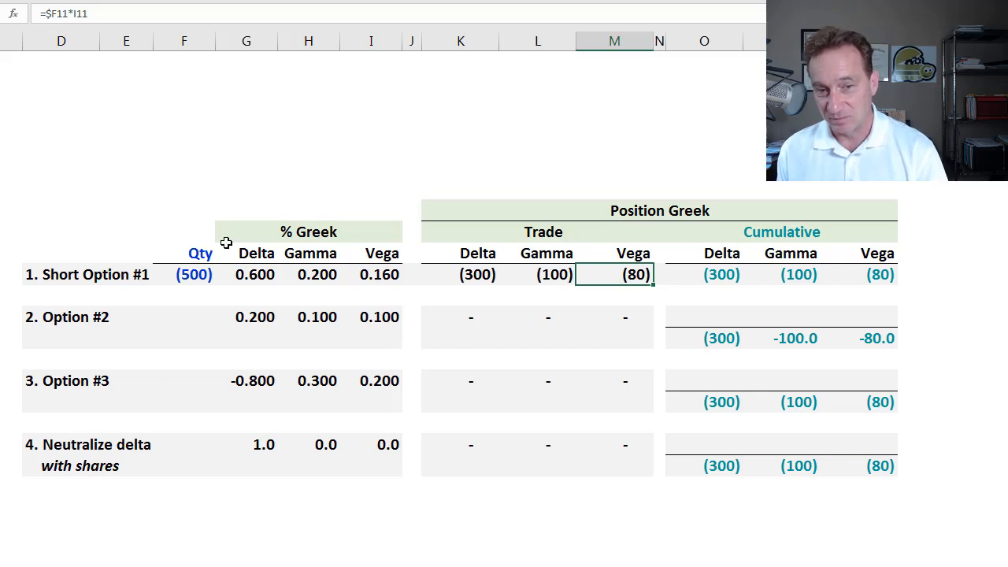
mouse_move(266, 306)
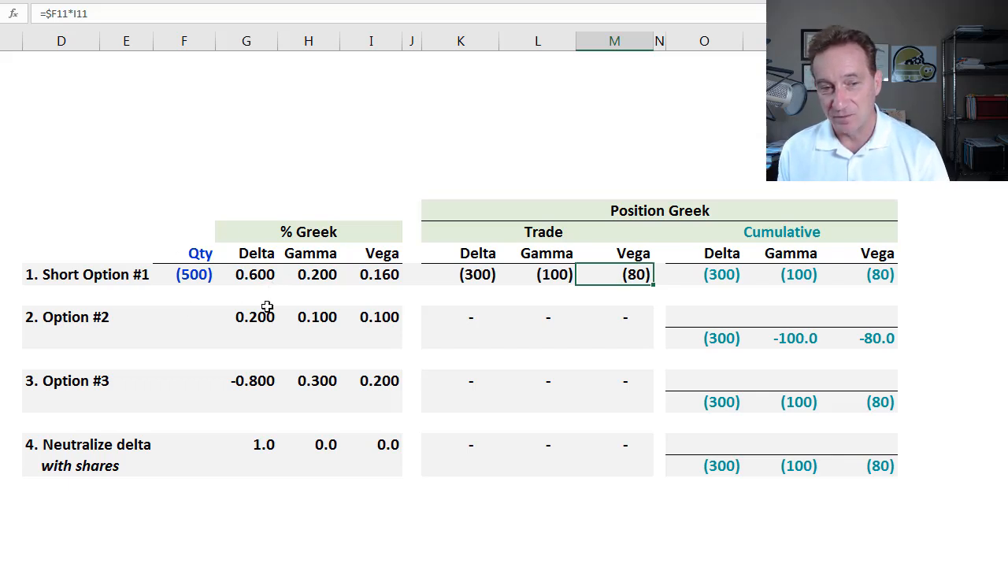
mouse_move(303, 330)
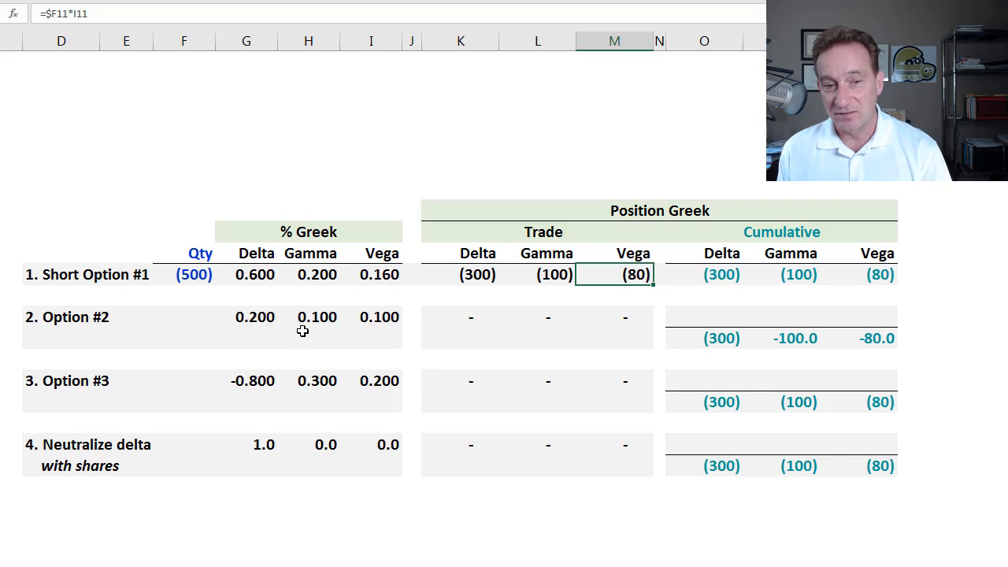
mouse_move(315, 392)
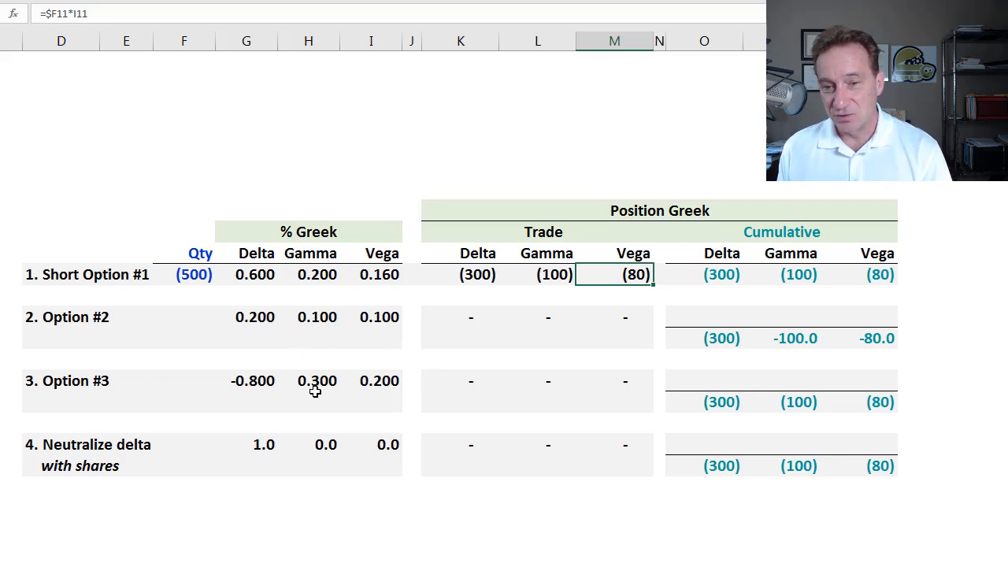
mouse_move(580, 317)
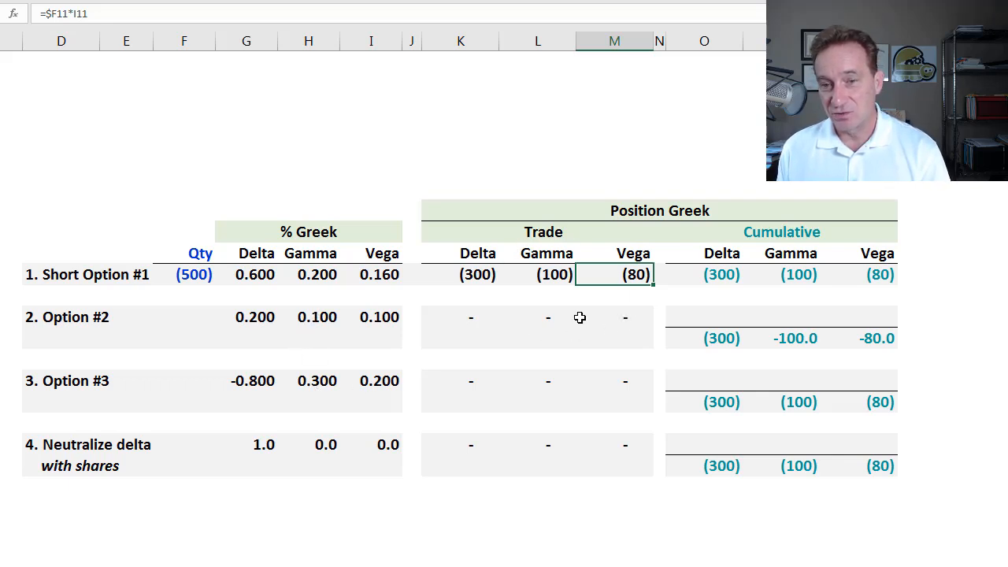
mouse_move(618, 291)
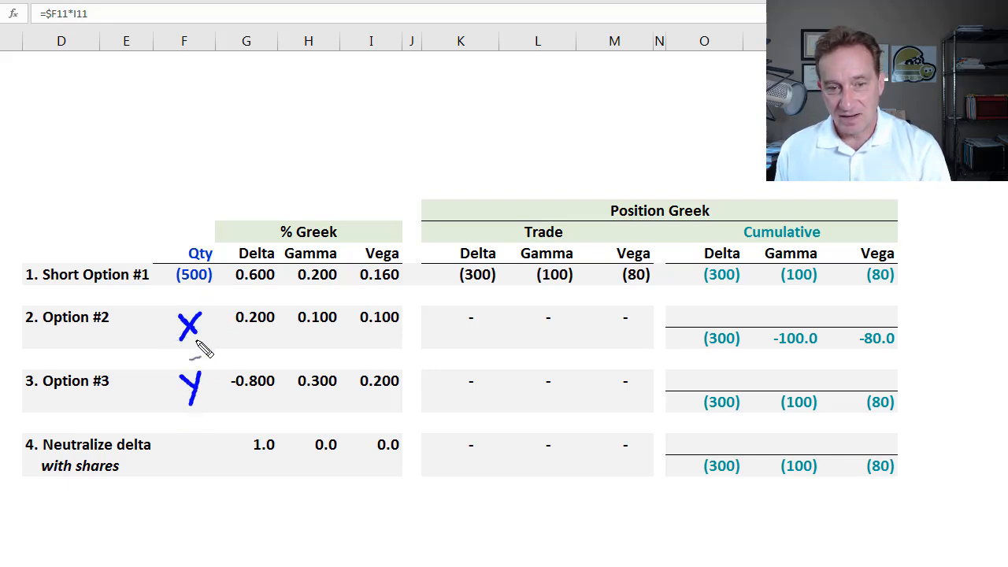
mouse_move(197, 339)
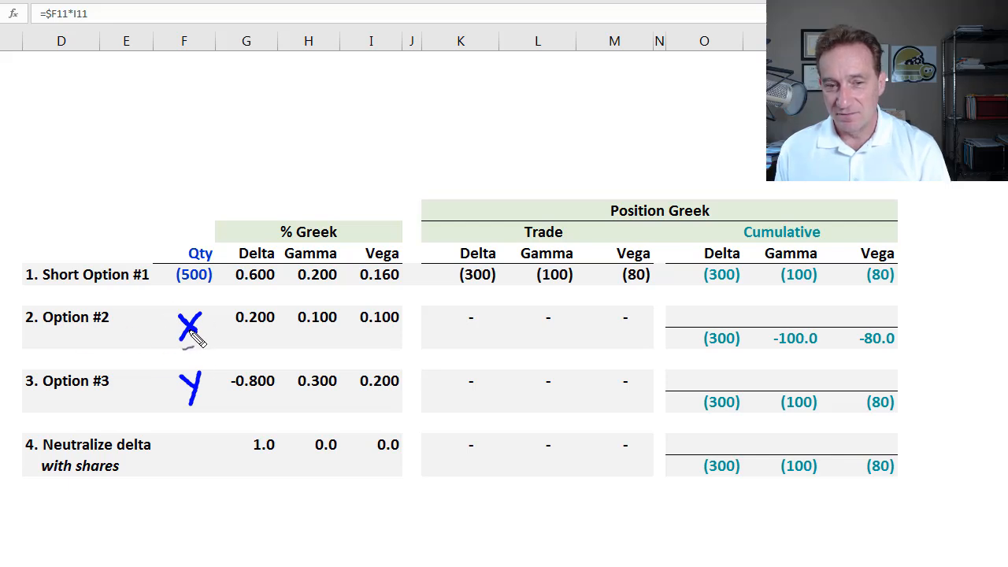
mouse_move(185, 401)
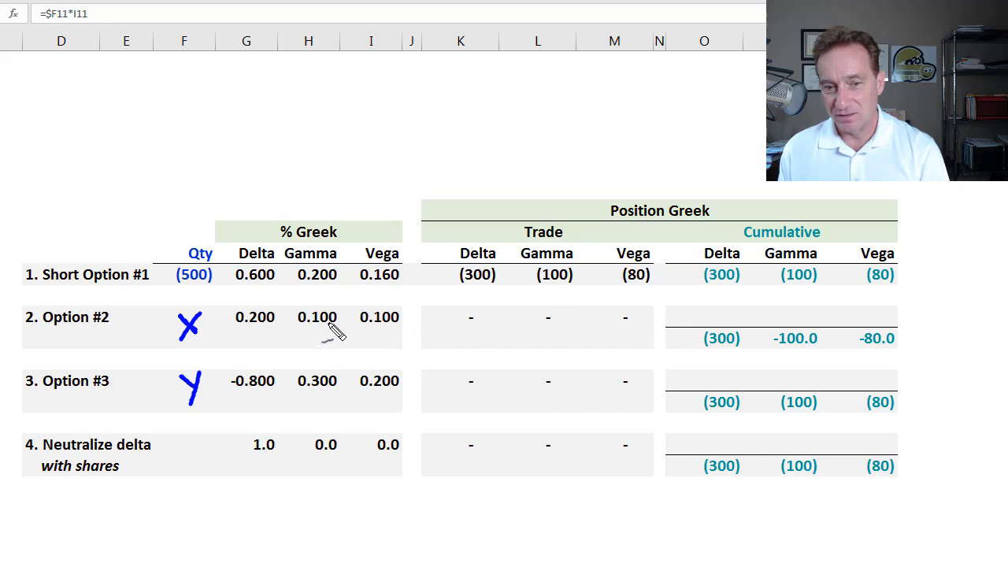
mouse_move(547, 327)
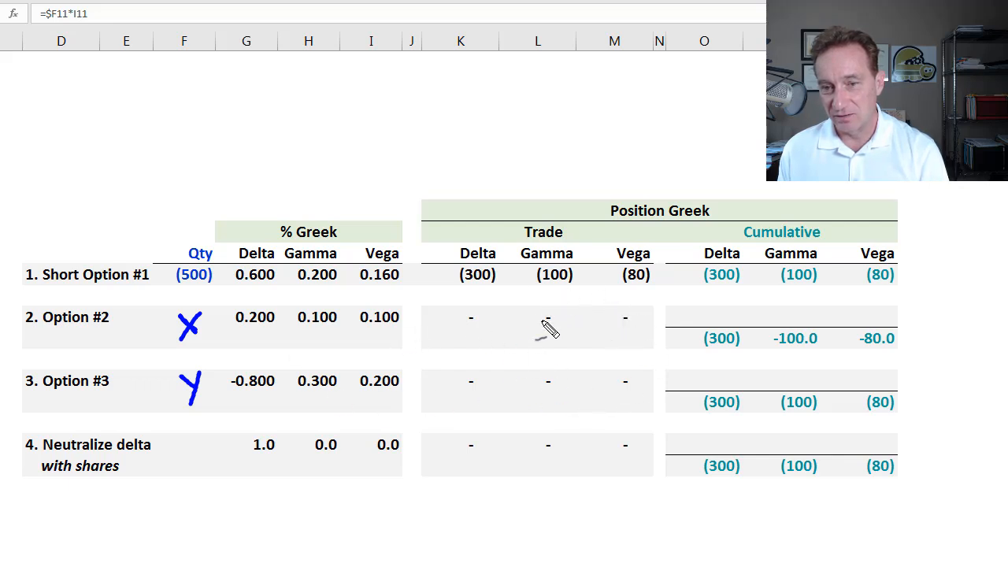
mouse_move(629, 323)
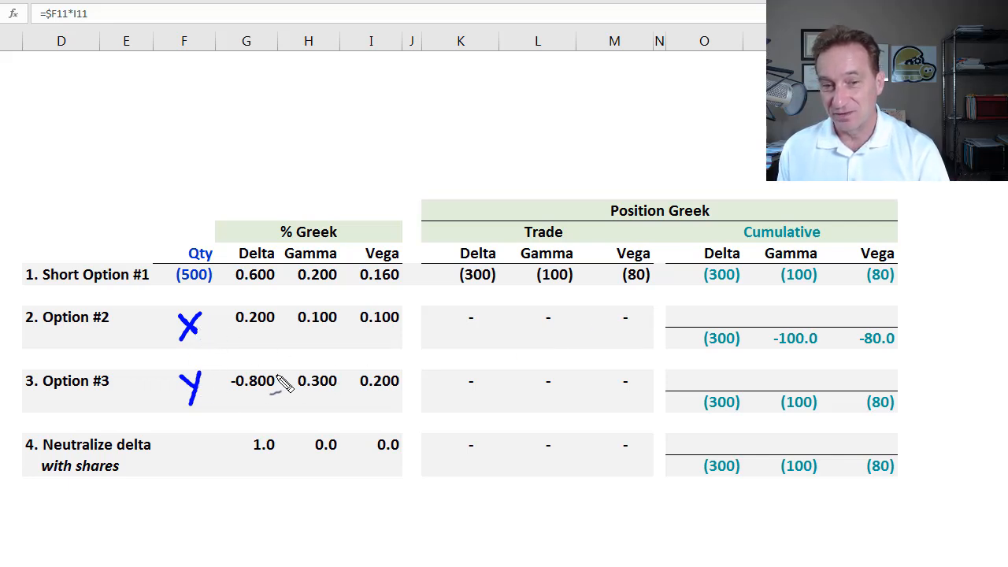
mouse_move(71, 402)
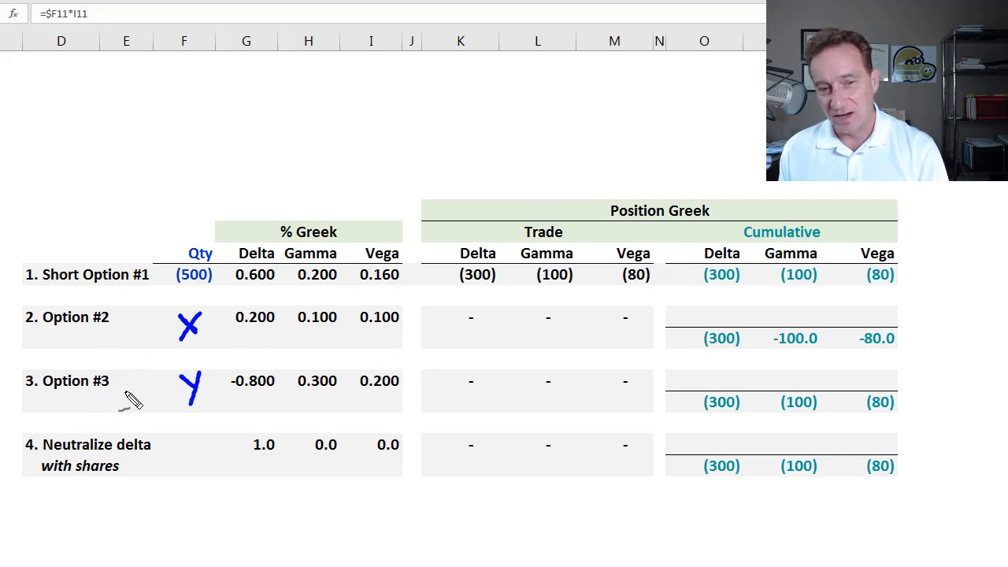
mouse_move(397, 319)
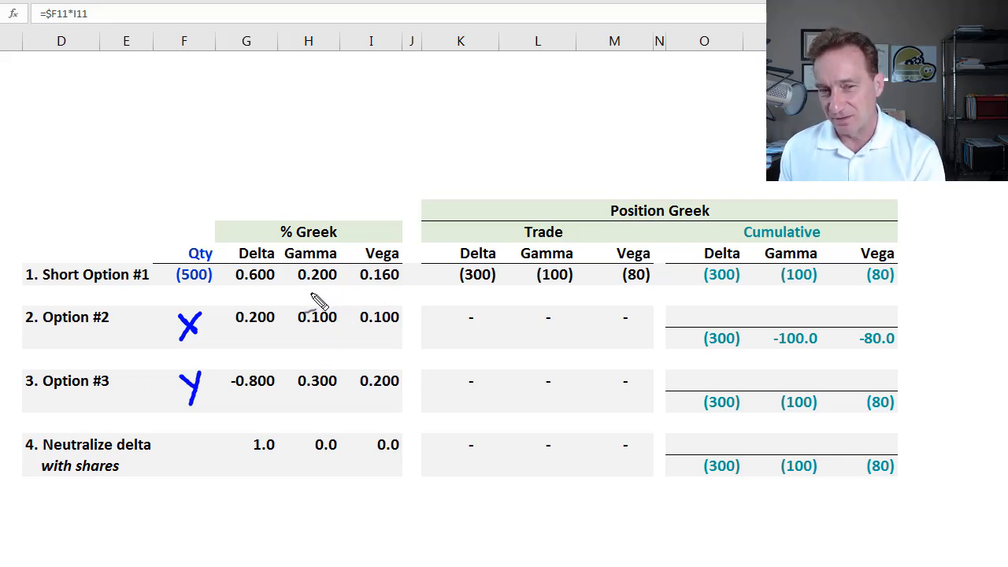
mouse_move(314, 295)
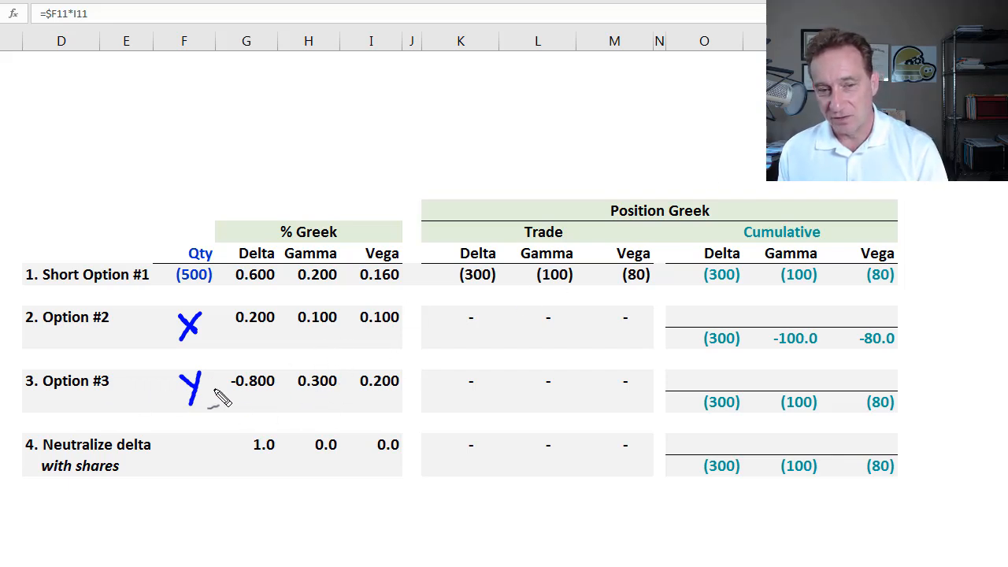
mouse_move(260, 404)
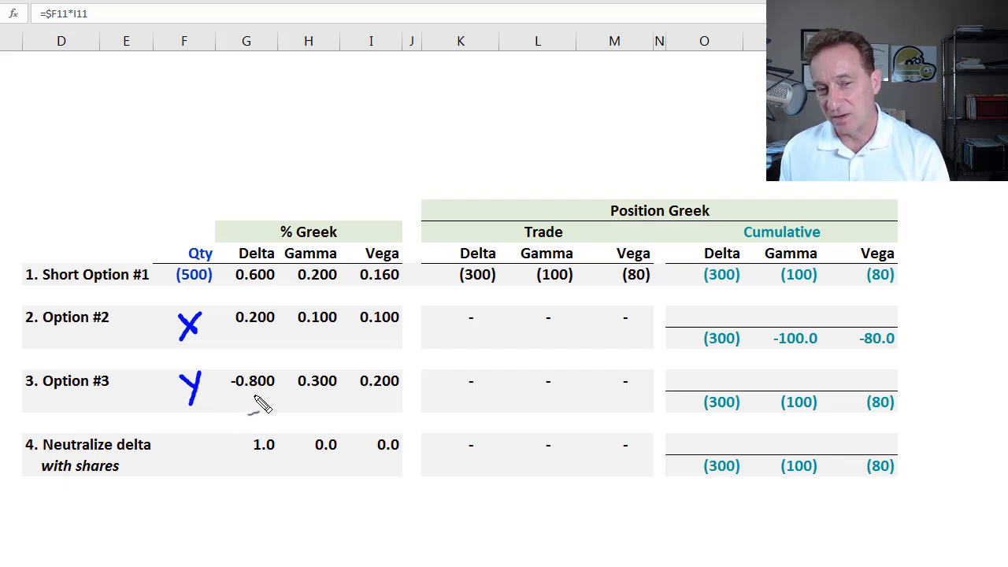
mouse_move(138, 401)
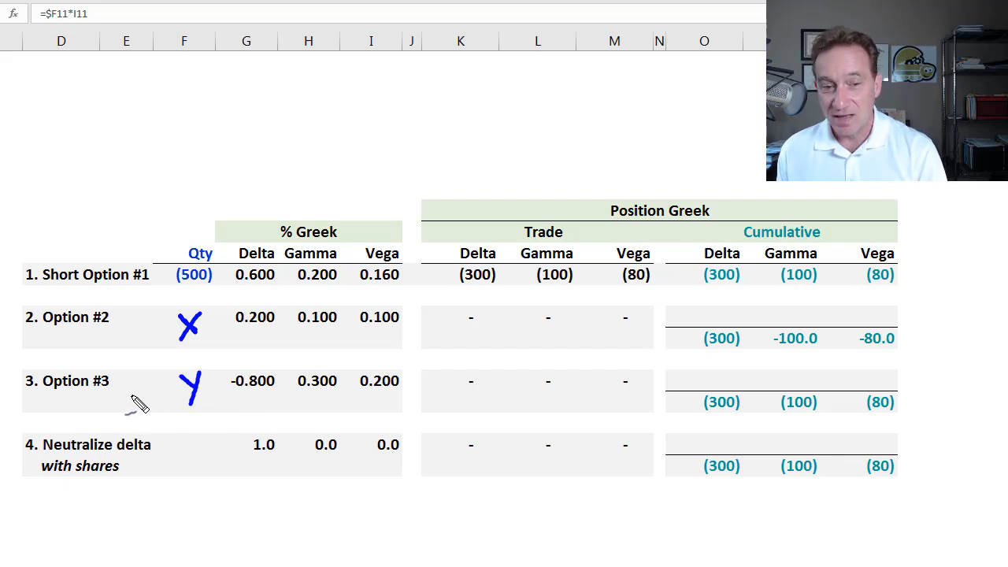
mouse_move(363, 359)
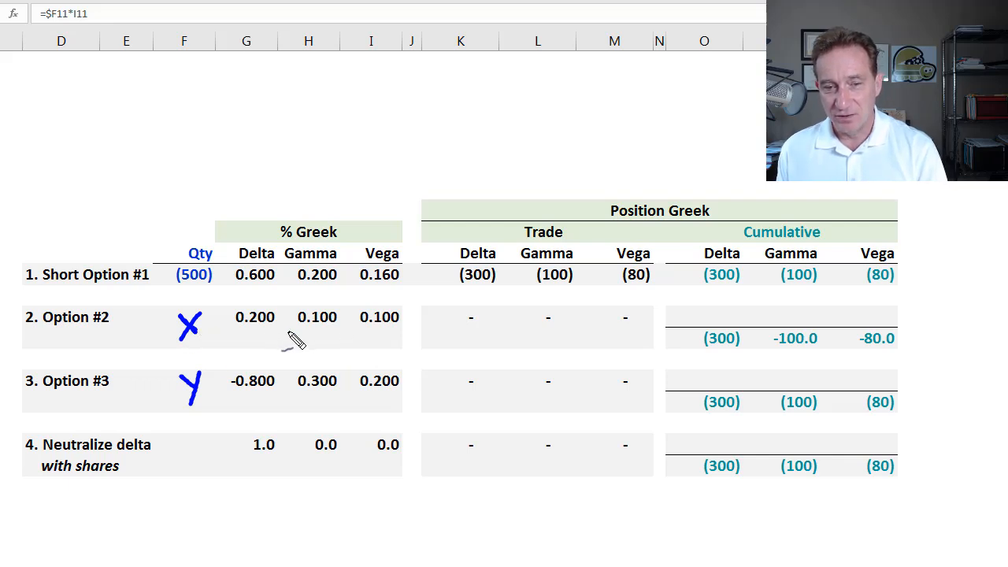
mouse_move(331, 282)
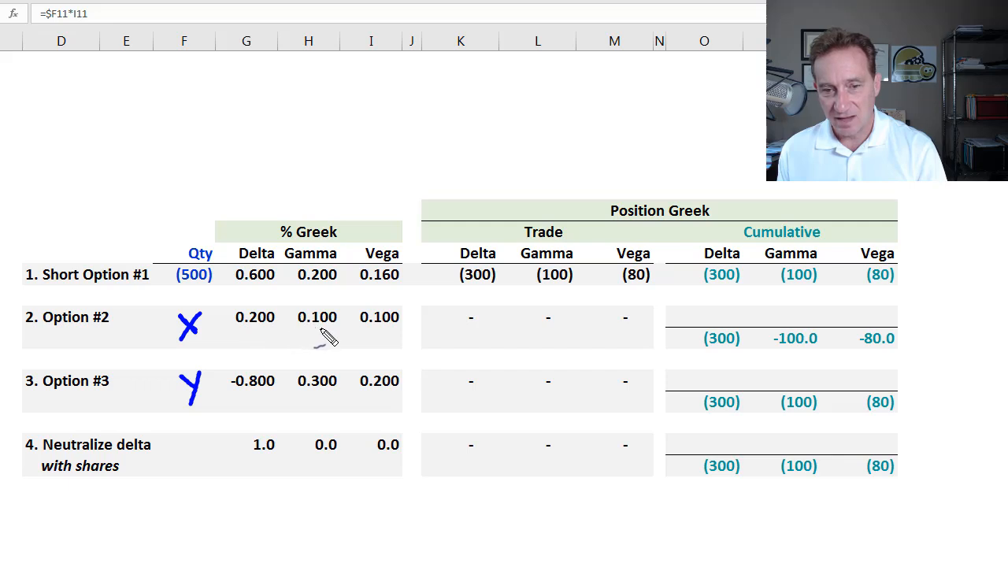
mouse_move(329, 401)
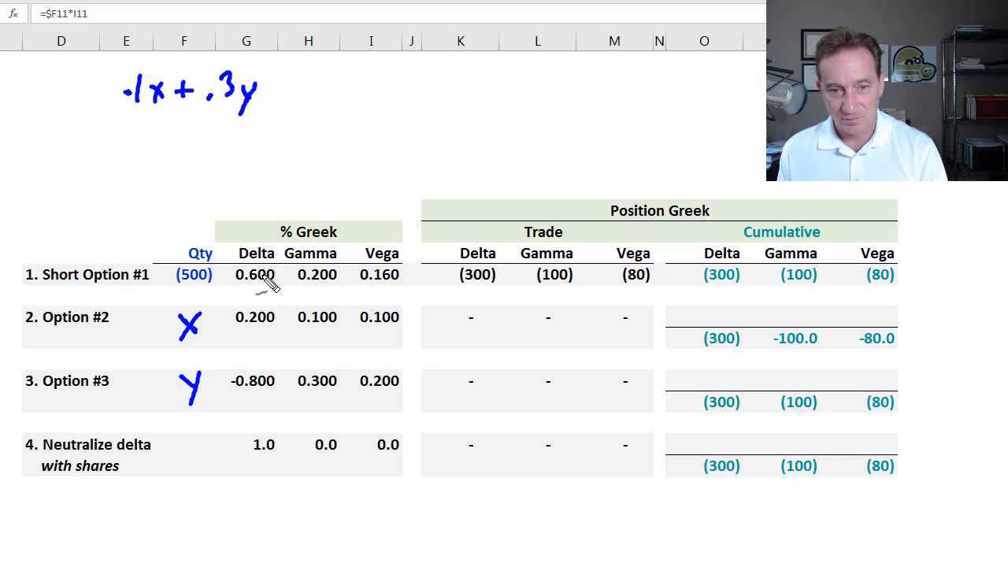
mouse_move(197, 343)
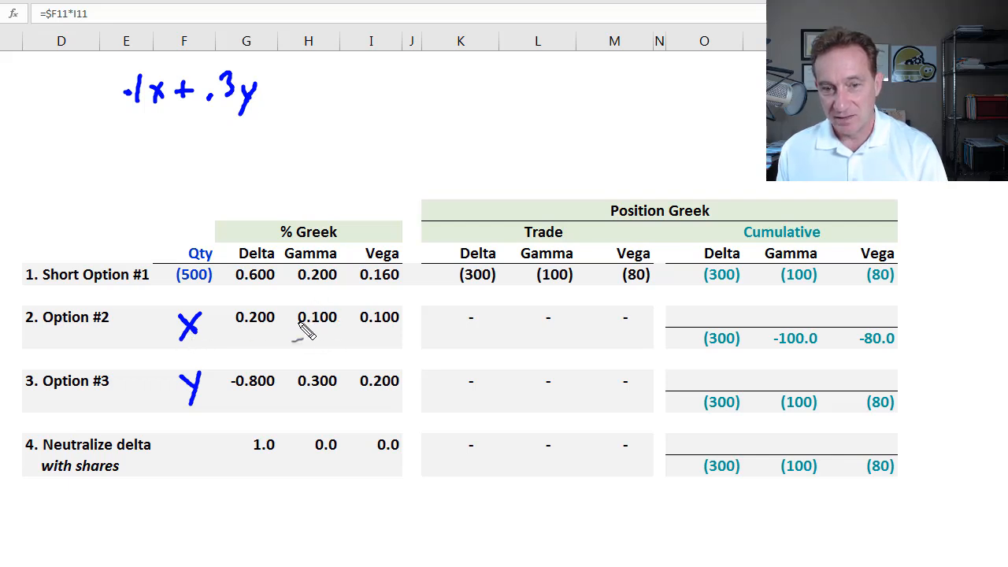
mouse_move(318, 339)
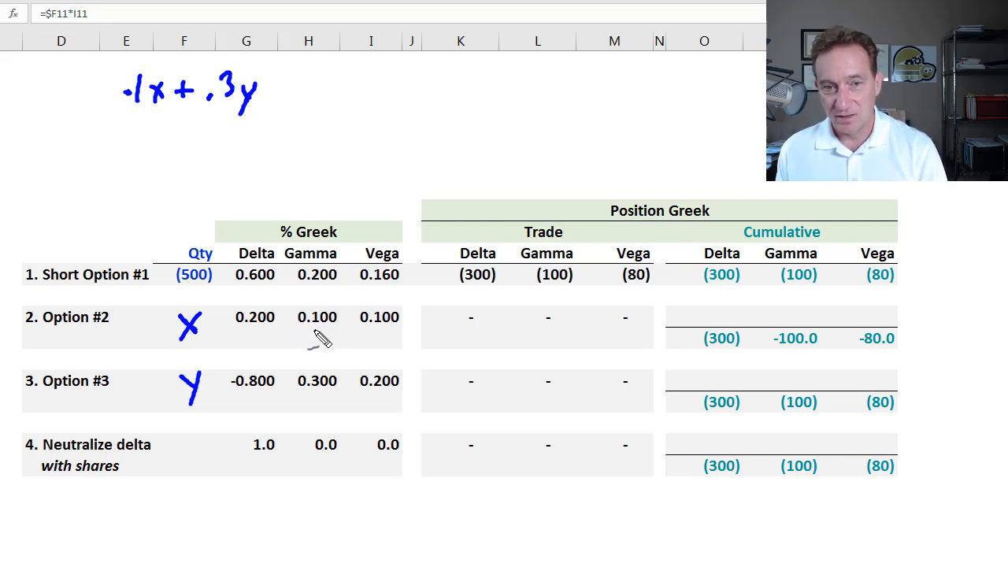
mouse_move(172, 374)
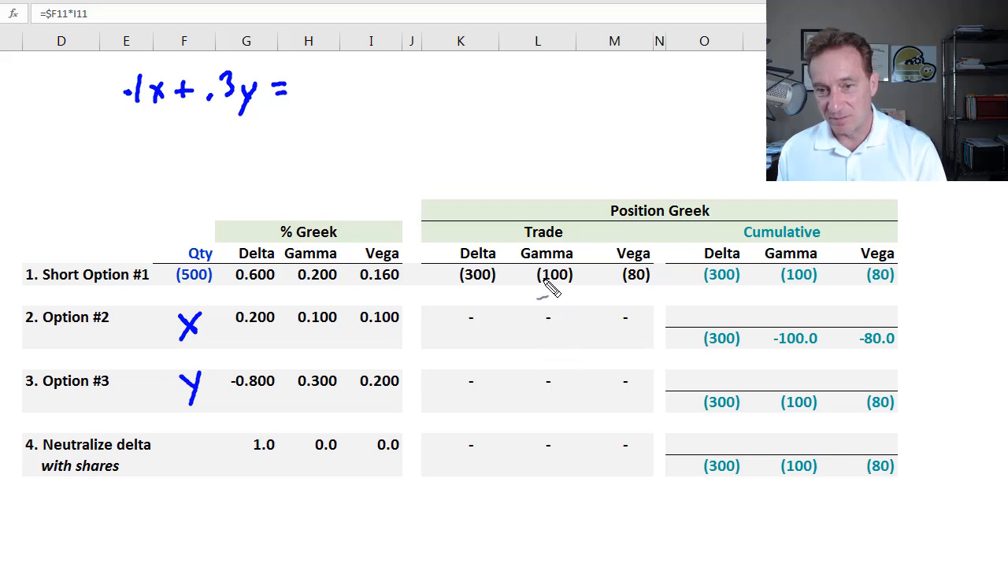
mouse_move(528, 240)
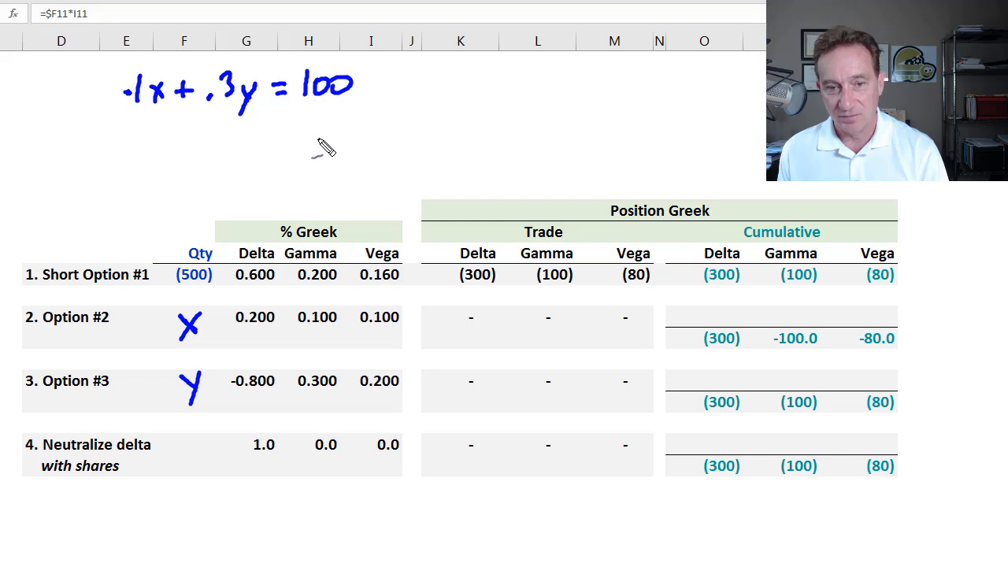
mouse_move(394, 293)
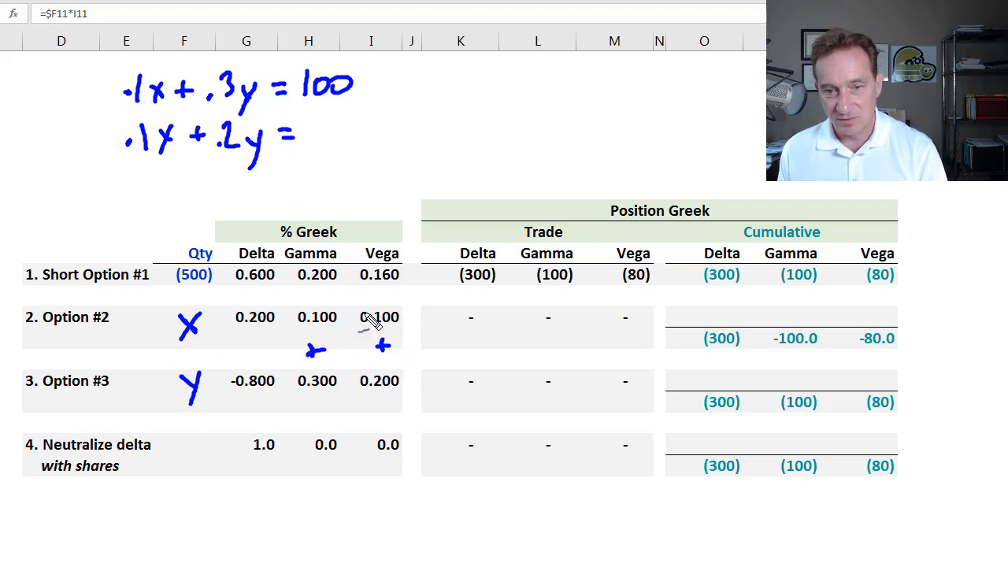
Handwrite the vega equation .1x + .2y = 80 and underline it
left_click_drag(382, 299, 382, 385)
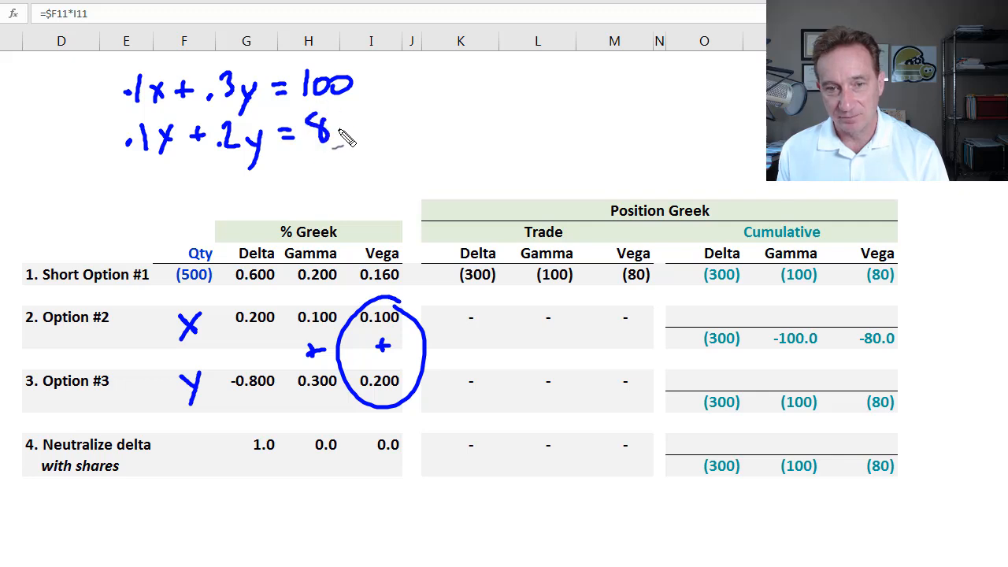
left_click_drag(94, 163, 394, 163)
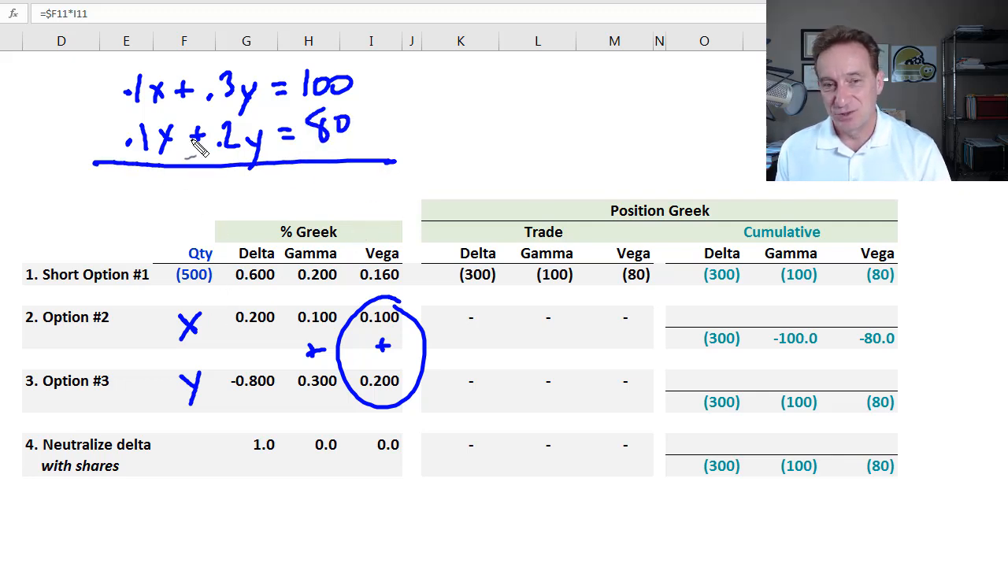
mouse_move(130, 106)
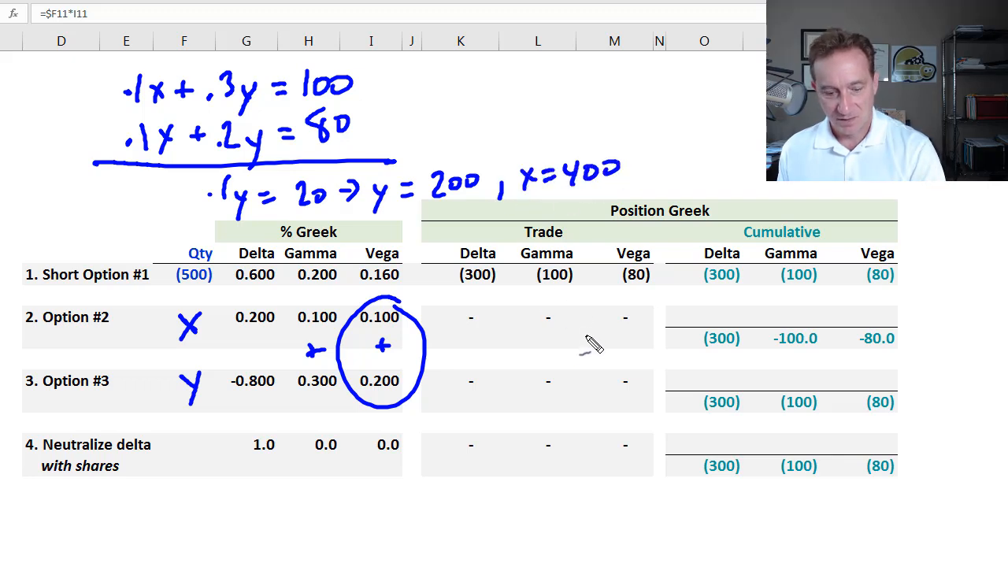
mouse_move(209, 389)
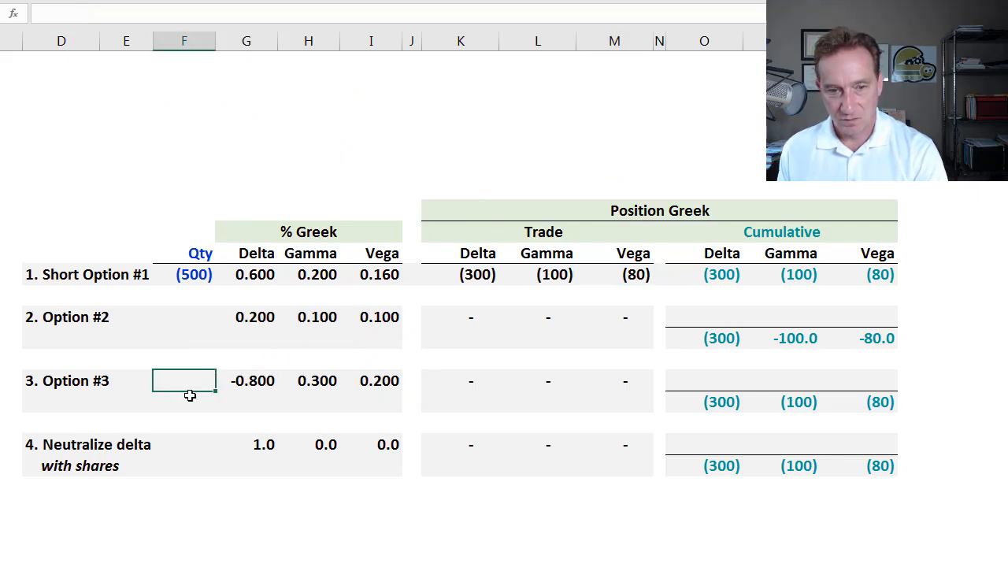
Enter 200 for Option #3, then check cumulative vega and the Option #2 quantity 400
type("200")
left_click(184, 316)
type("400")
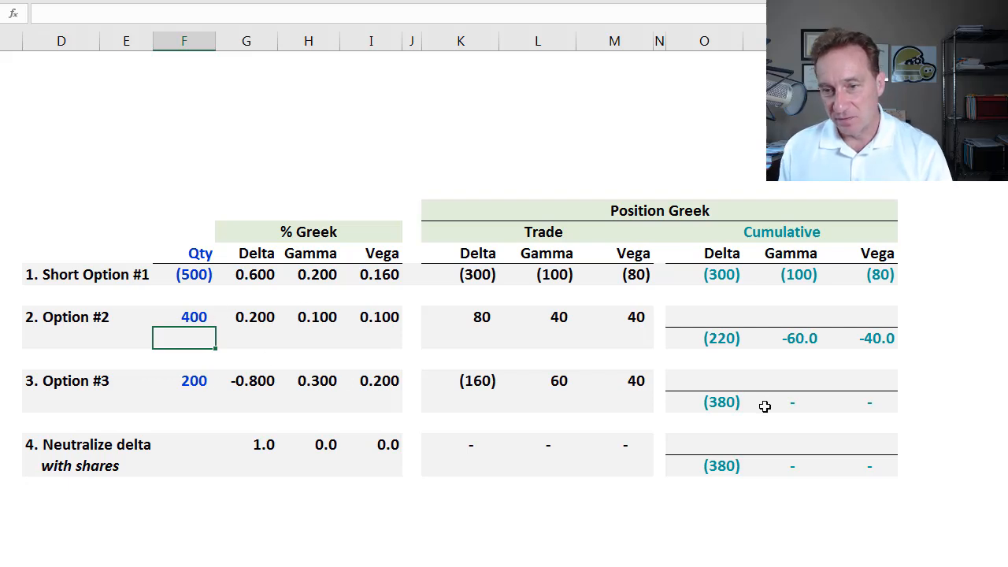
left_click(858, 402)
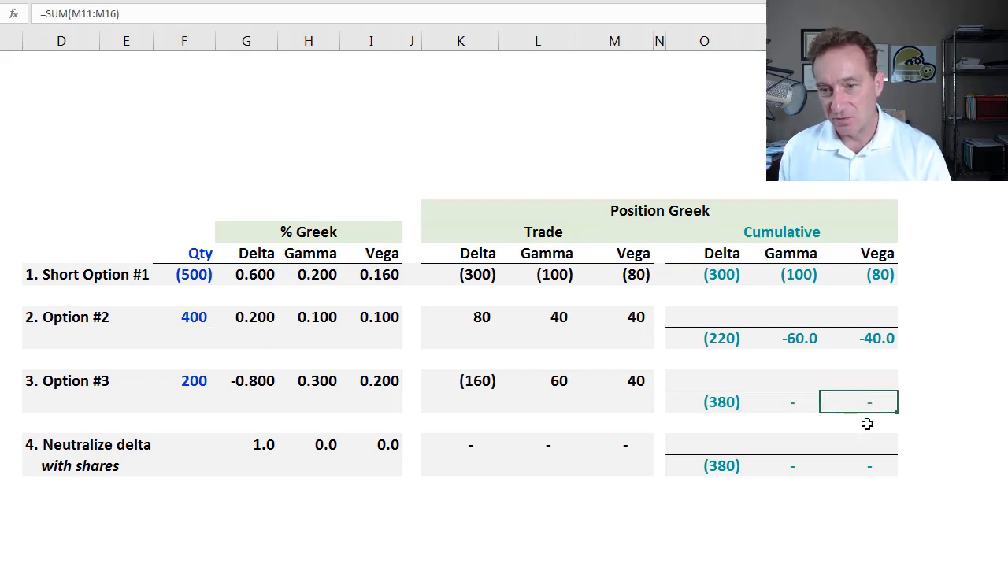
mouse_move(345, 334)
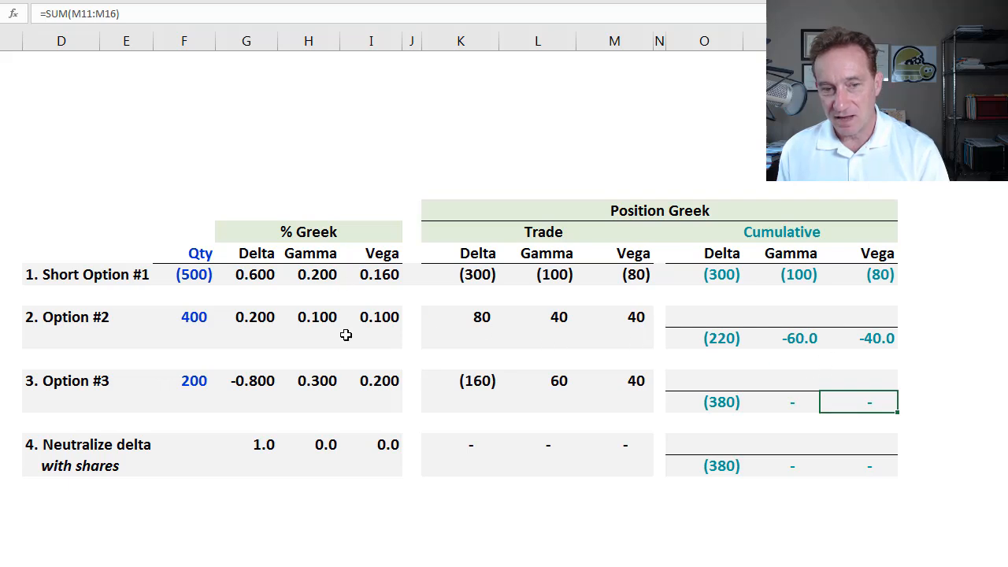
left_click(193, 316)
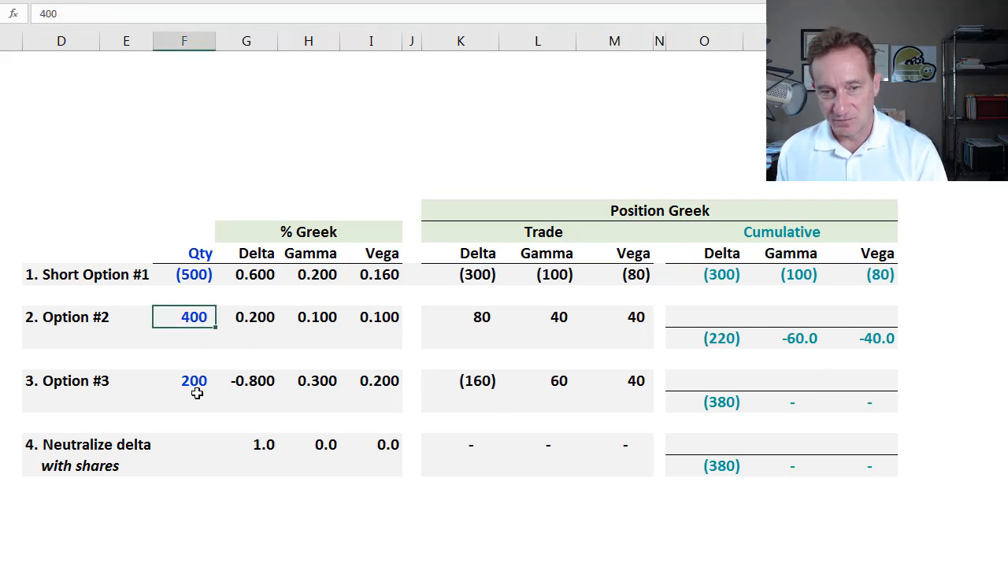
Review the cumulative vega, the Option #3 trade delta and the cumulative delta of (380)
left_click(193, 380)
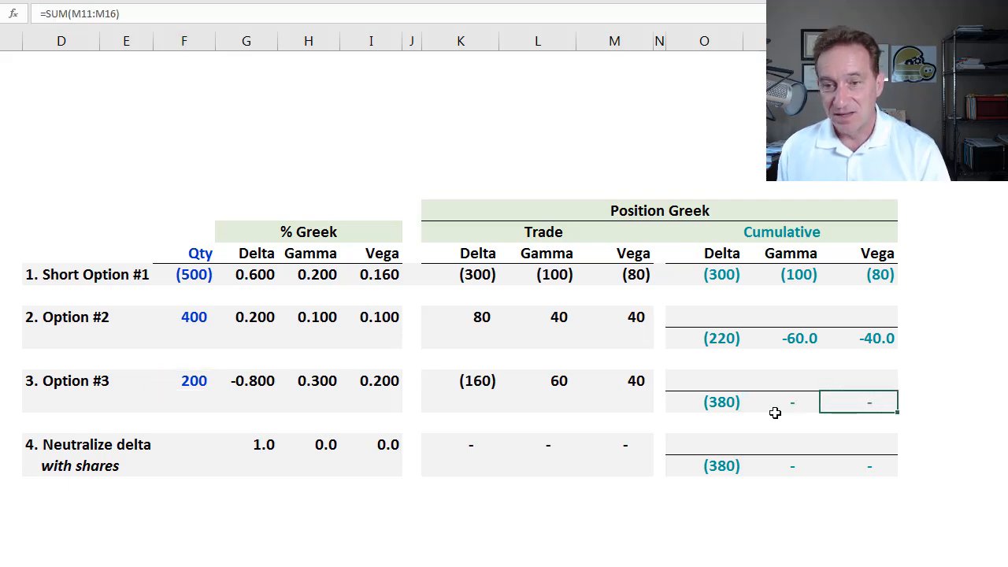
left_click(704, 403)
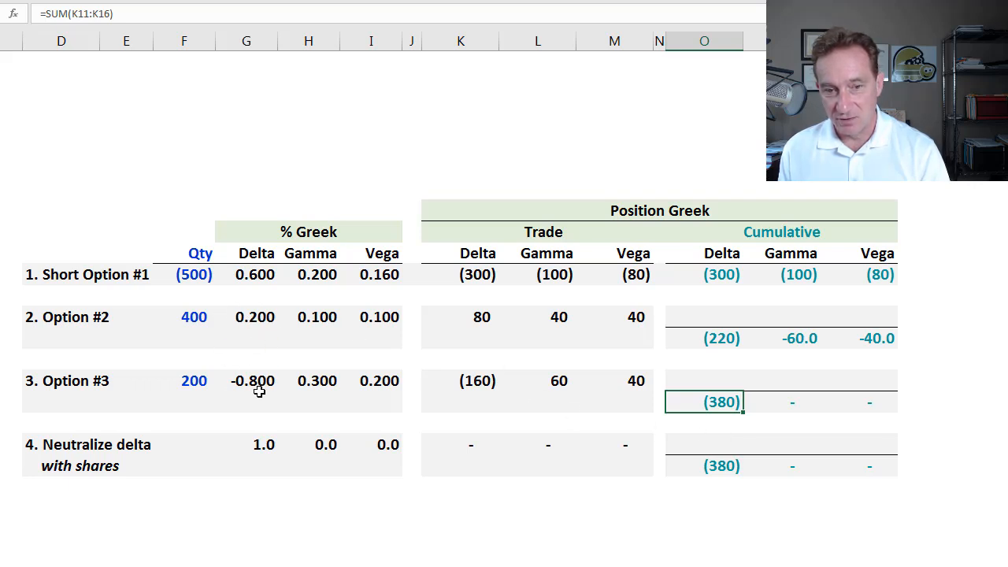
left_click(461, 380)
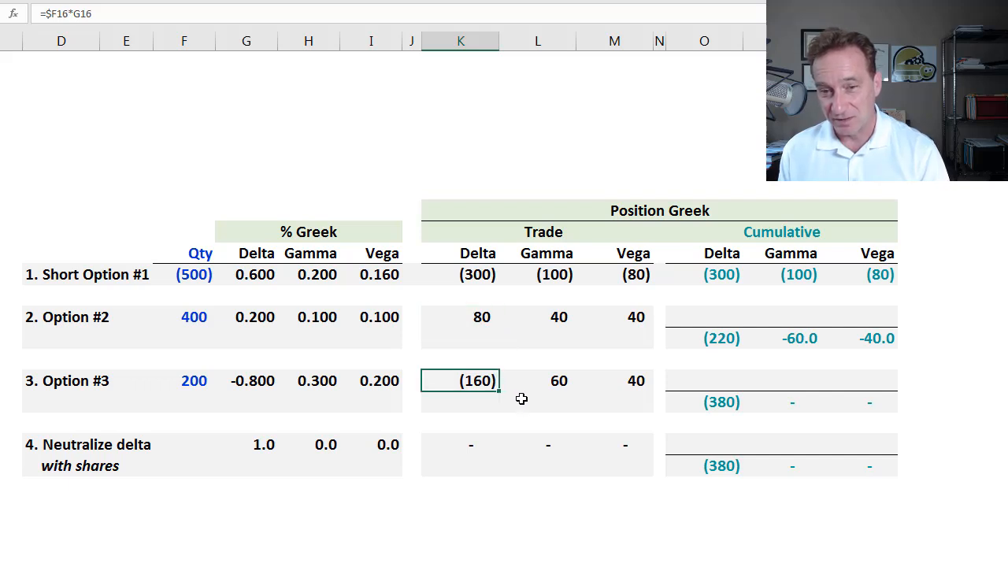
mouse_move(472, 368)
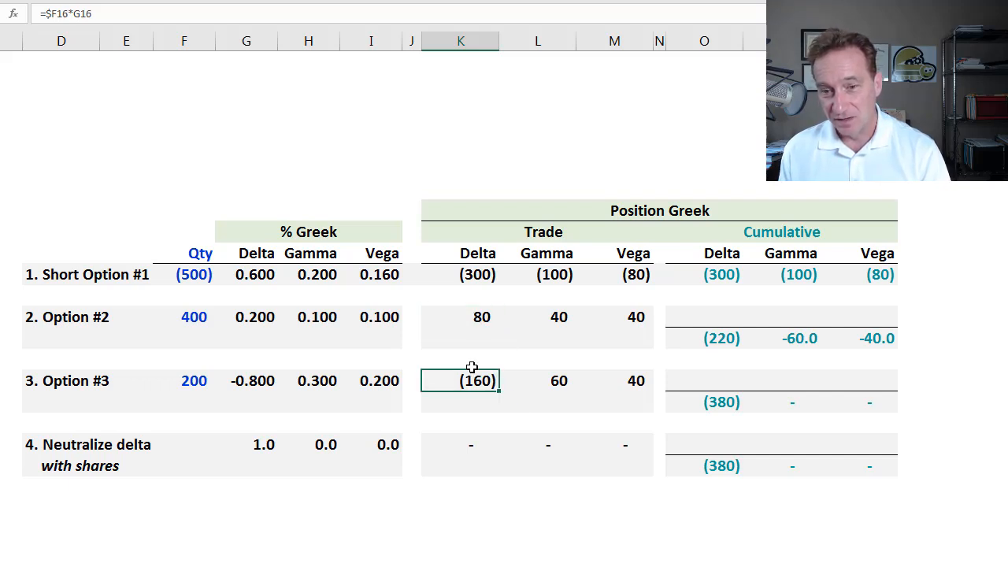
left_click(704, 401)
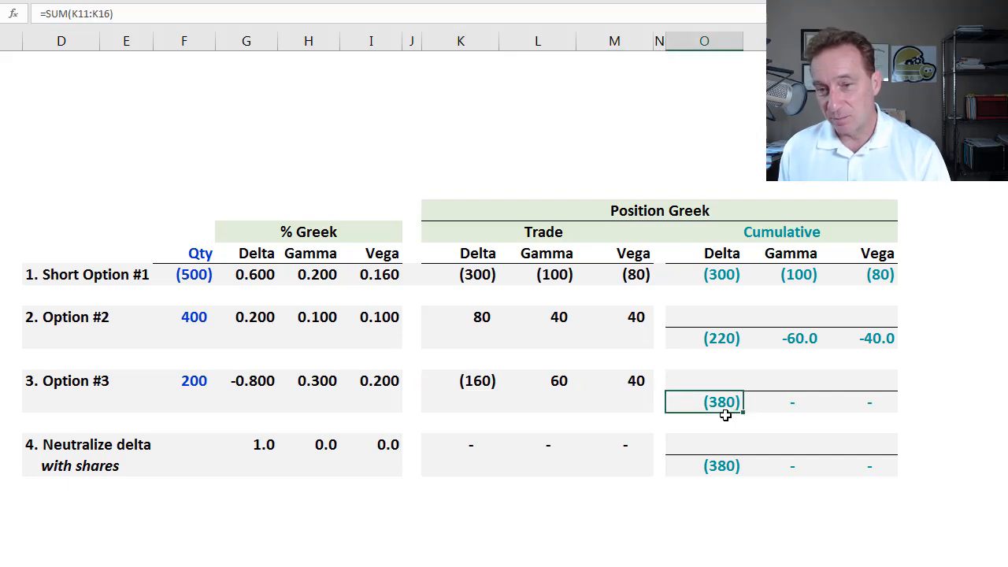
mouse_move(795, 376)
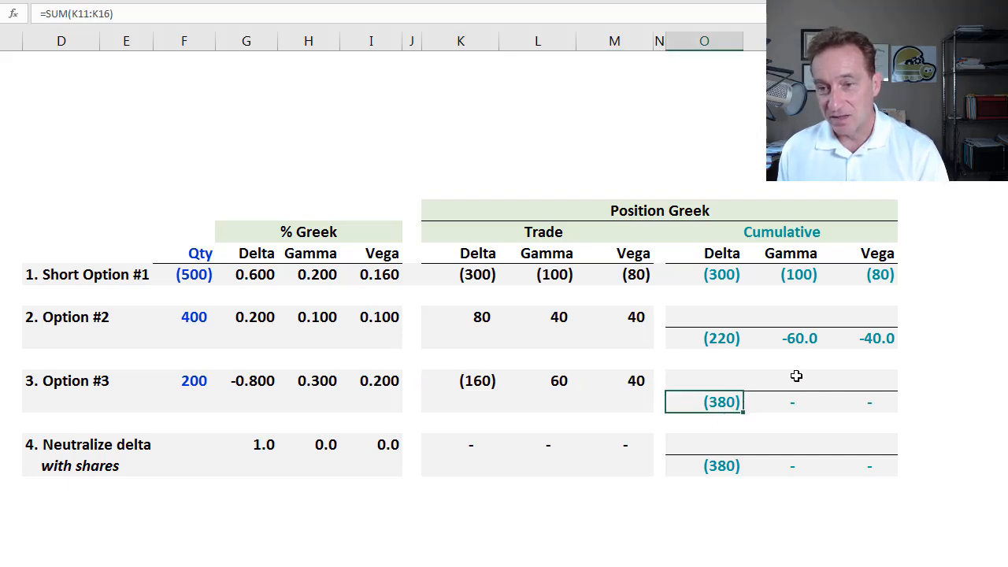
mouse_move(825, 422)
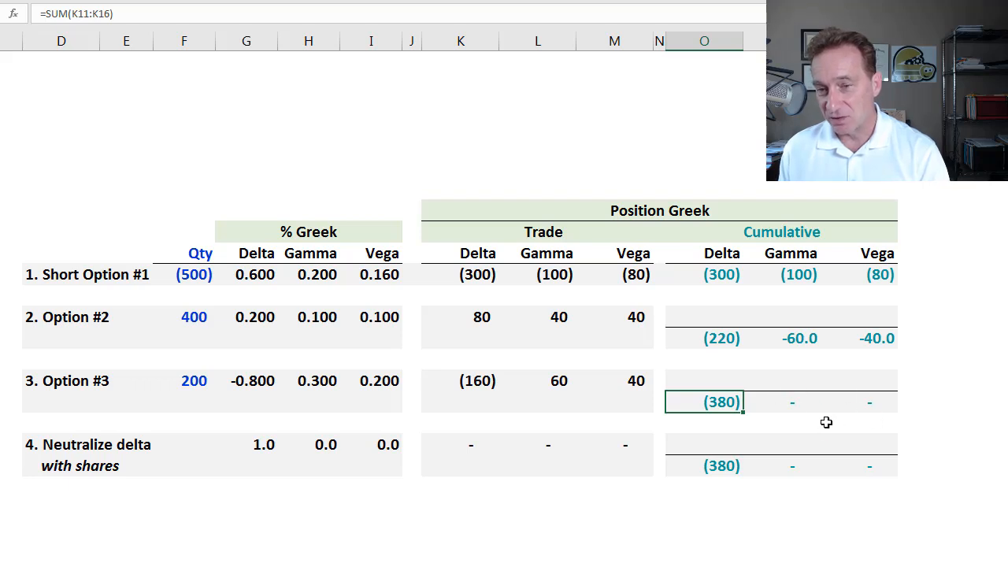
mouse_move(765, 406)
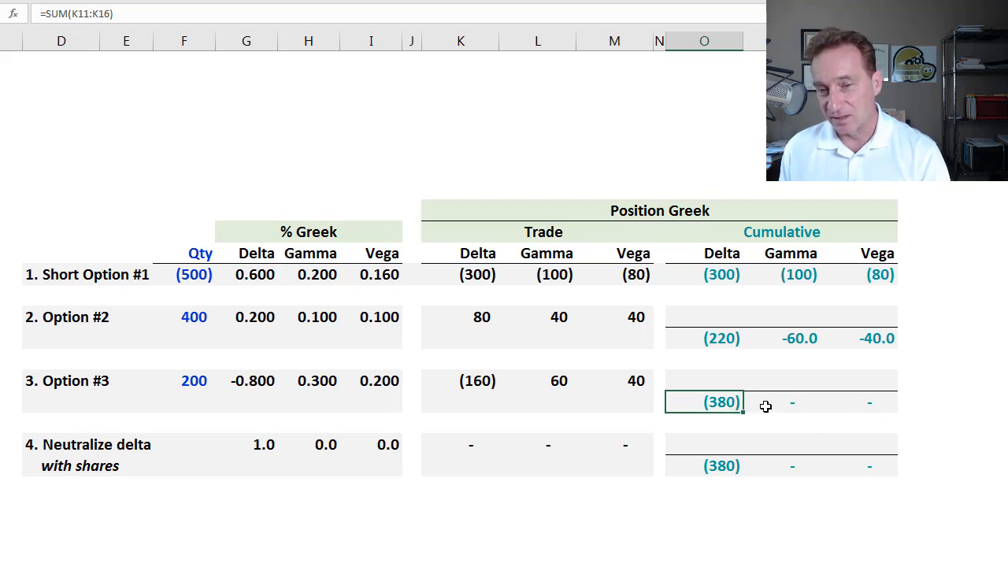
mouse_move(859, 409)
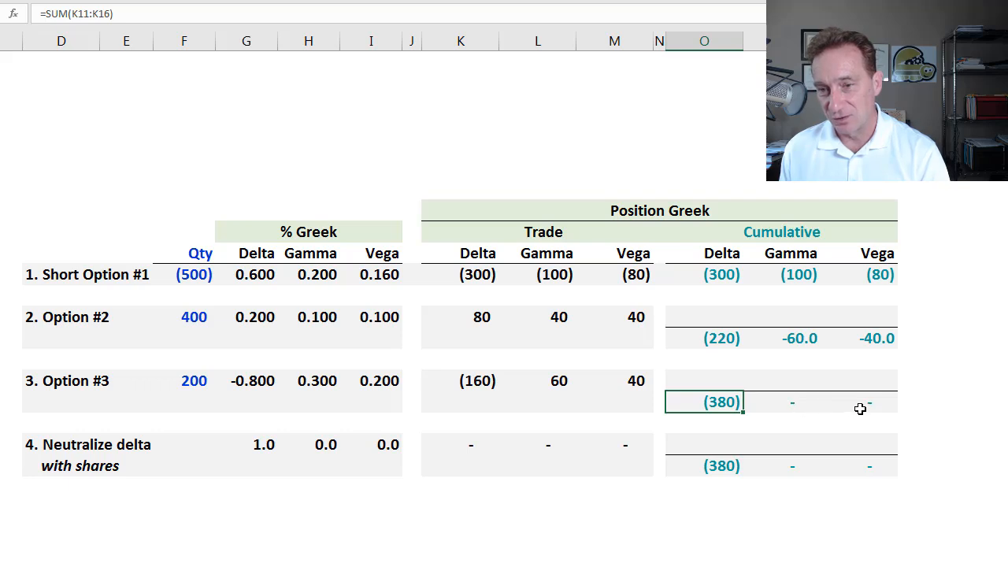
mouse_move(854, 404)
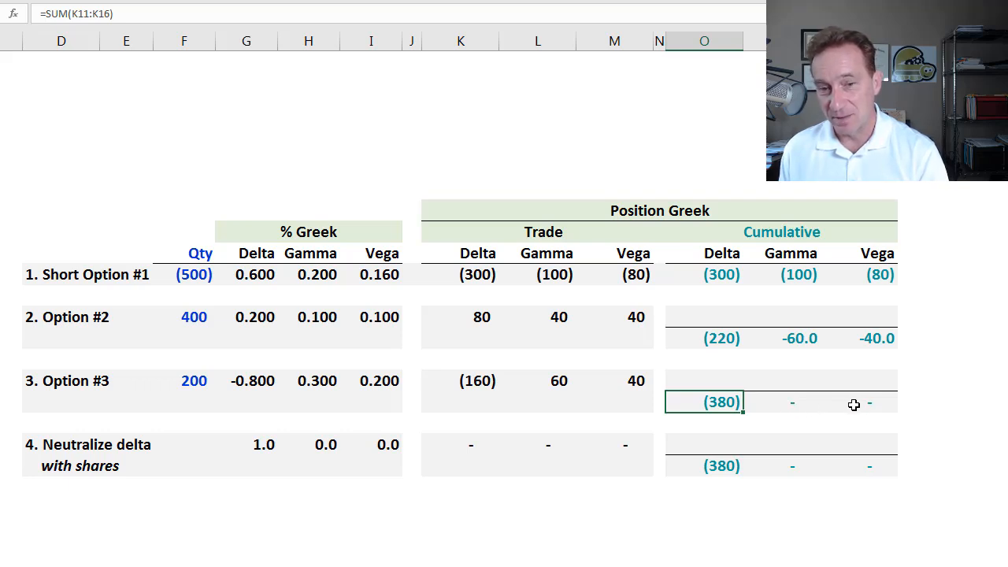
mouse_move(385, 443)
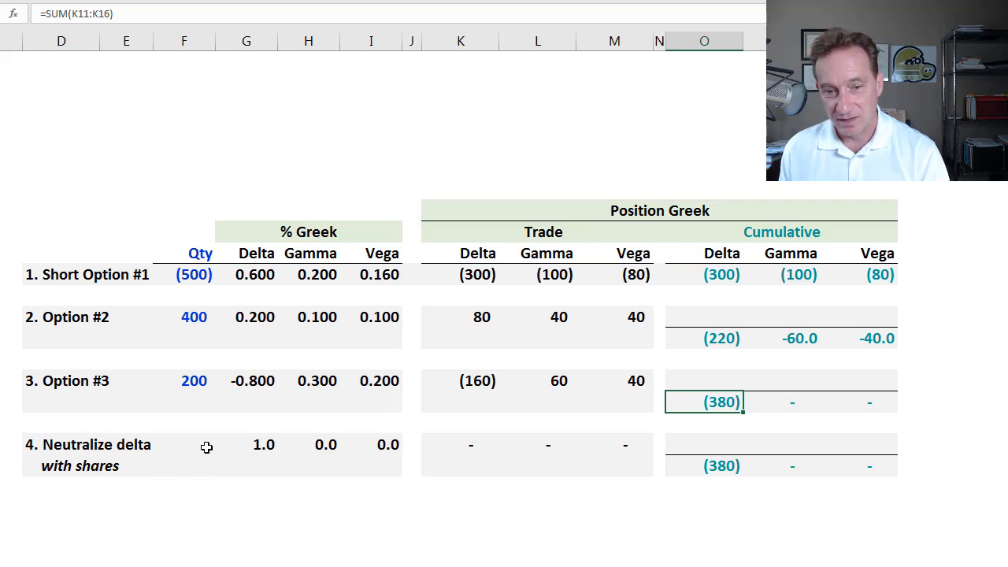
Enter 380 shares and verify cumulative delta and vega are both zero
type("380")
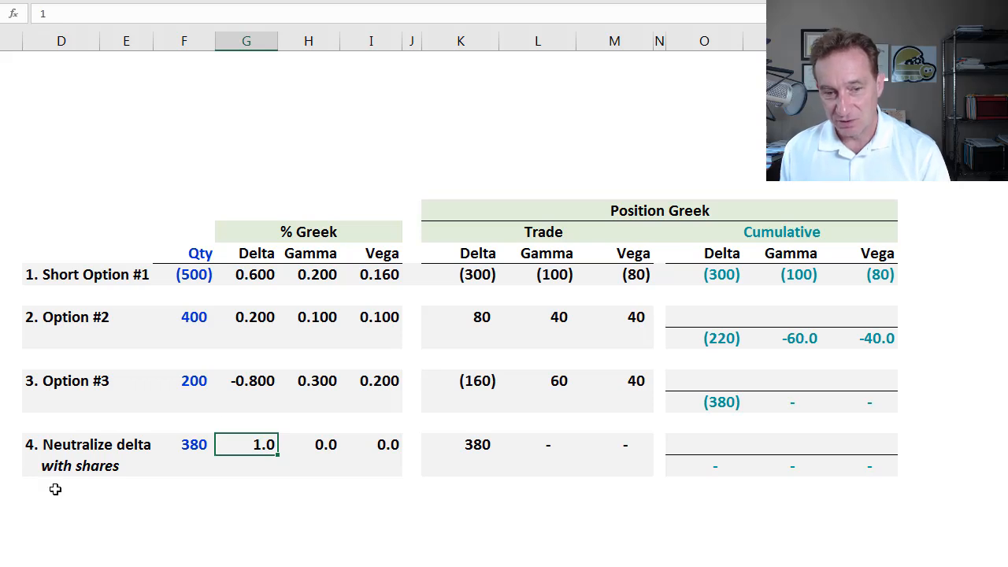
left_click(703, 465)
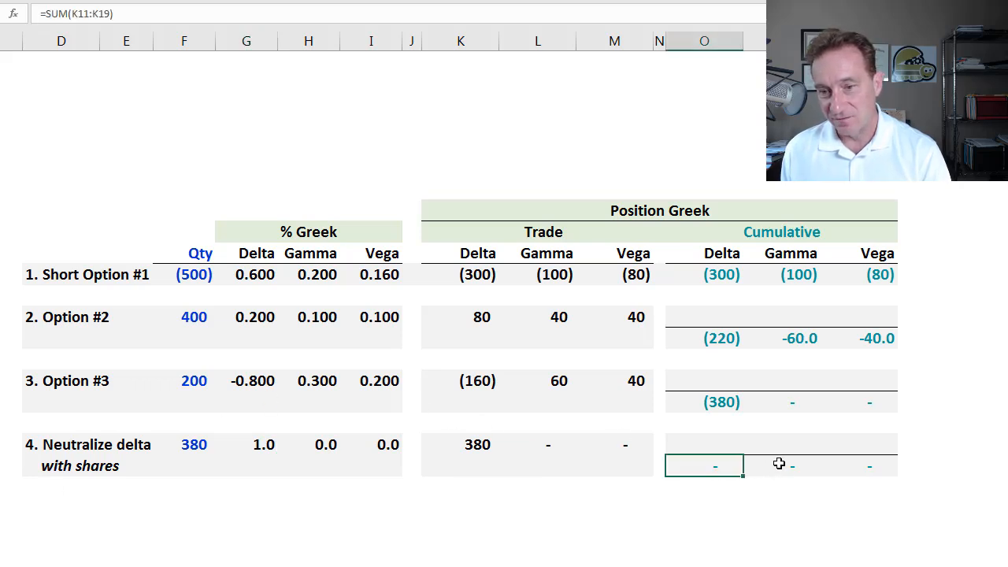
left_click(868, 465)
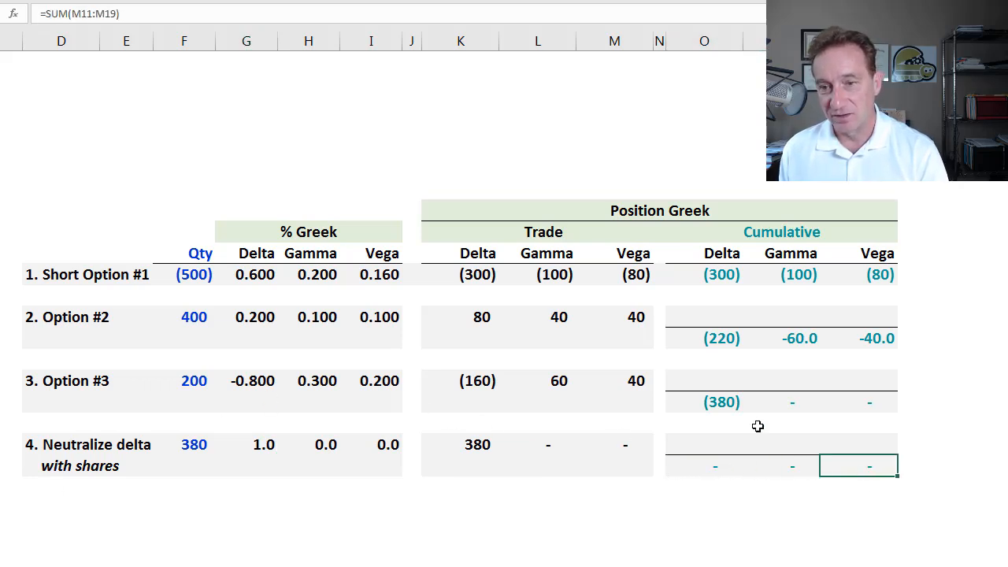
mouse_move(862, 273)
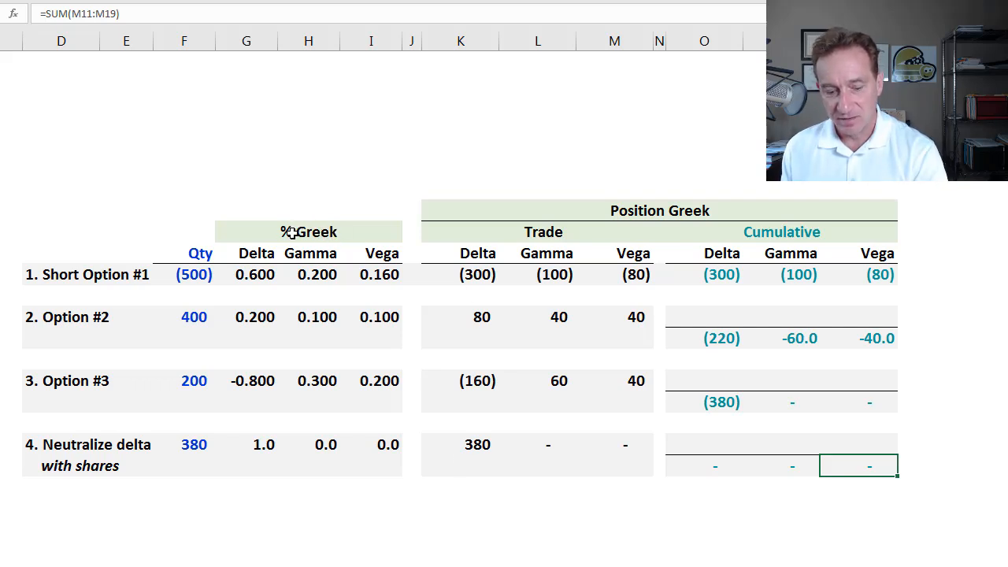
Handwrite '+/- Qty · %Greek = Position Greek' in ink above the table
left_click_drag(141, 118, 126, 162)
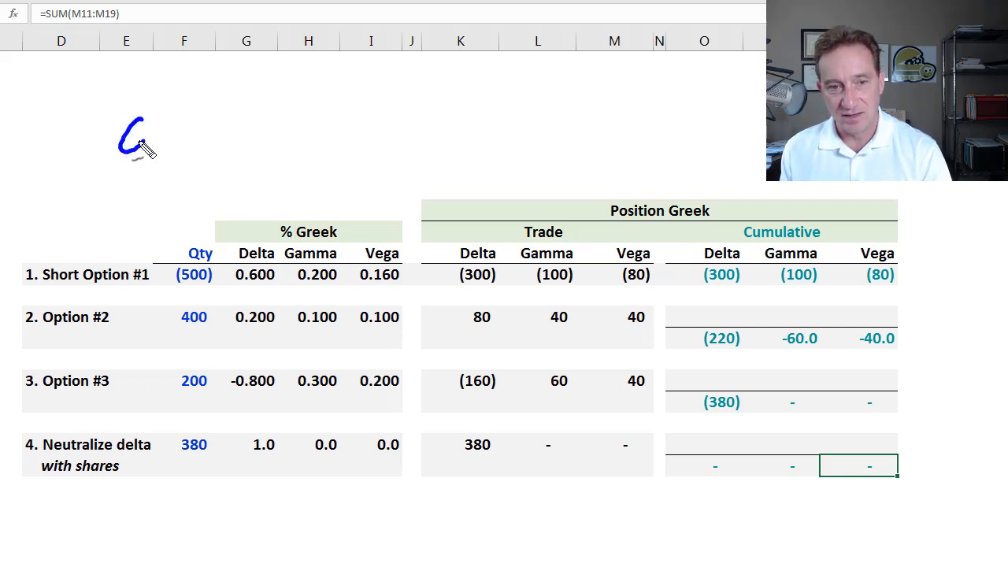
left_click_drag(138, 146, 200, 146)
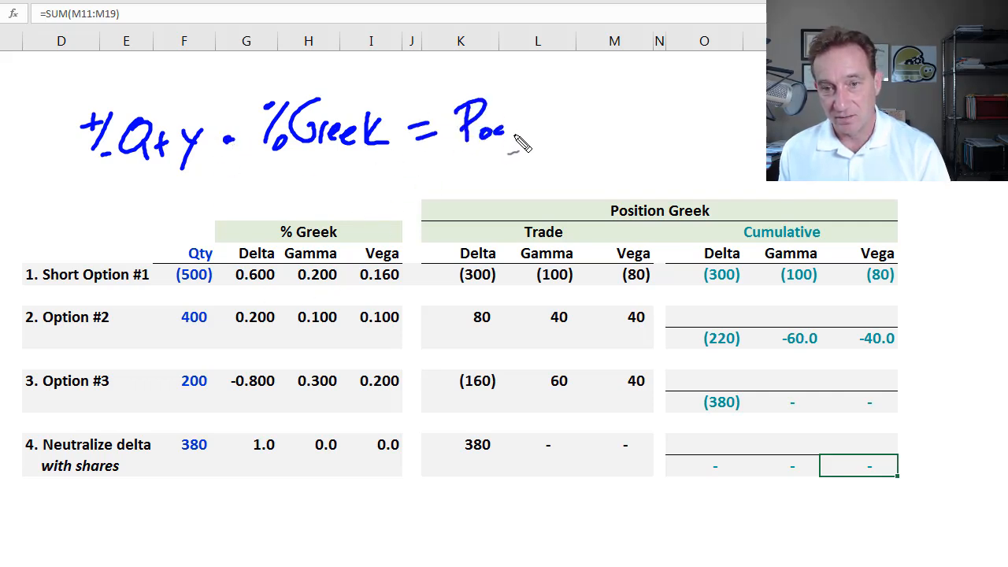
left_click_drag(504, 134, 630, 149)
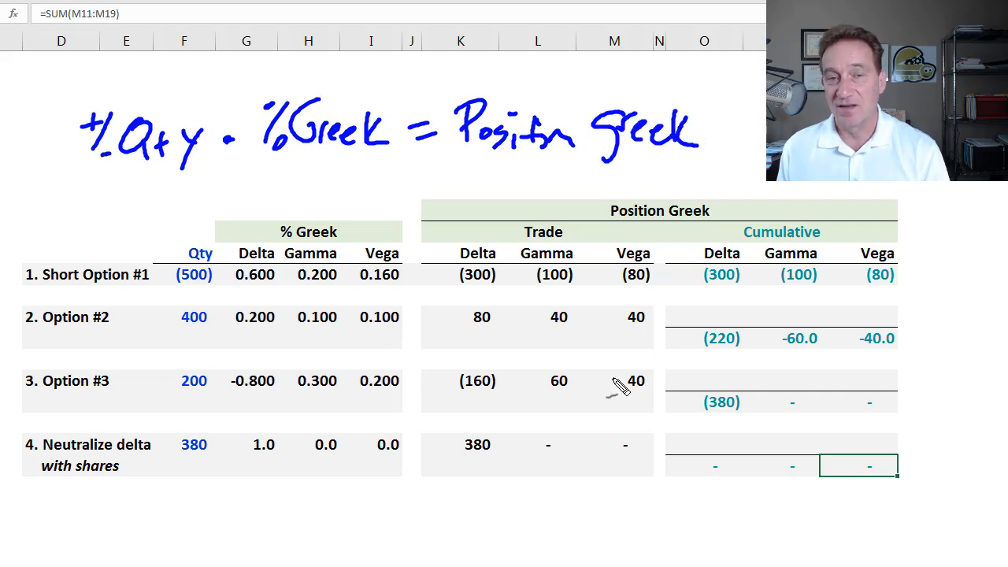
mouse_move(641, 366)
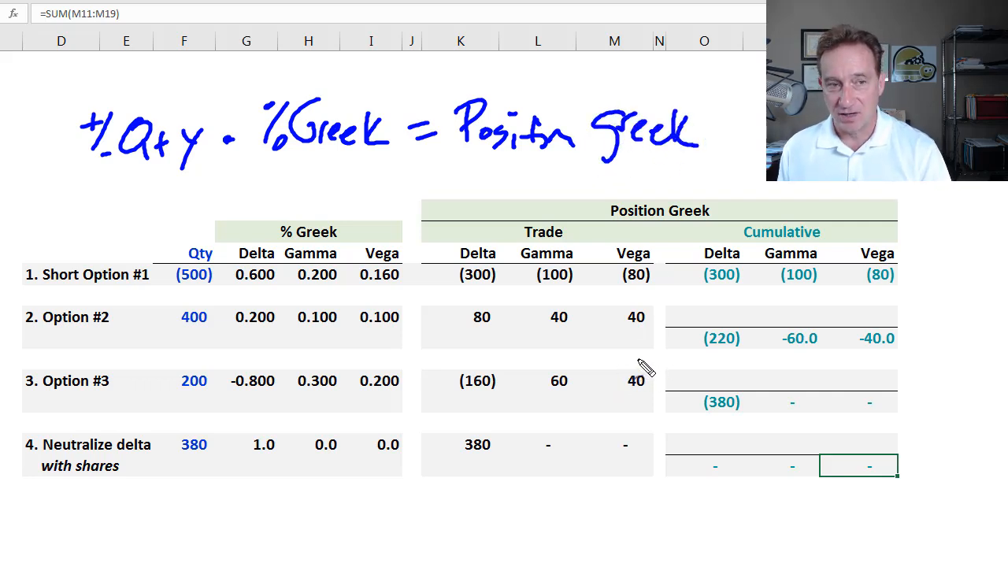